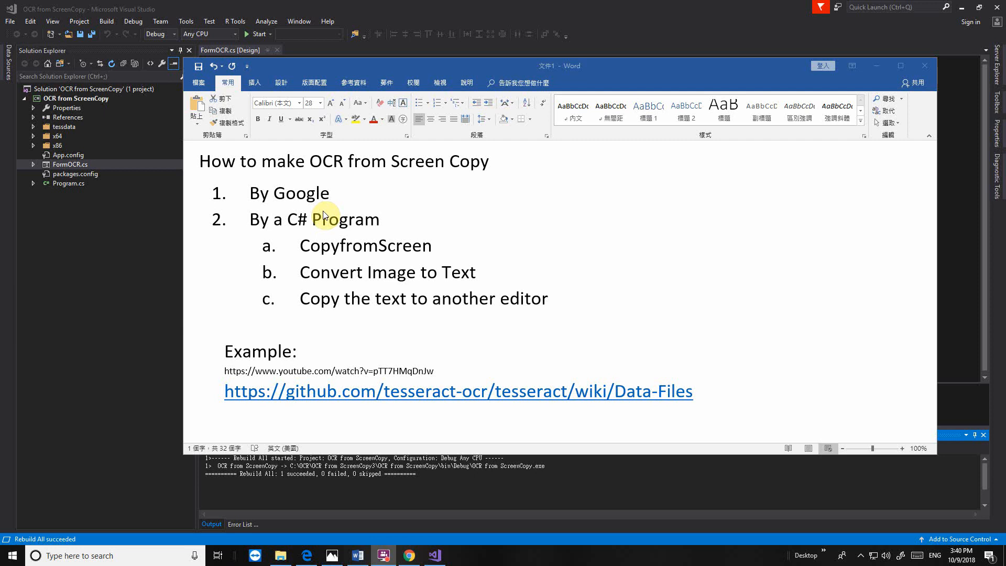
mouse_move(242, 173)
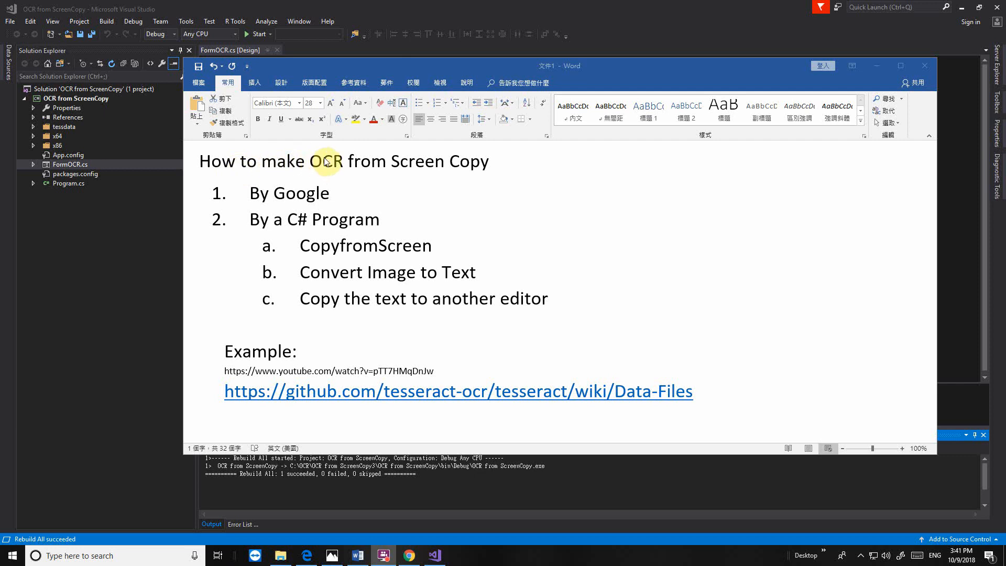
mouse_move(207, 181)
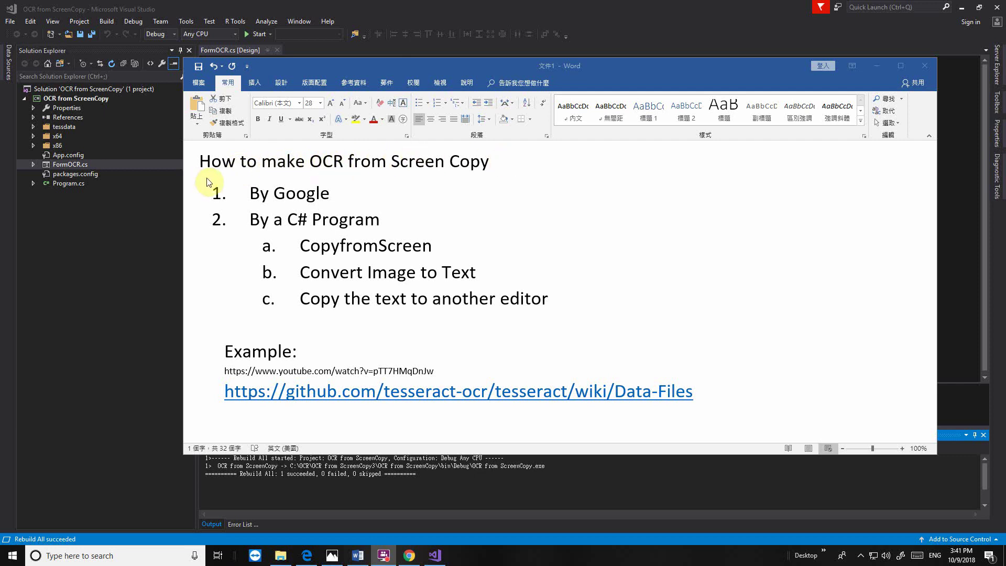
mouse_move(381, 226)
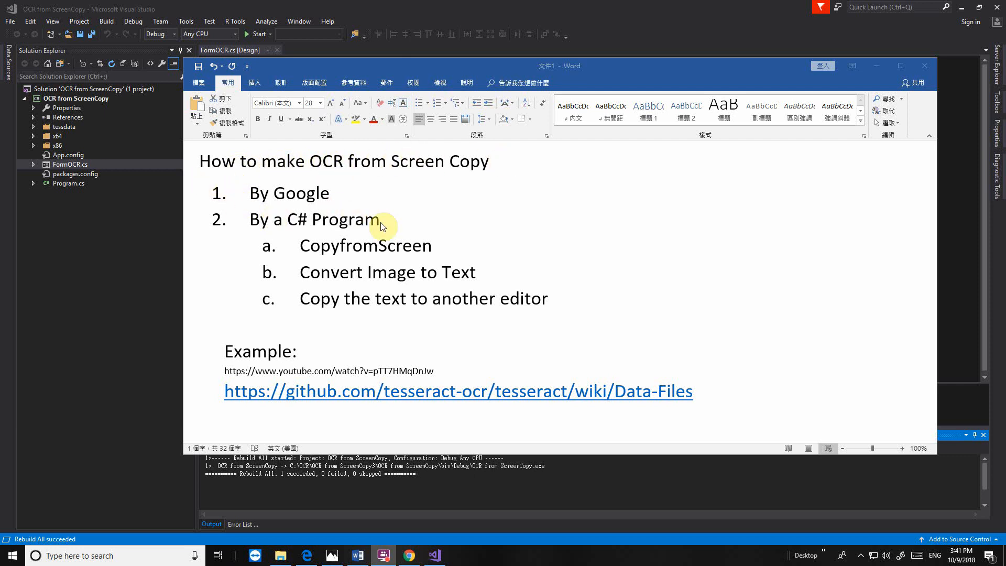
mouse_move(488, 298)
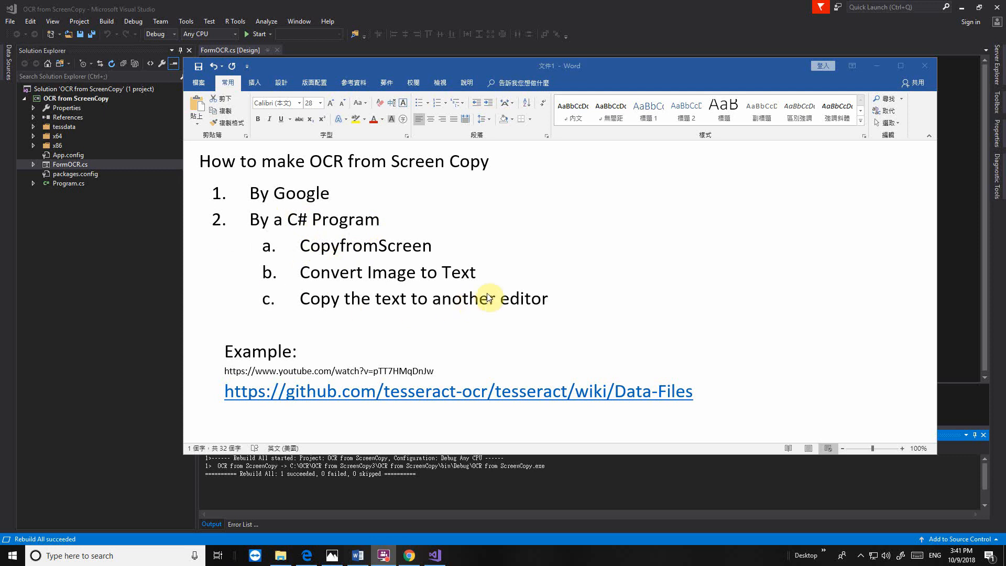
mouse_move(251, 285)
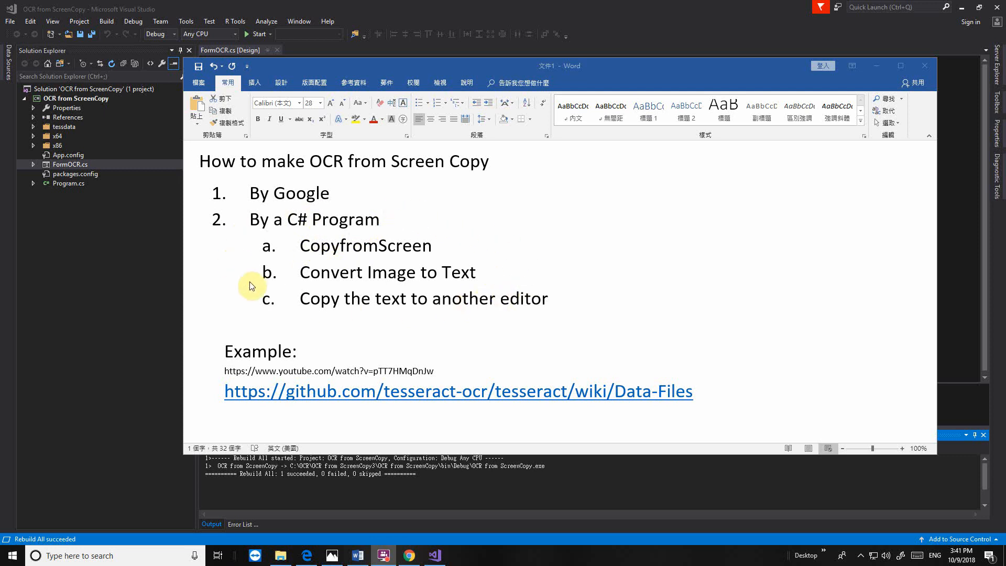
mouse_move(297, 316)
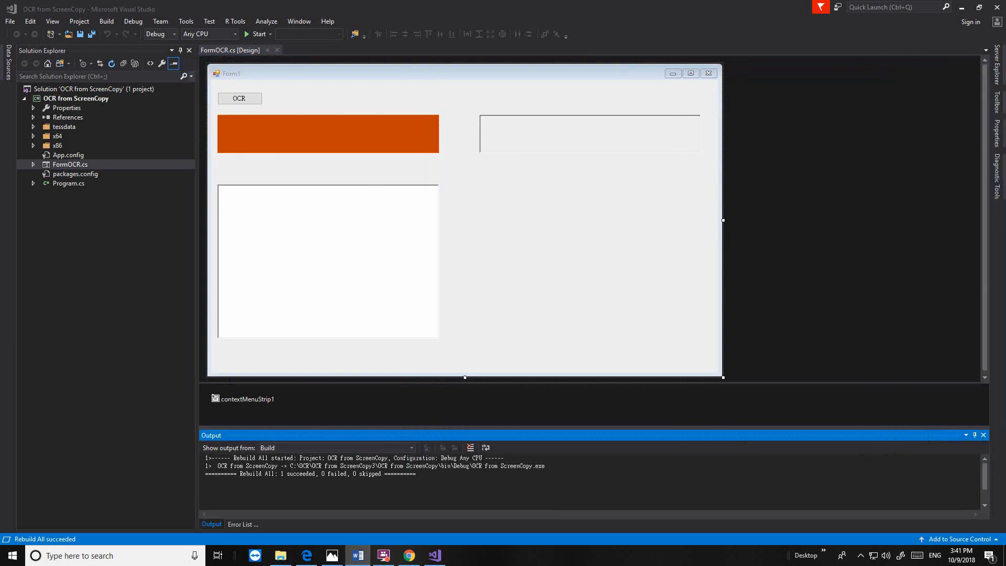
mouse_move(333, 221)
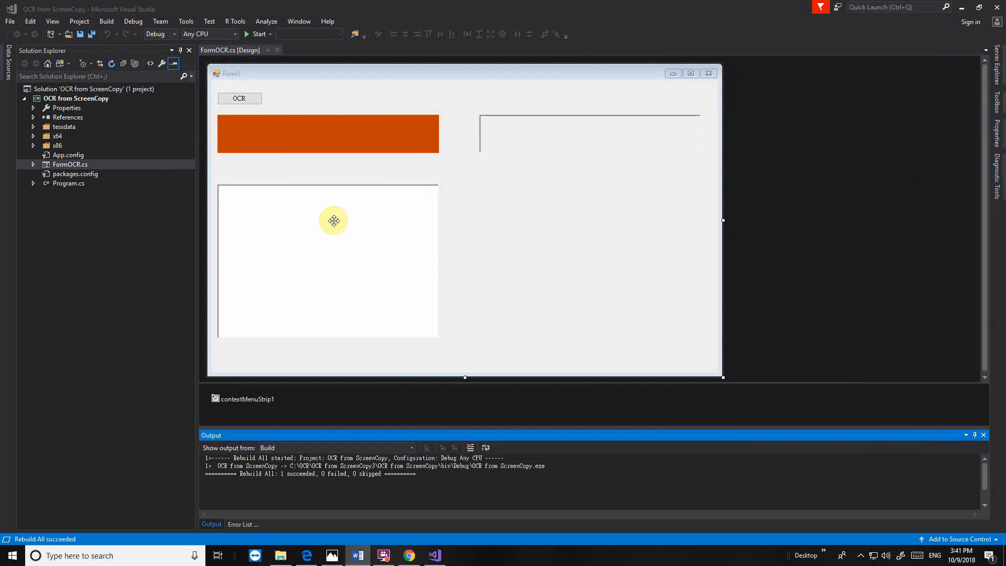
Add a new blank Windows Form item named FormText.cs to the OCR from ScreenCopy project
click(75, 98)
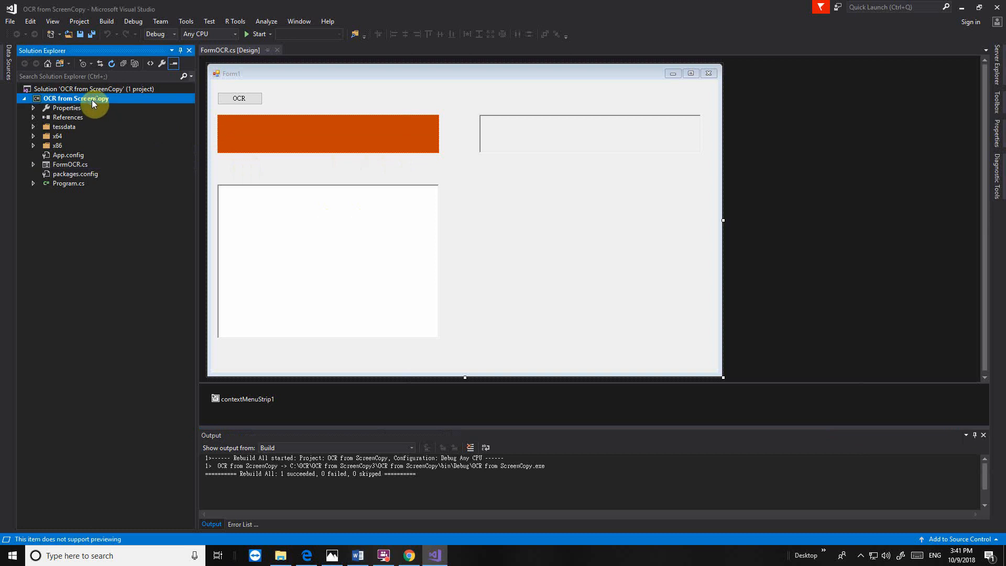
right_click(75, 98)
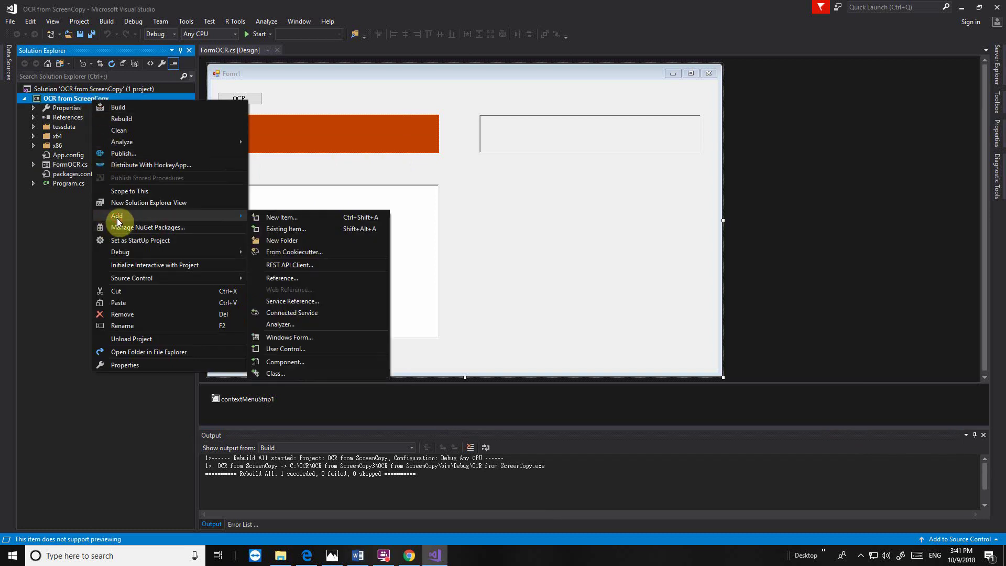
click(281, 217)
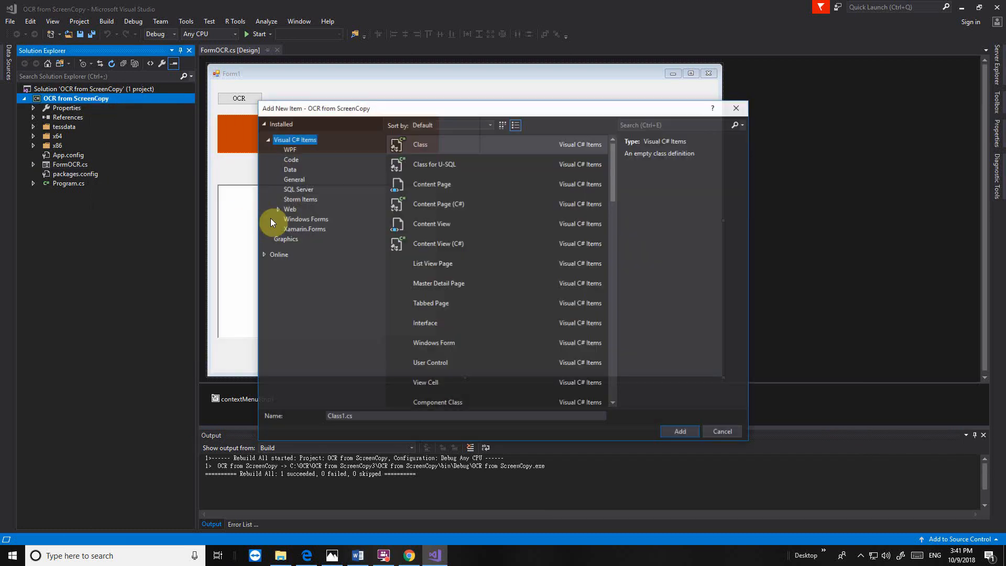
mouse_move(315, 205)
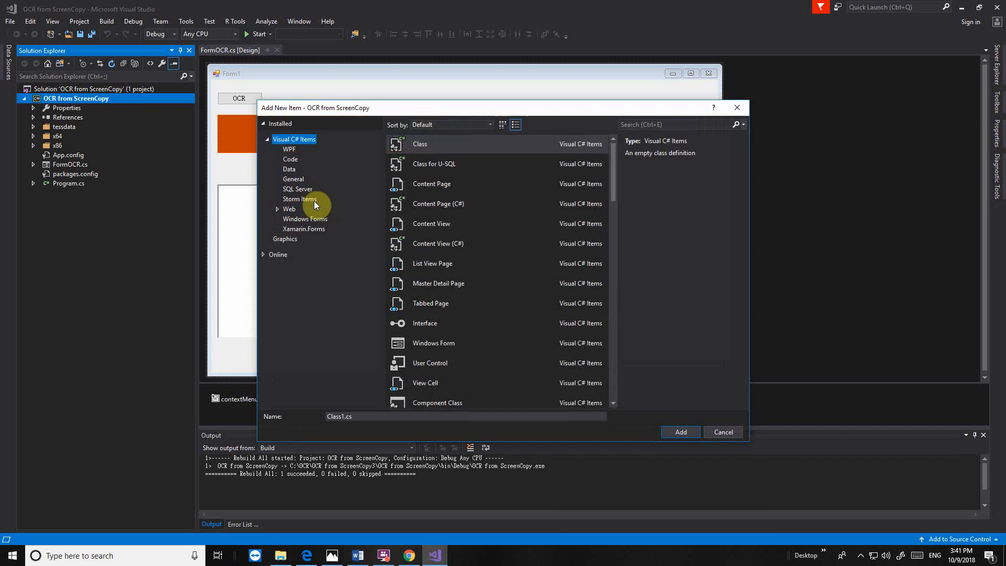
click(305, 219)
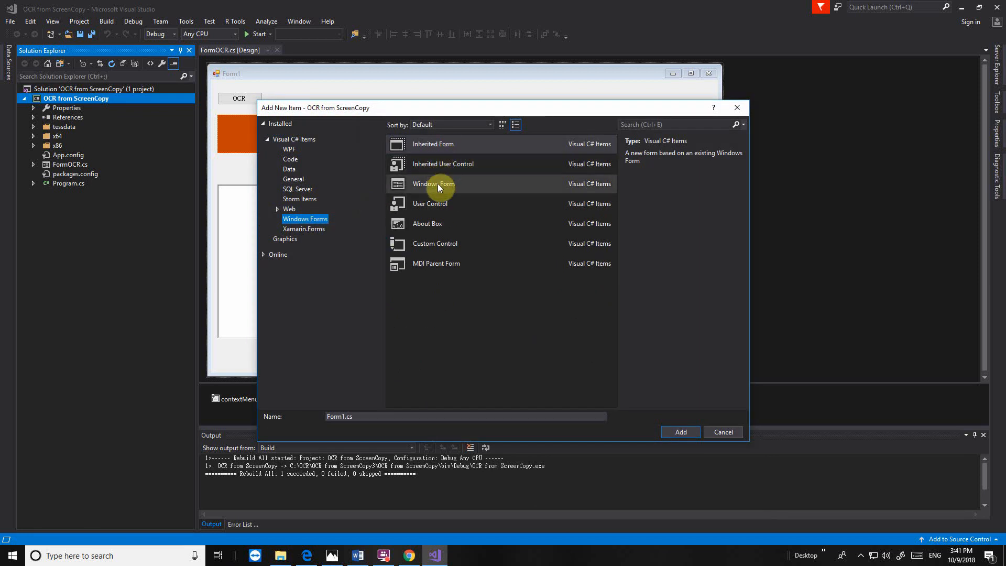
click(433, 184)
text(Text)
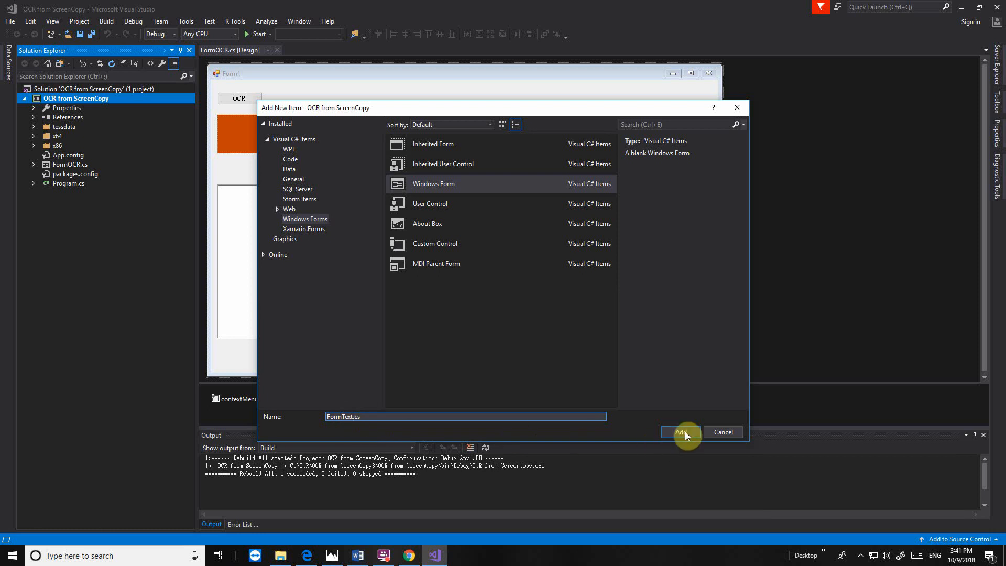
click(680, 432)
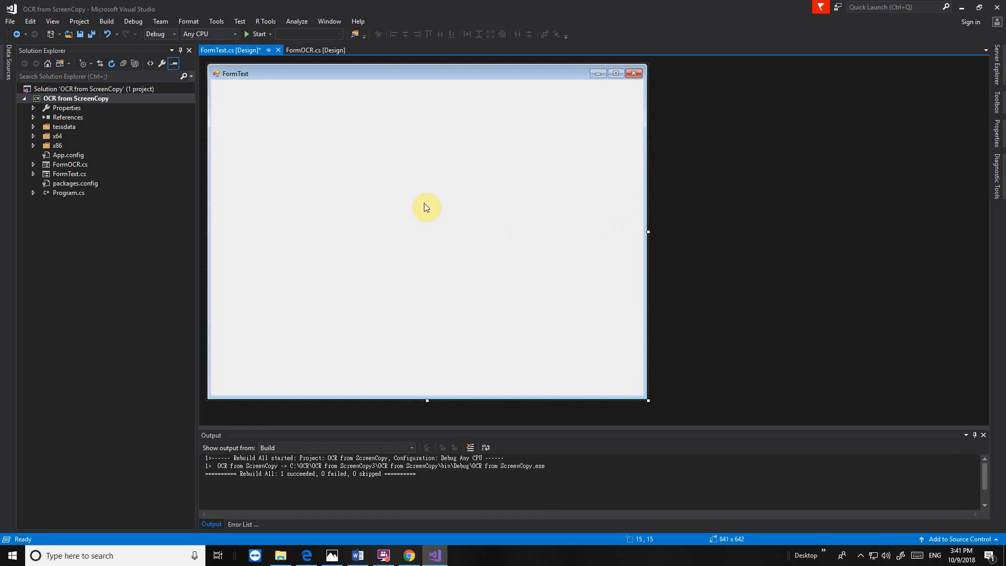
mouse_move(72, 189)
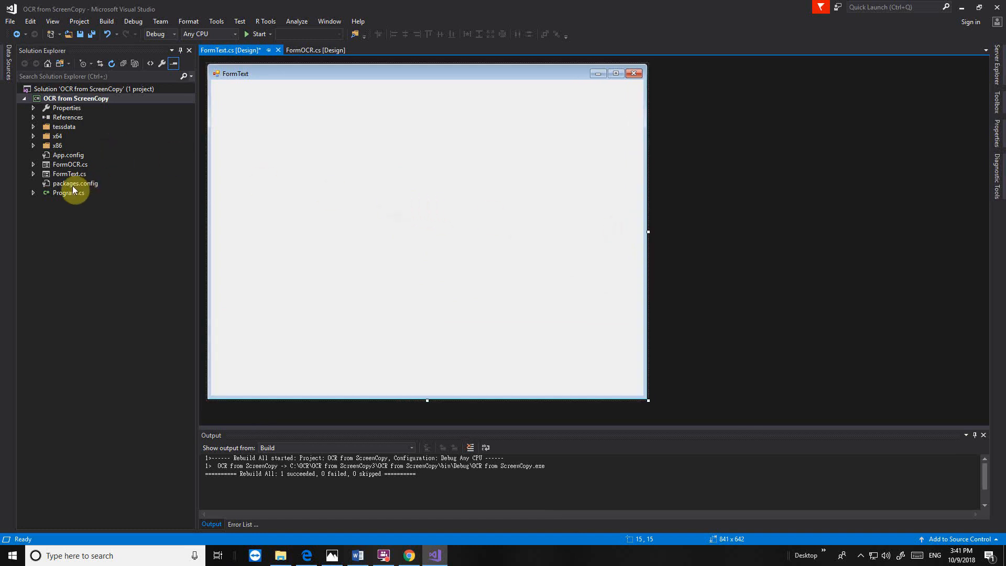
Copy FormOCR's rich text box and contextMenuStrip1 into FormText and enlarge the text area
click(71, 165)
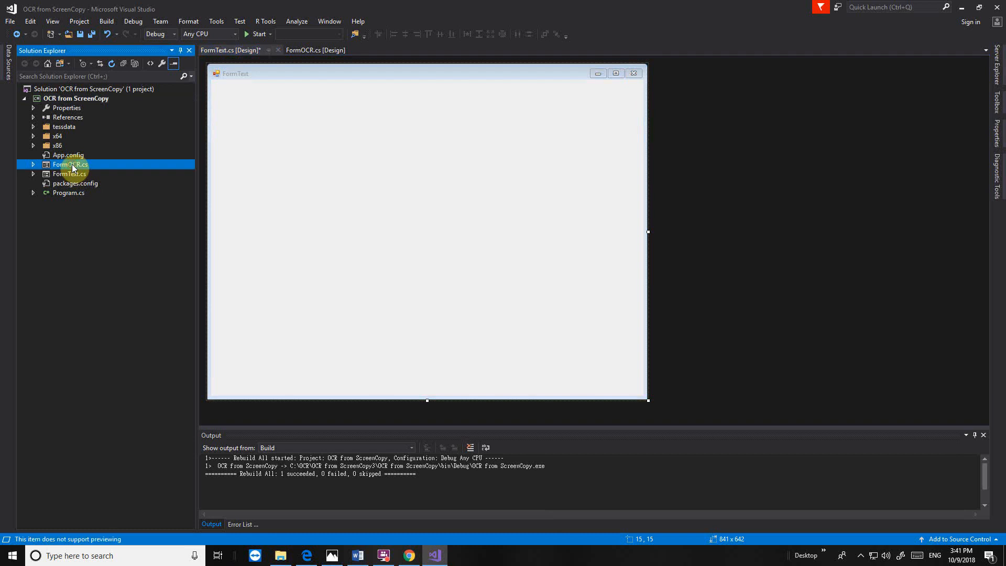
double_click(70, 164)
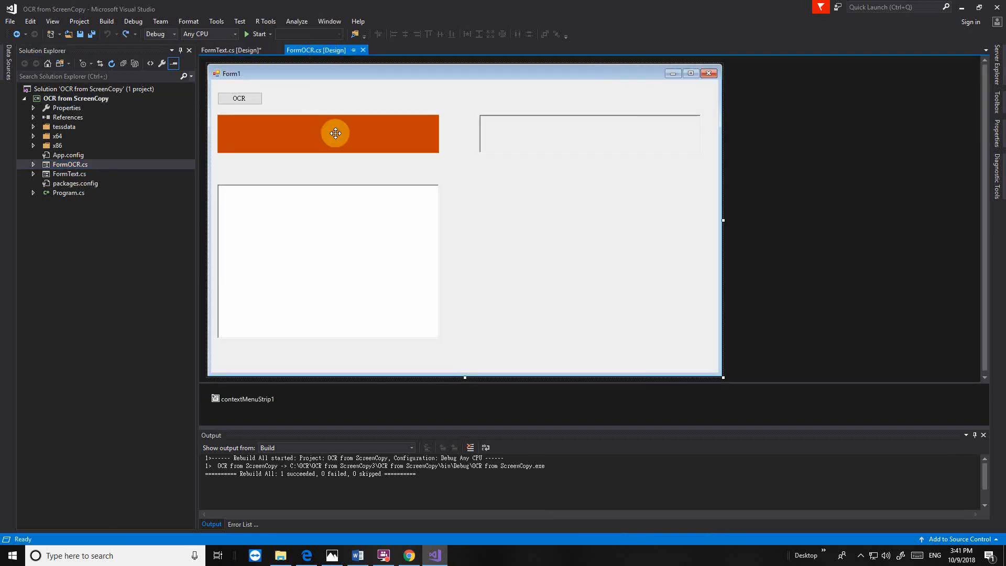
click(328, 261)
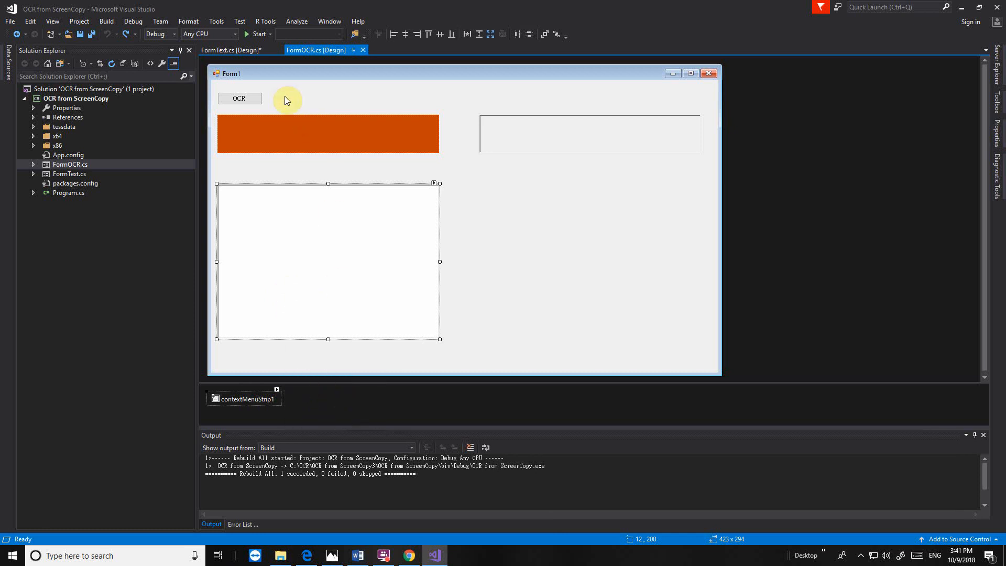
click(230, 51)
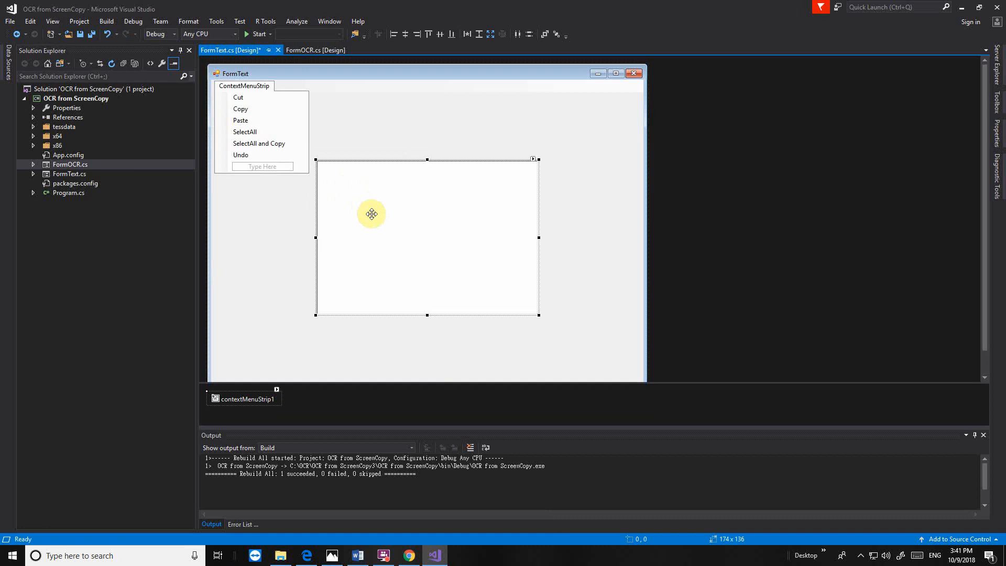
click(278, 164)
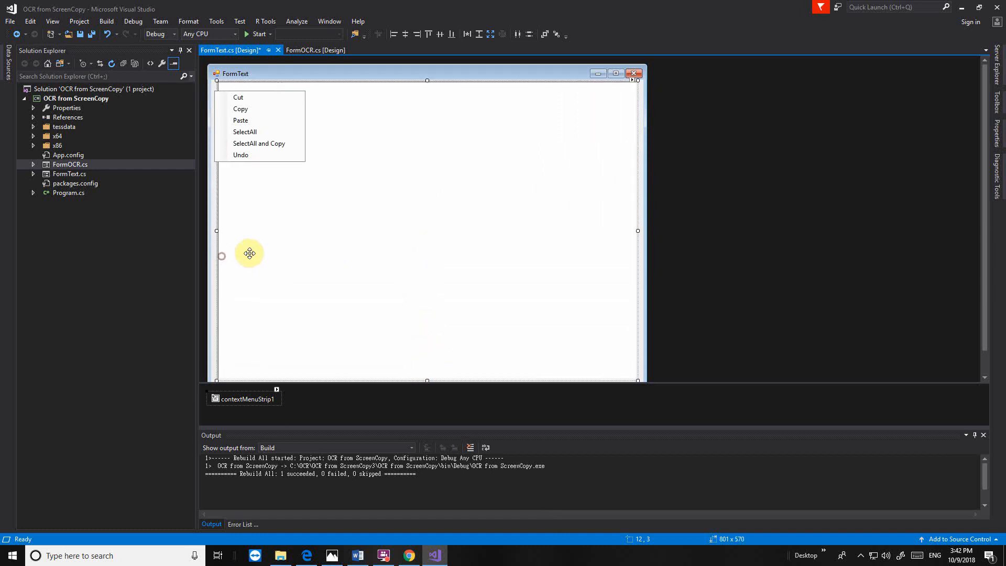
mouse_move(352, 147)
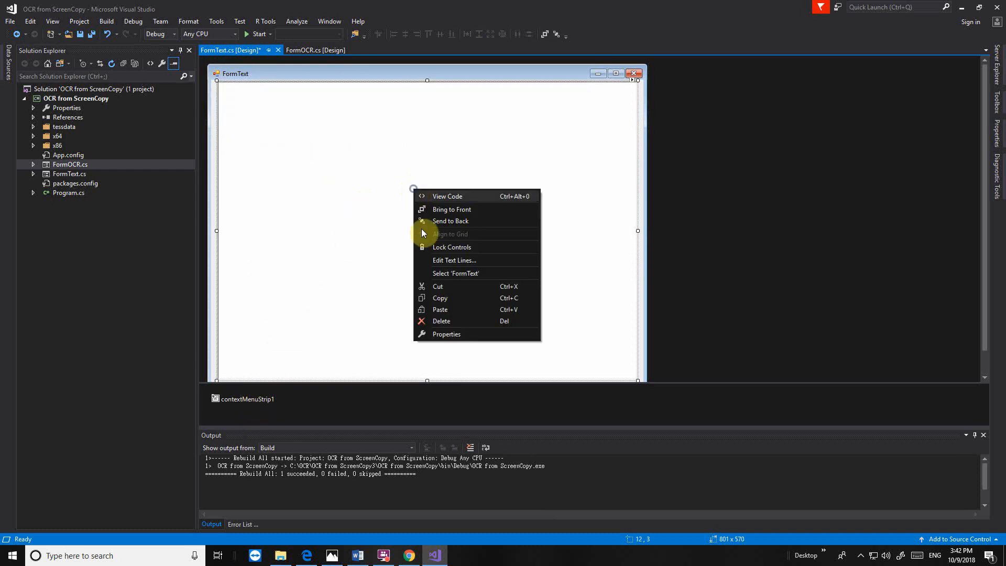
Set richTextBox1's Dock to Fill and its ContextMenuStrip to contextMenuStrip1
click(446, 333)
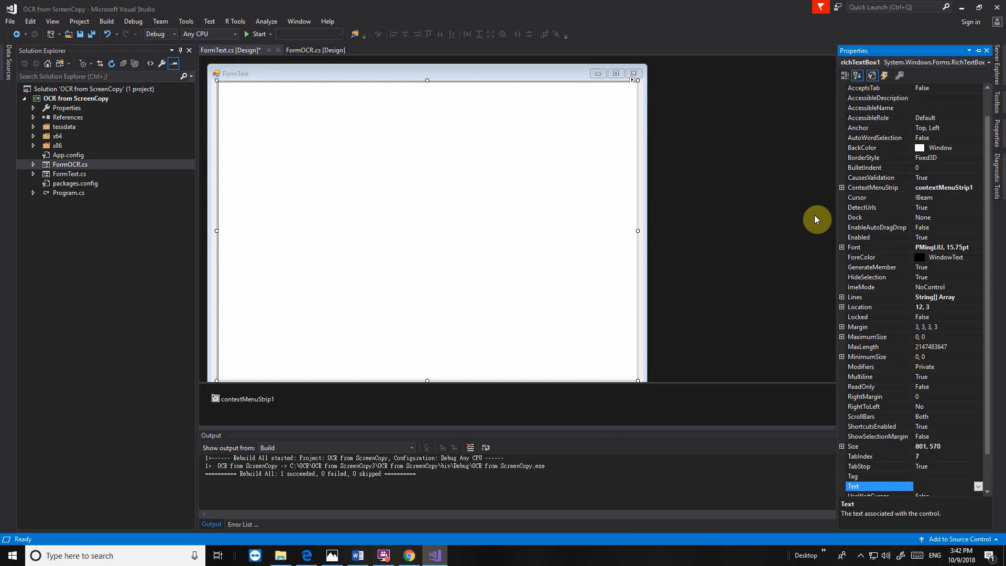
mouse_move(961, 185)
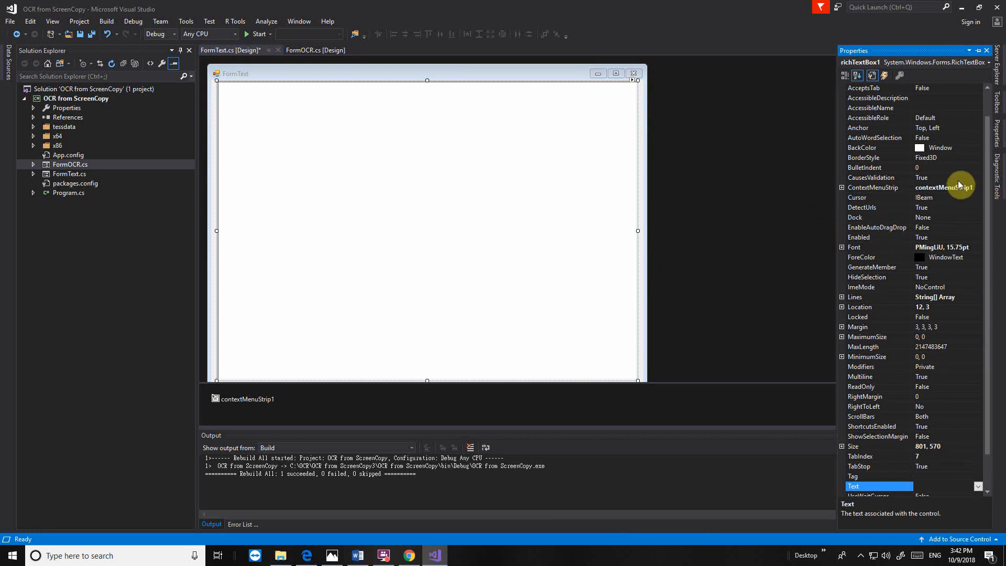
mouse_move(856, 172)
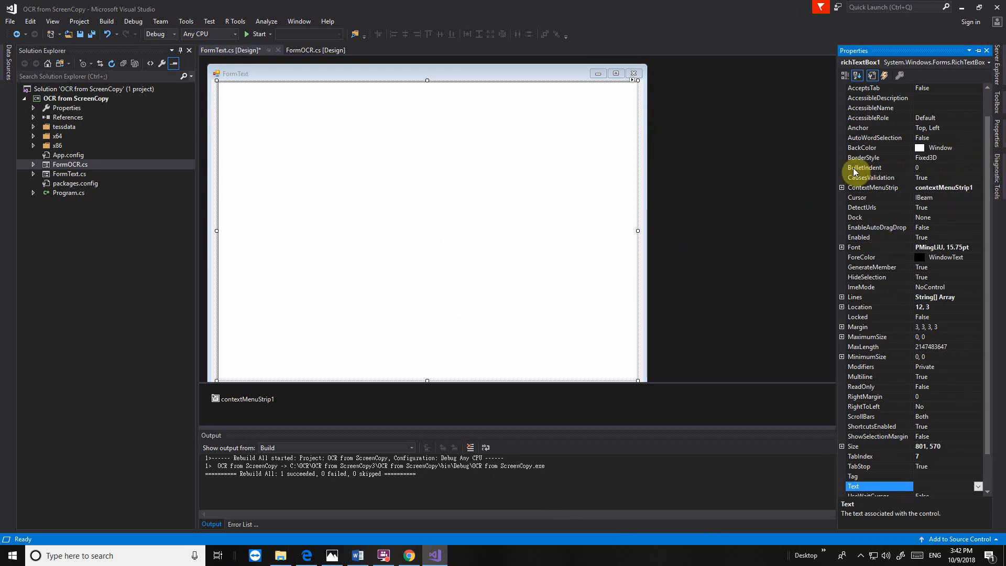
click(872, 217)
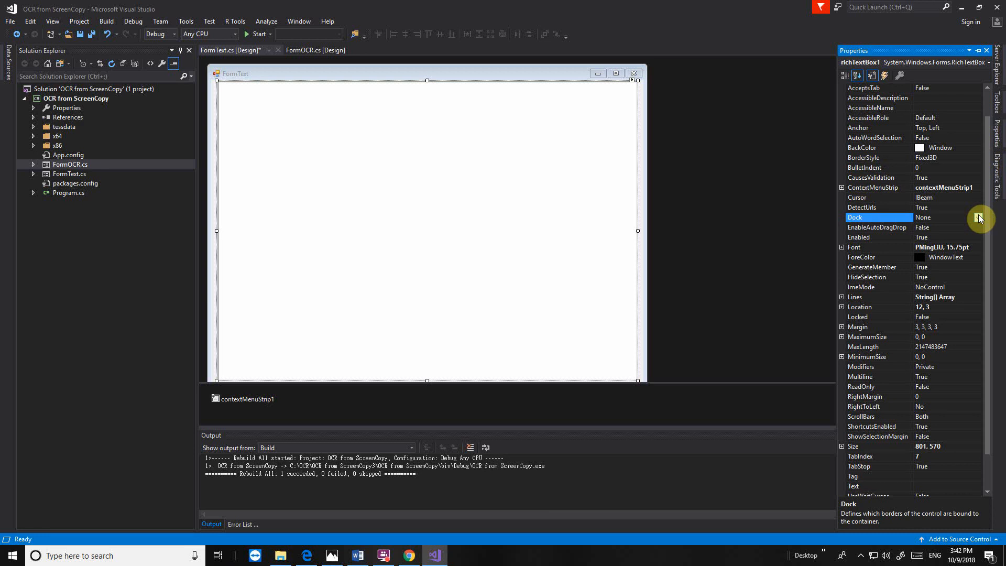
click(977, 217)
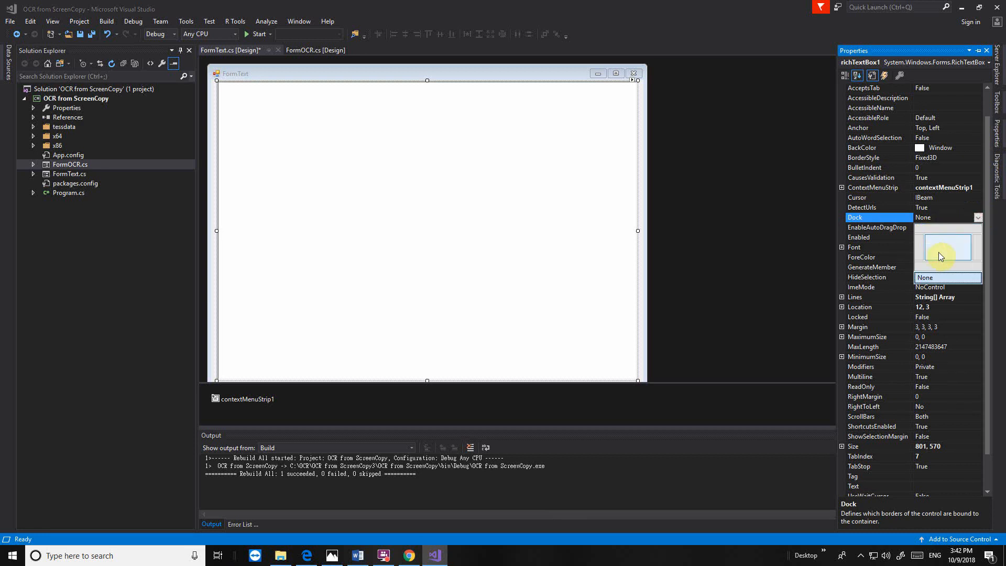
click(926, 277)
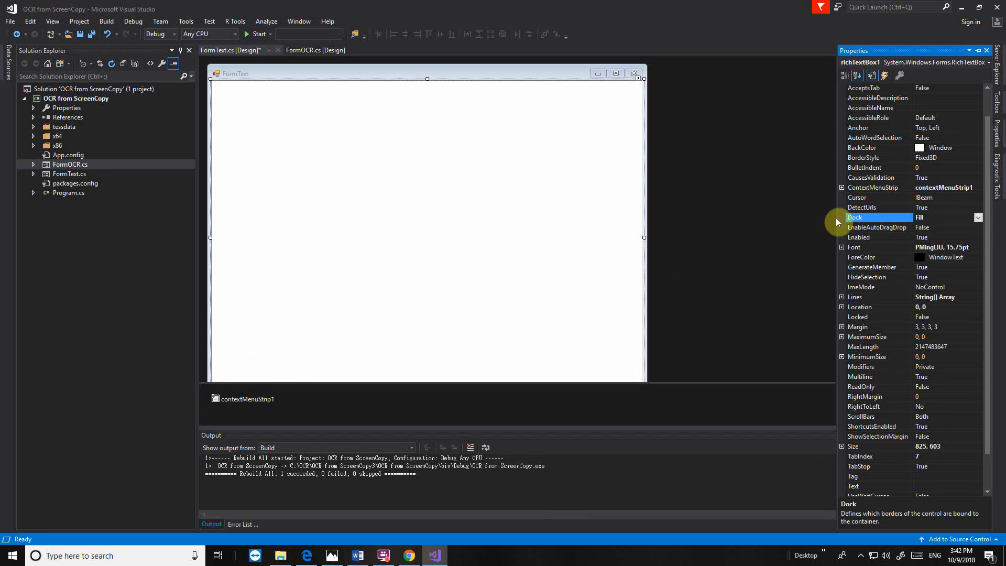
click(873, 187)
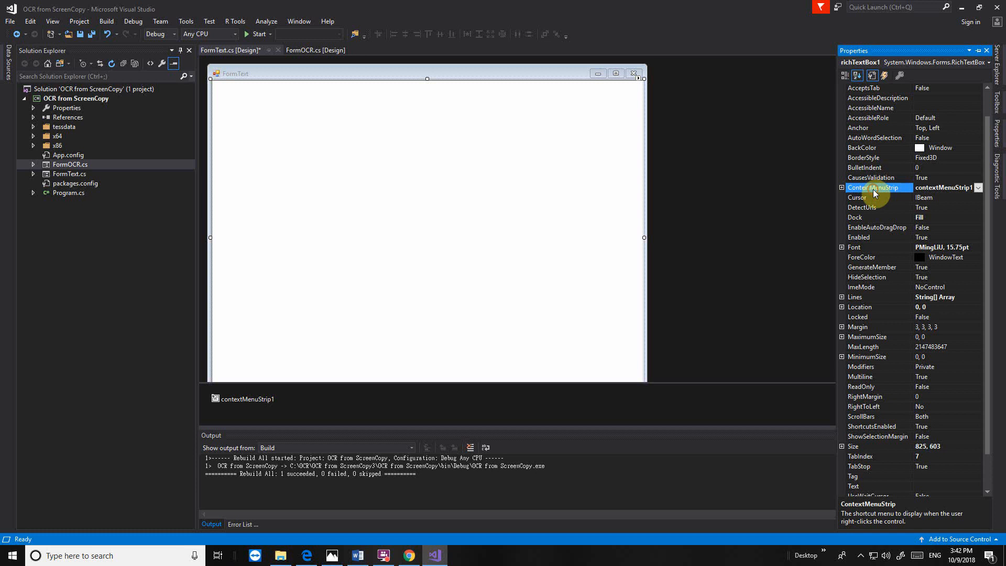
mouse_move(976, 188)
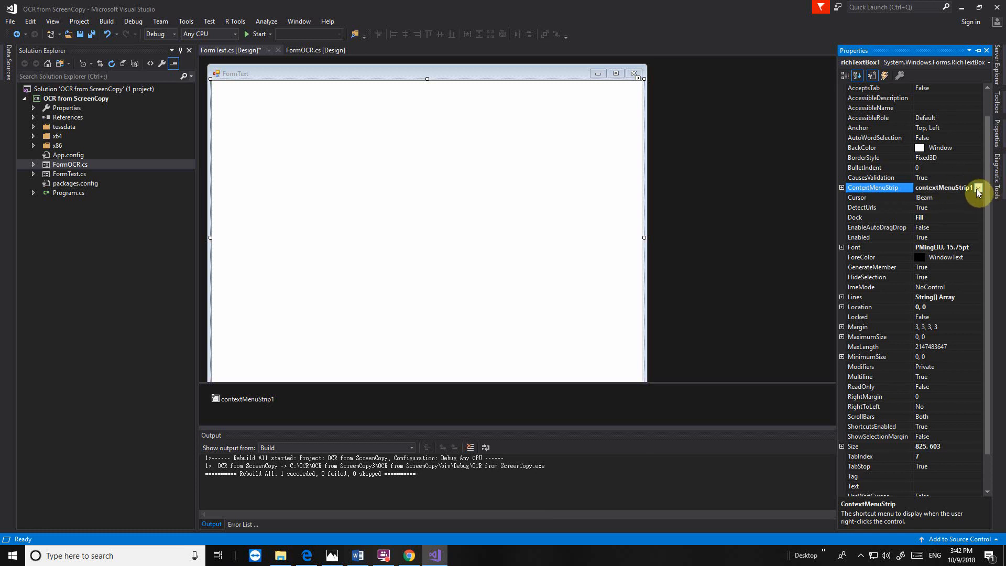
mouse_move(384, 264)
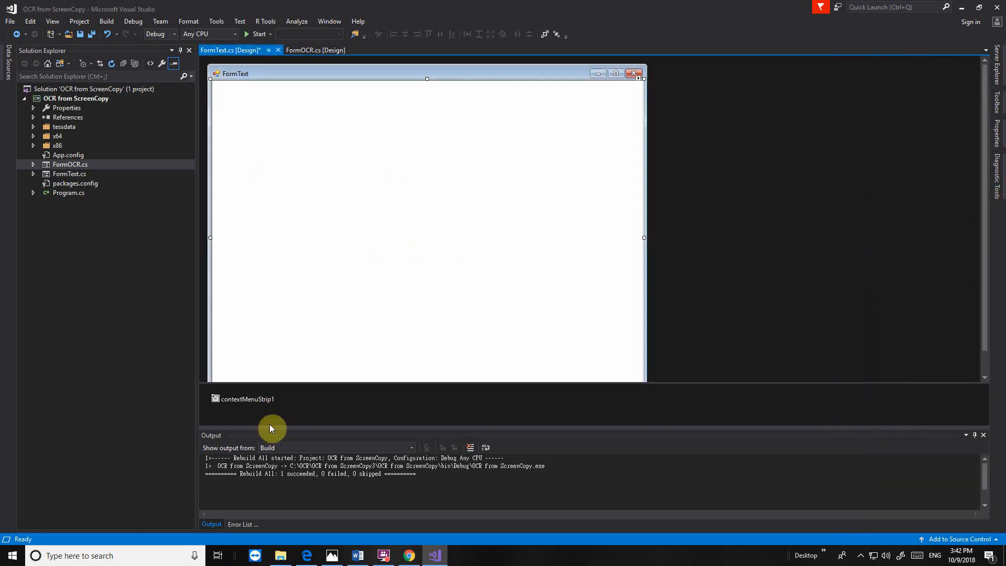
Generate empty Click handlers for the Cut, Copy, Paste, SelectAll, SelectAll-and-Copy and Undo menu items
click(244, 398)
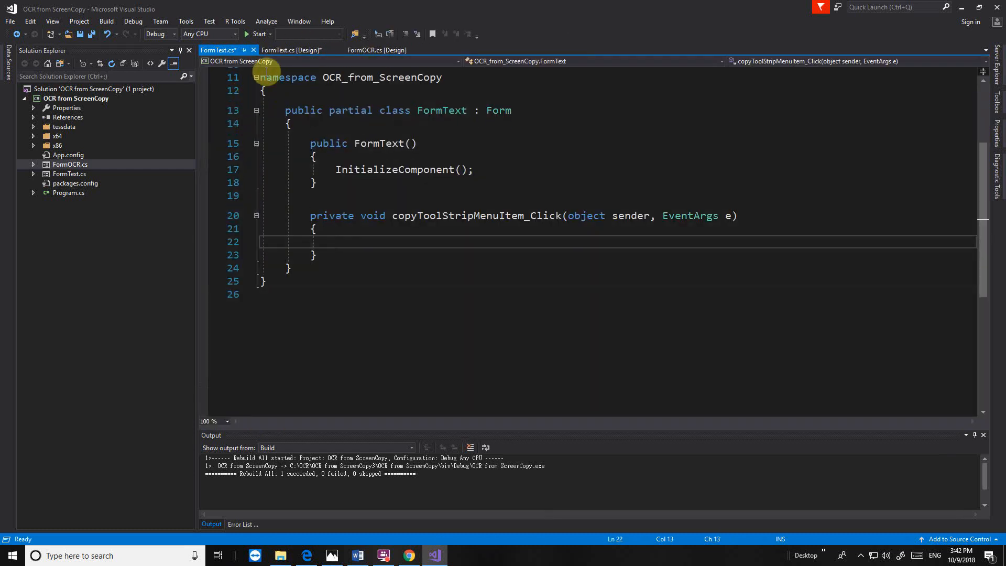
click(291, 50)
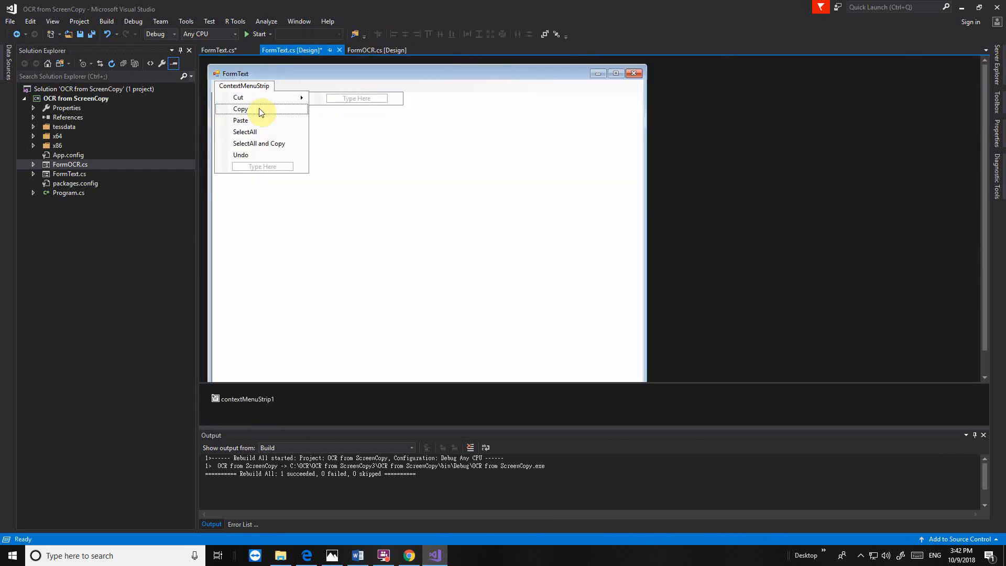
click(242, 108)
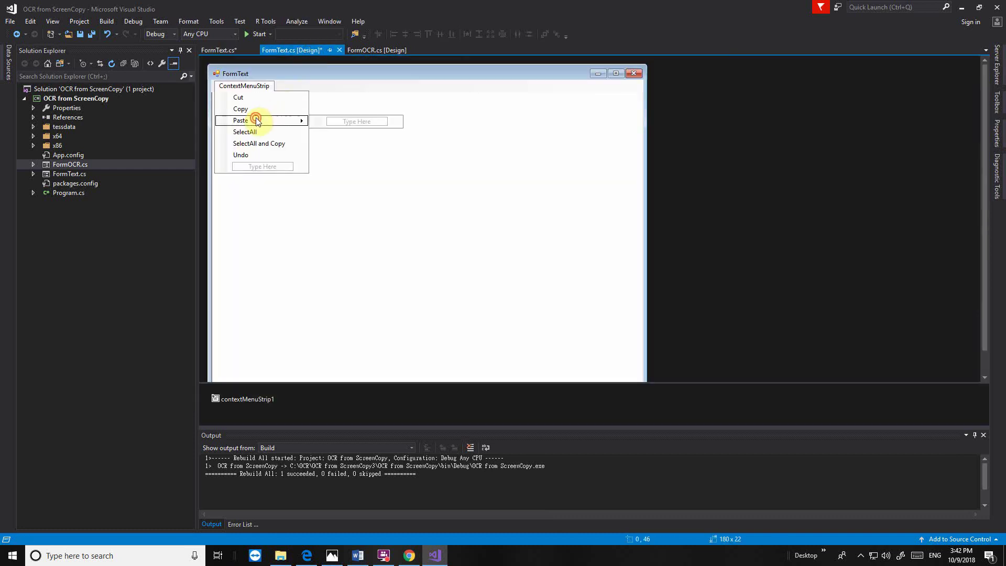
mouse_move(261, 108)
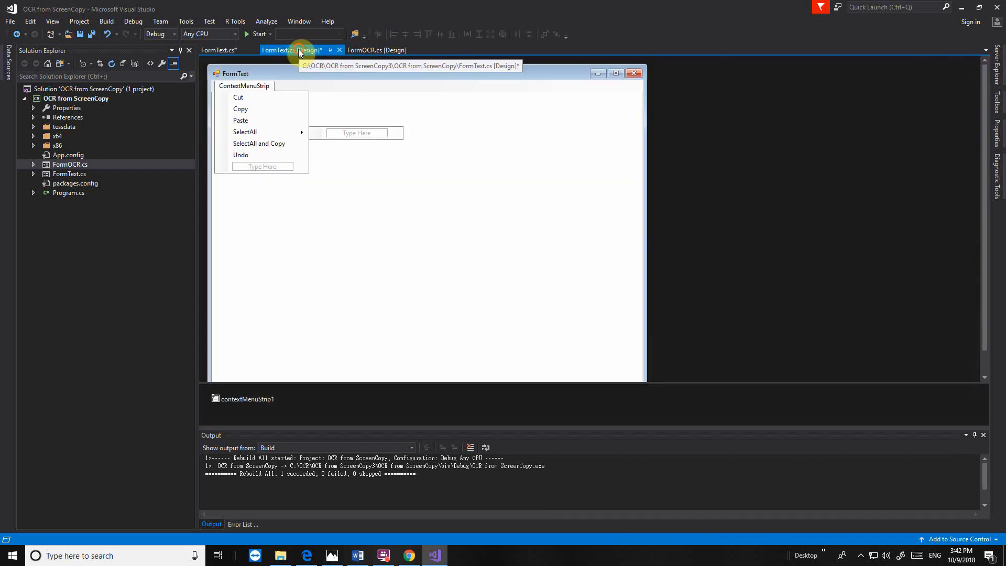
click(217, 50)
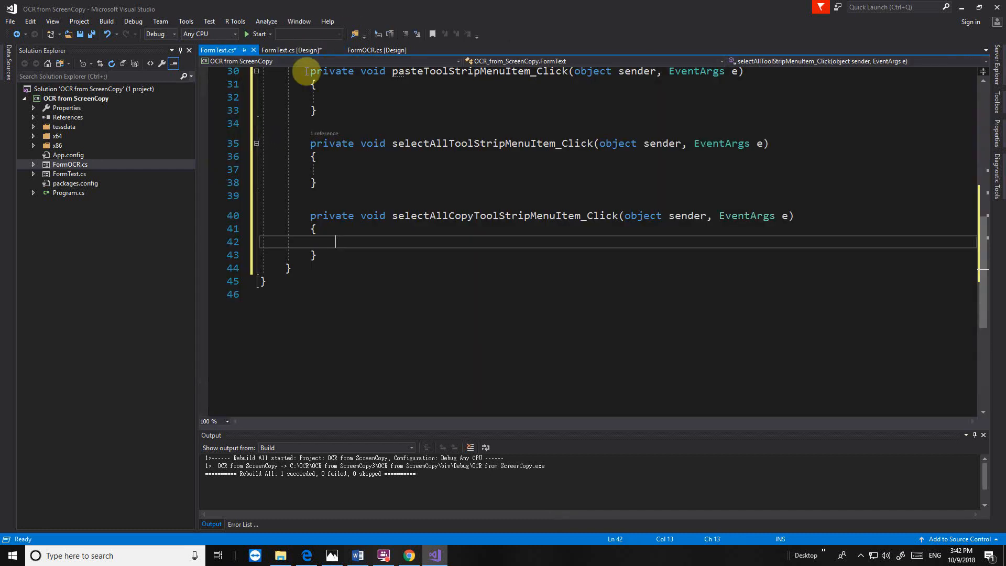
click(291, 50)
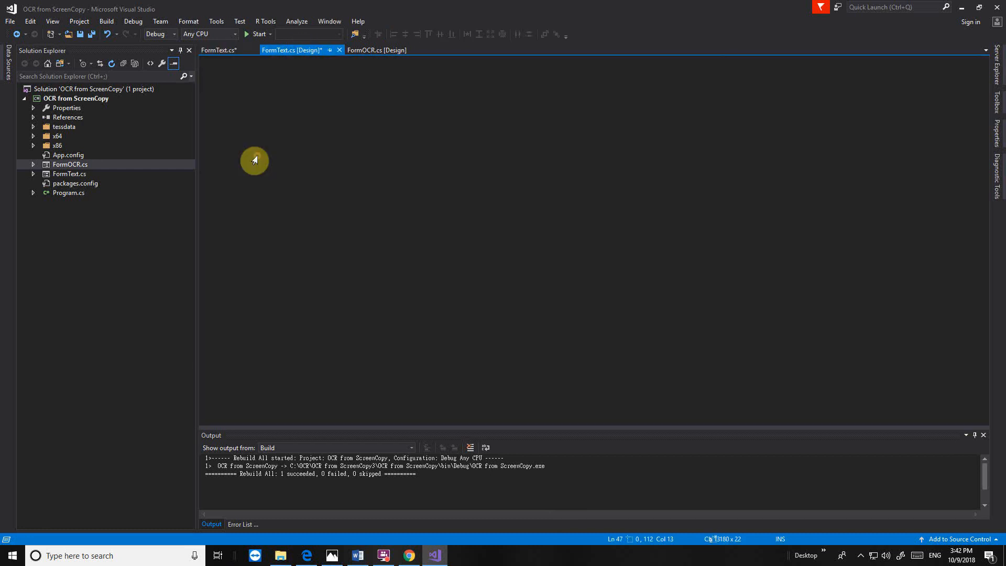
click(217, 51)
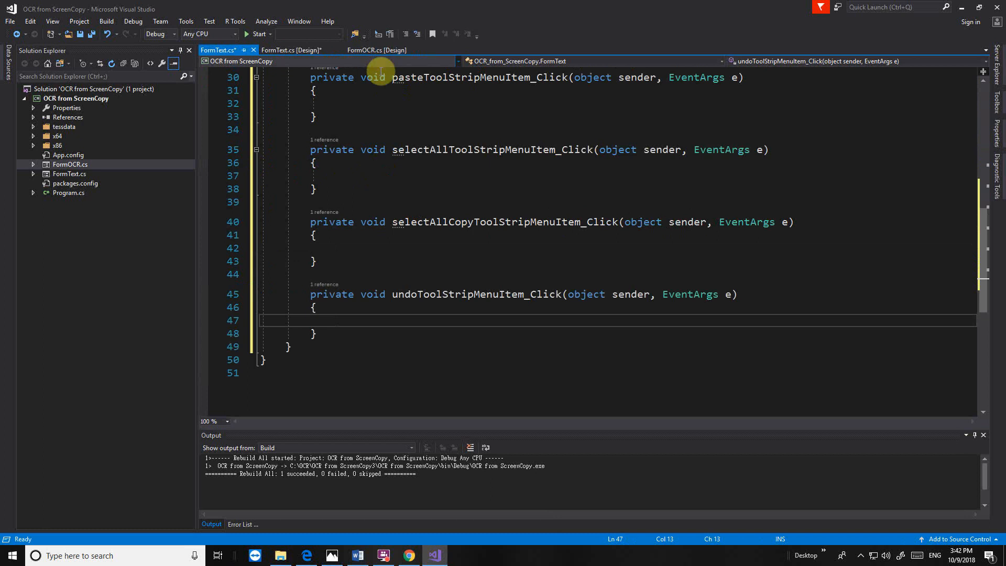
mouse_move(376, 50)
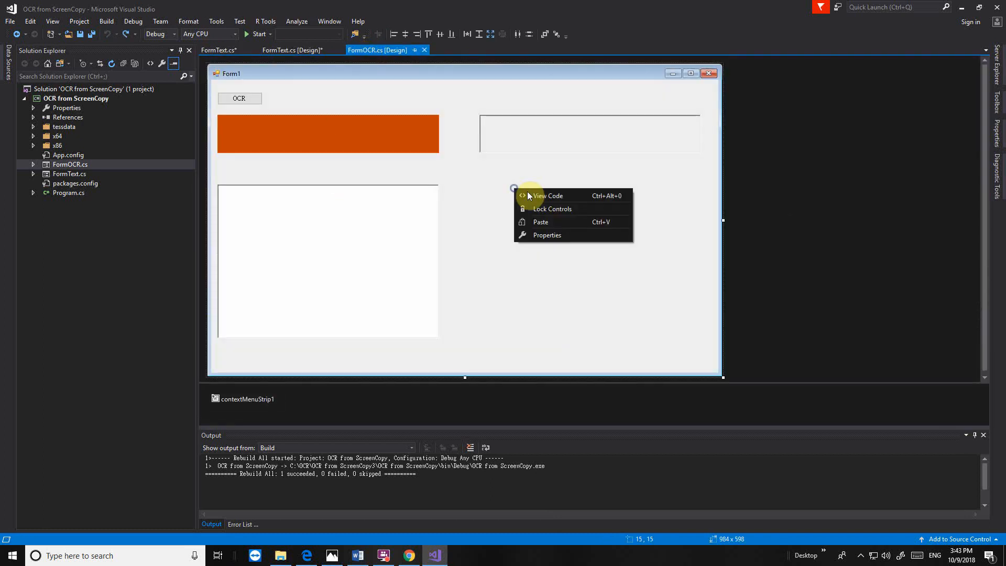
Copy the ToolStripMenuItem handler bodies from the FormOCR code
click(547, 195)
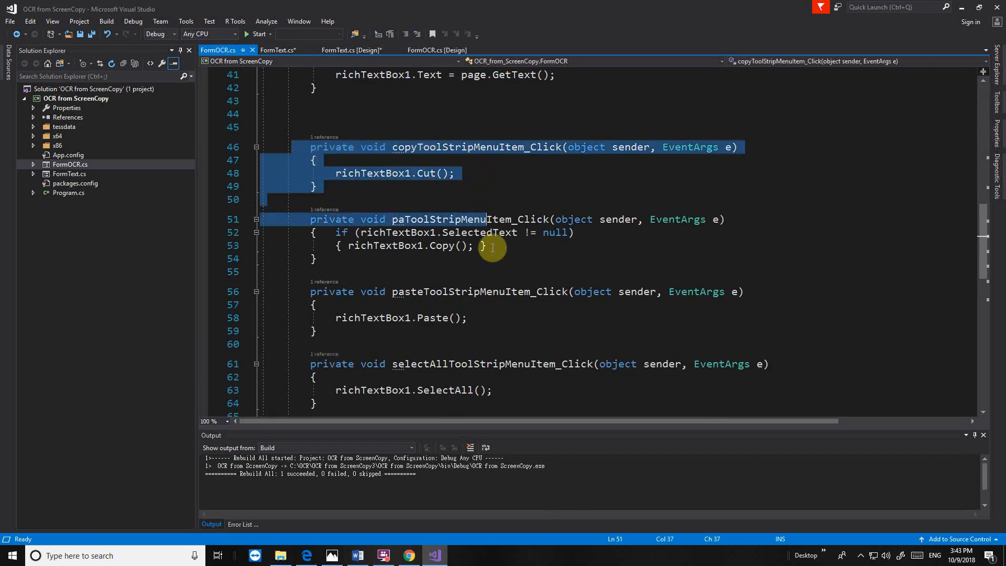
scroll(down, 3)
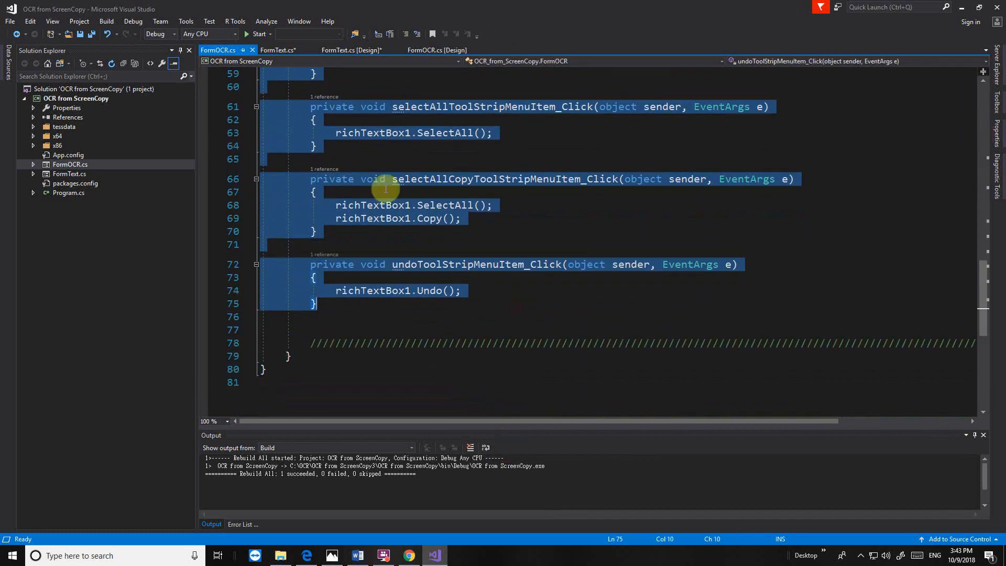
right_click(385, 189)
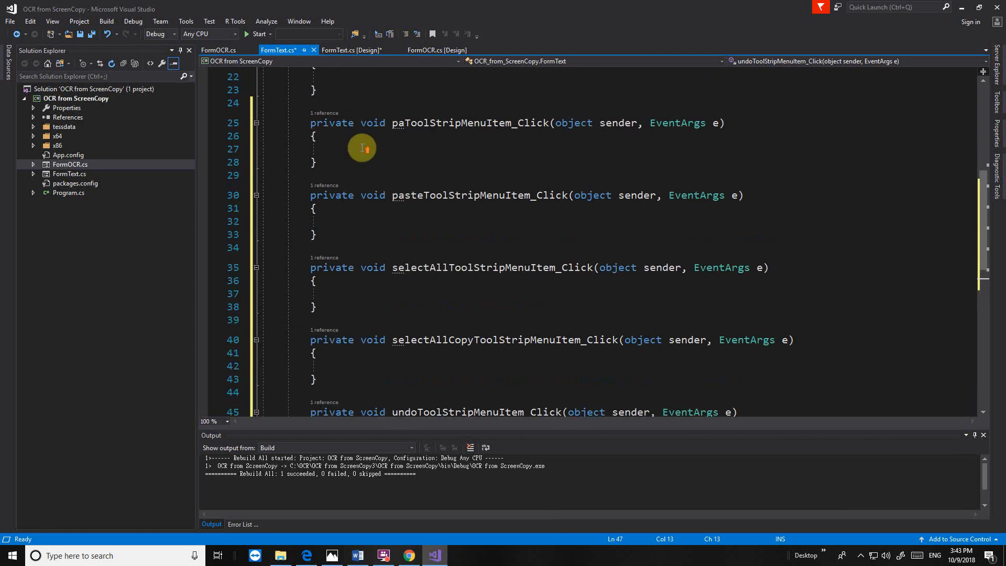
scroll(up, 3)
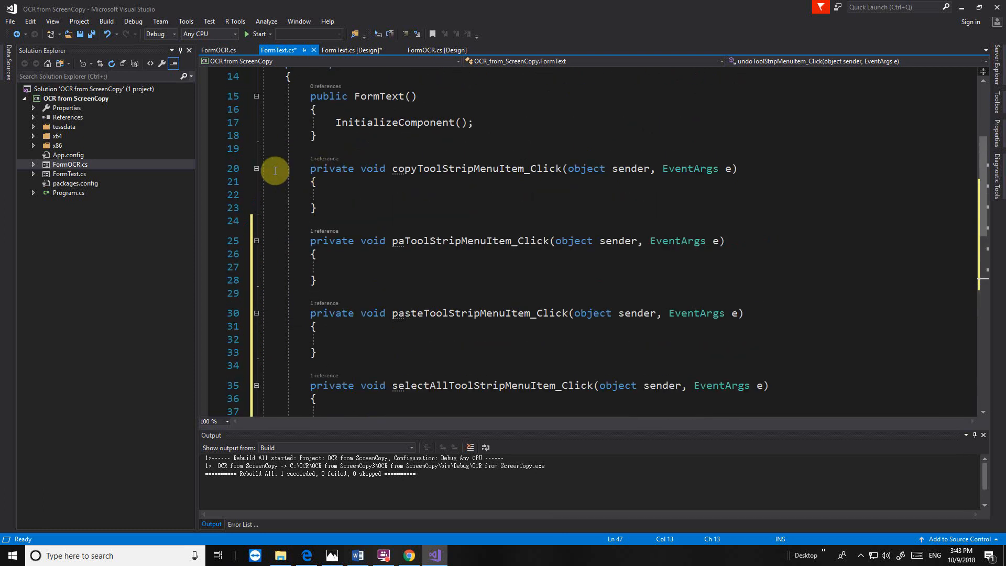
Paste the copied cut/copy/paste/select-all code into FormText's matching handlers
click(256, 167)
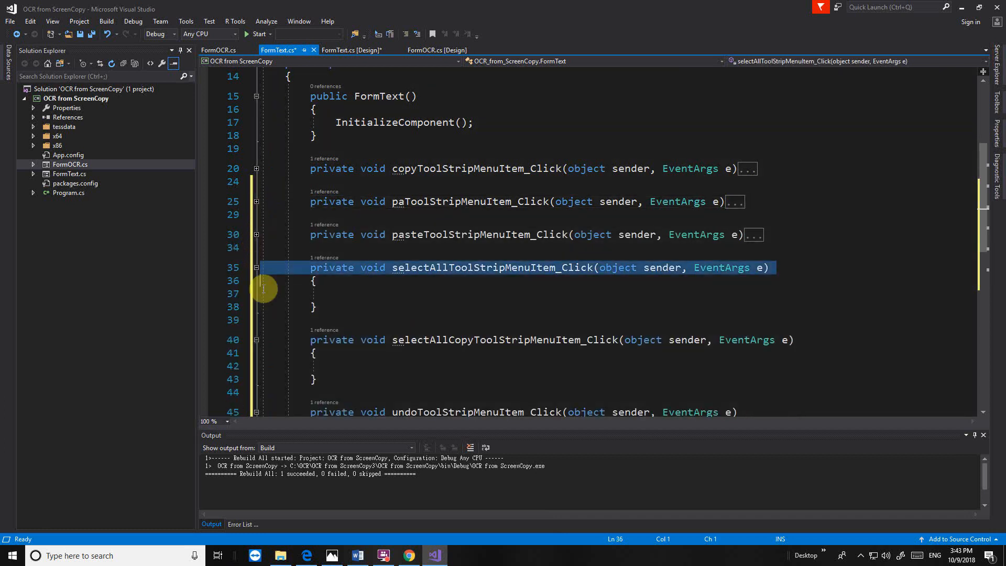
click(255, 268)
text(richTextBox1.SelectAll();)
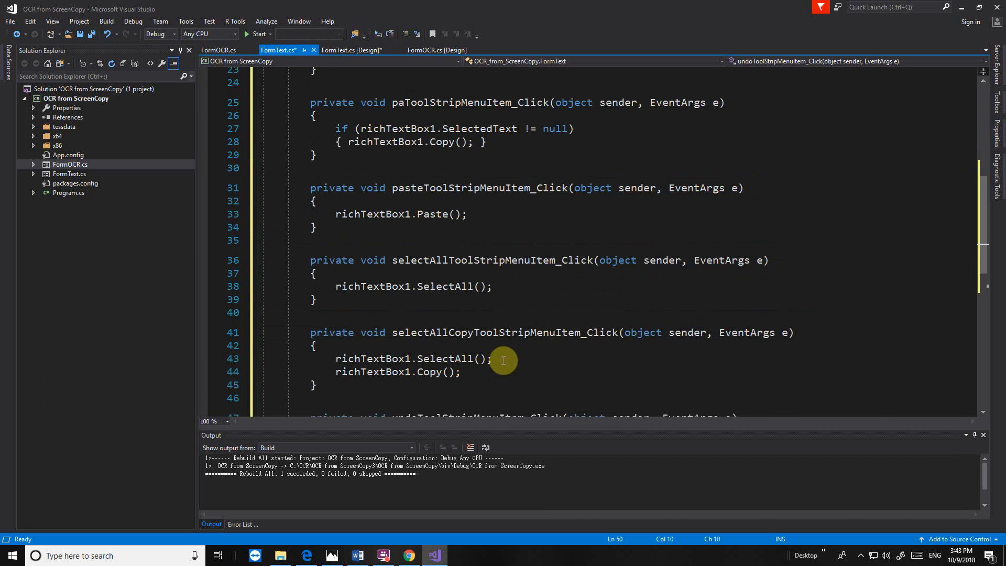
scroll(up, 3)
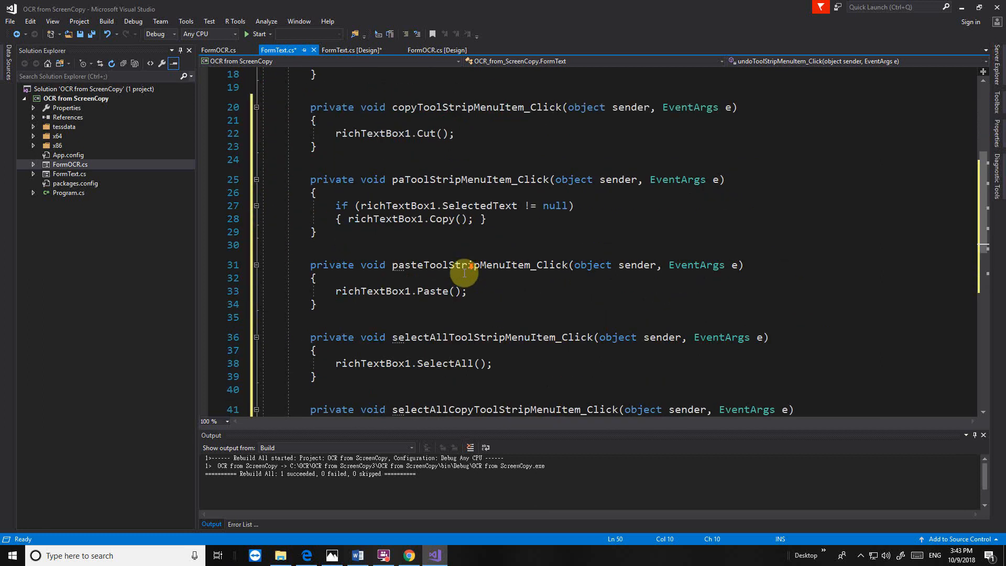
scroll(down, 3)
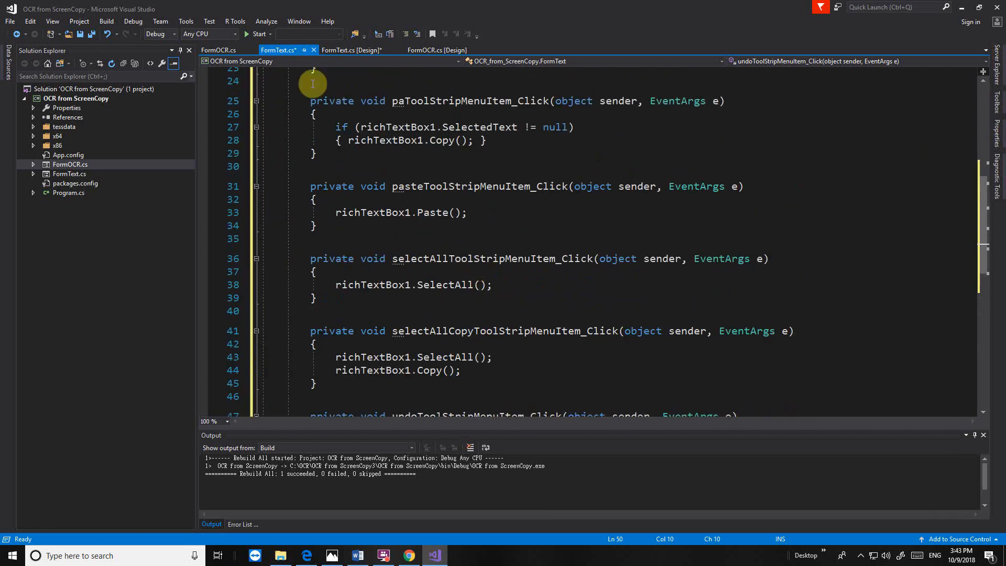
click(352, 51)
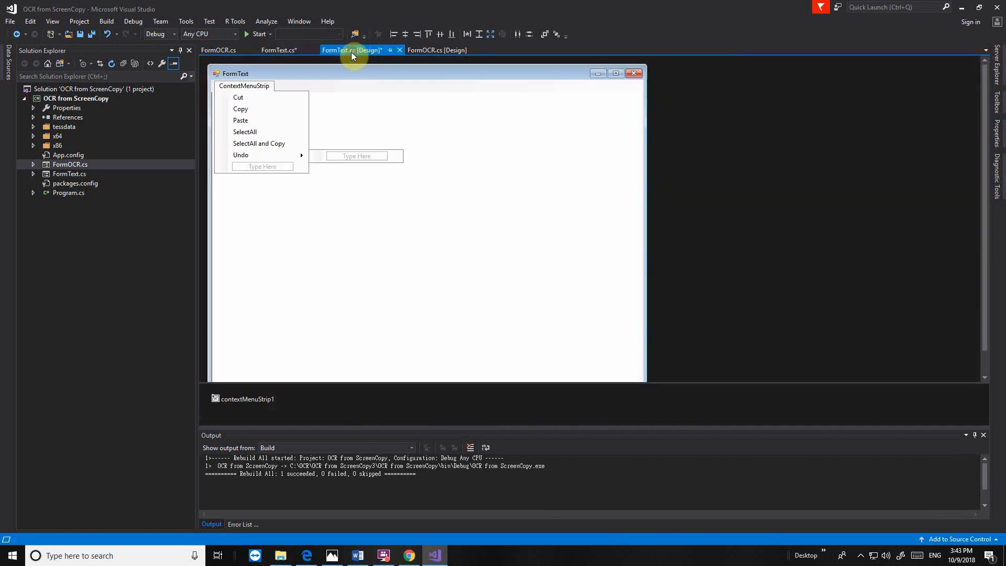
Delete the empty top-right box from the FormOCR design
click(436, 50)
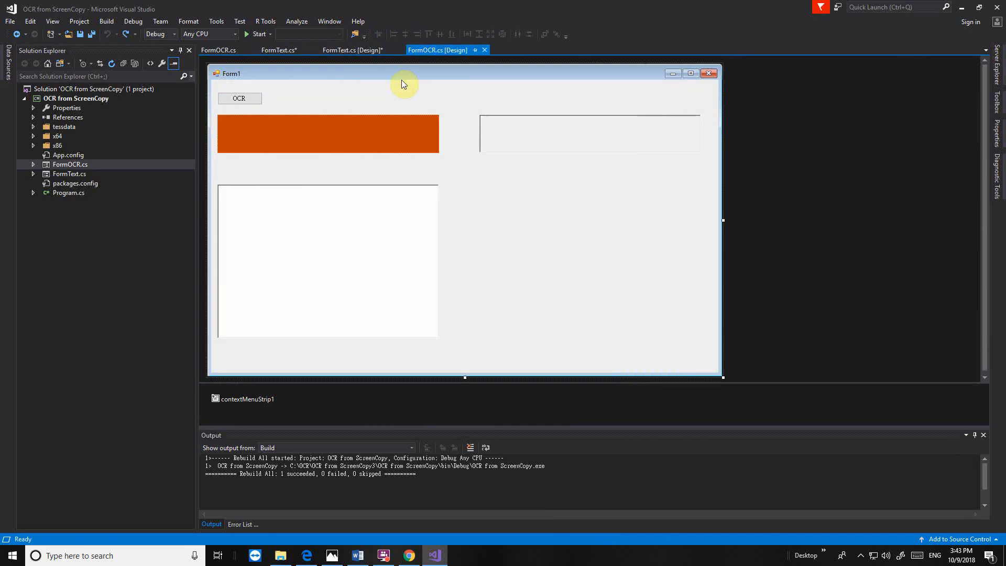
click(323, 125)
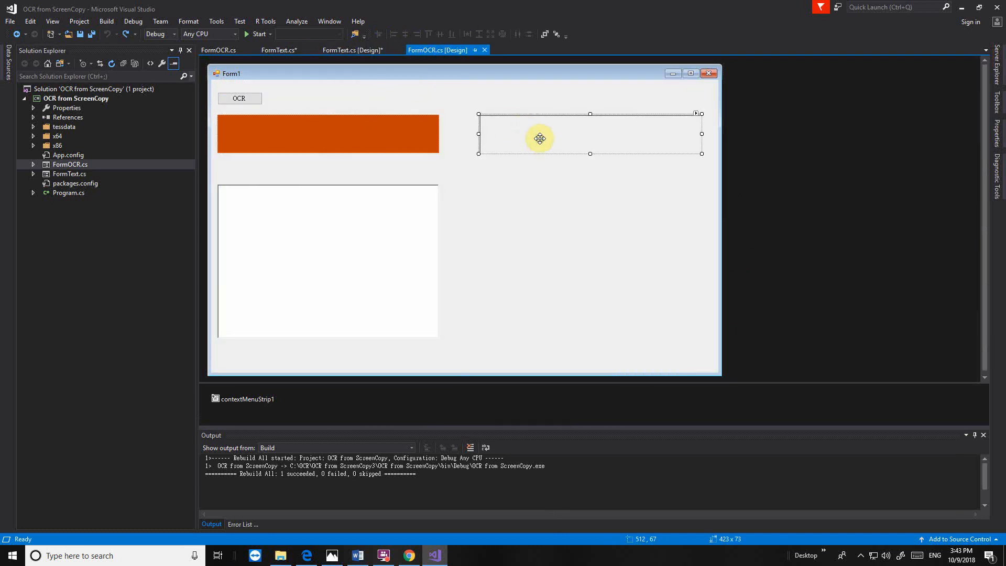
right_click(539, 138)
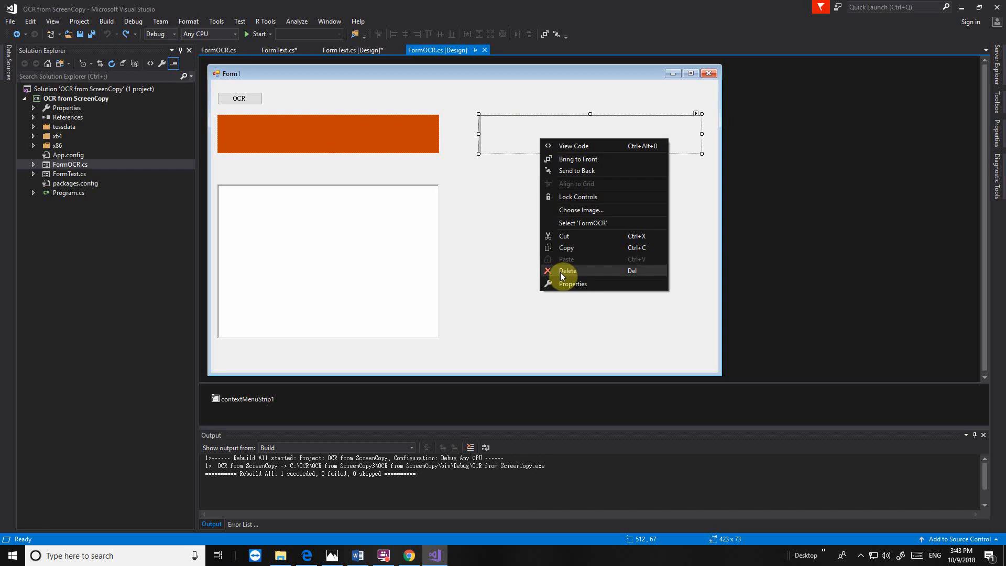
click(567, 271)
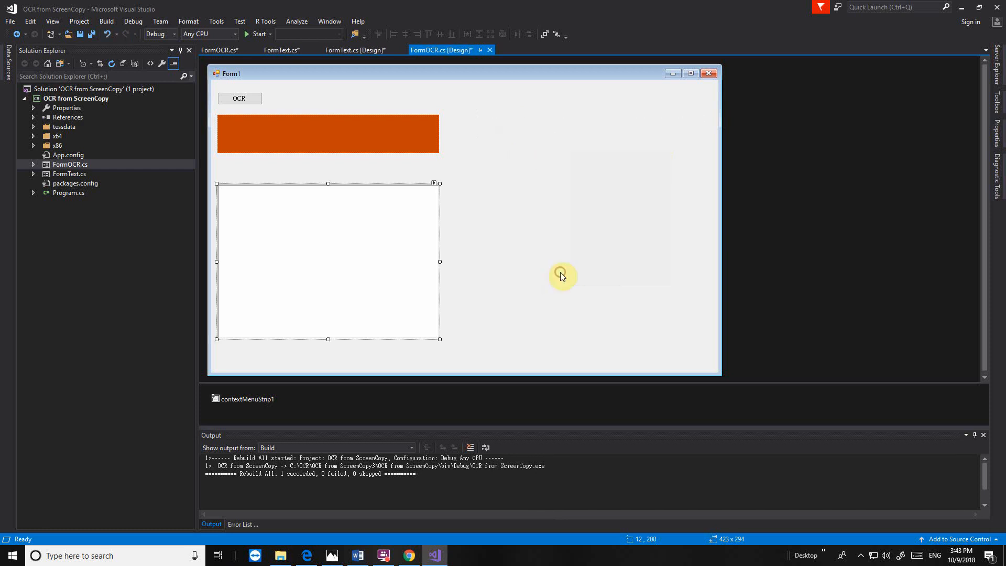
mouse_move(490, 244)
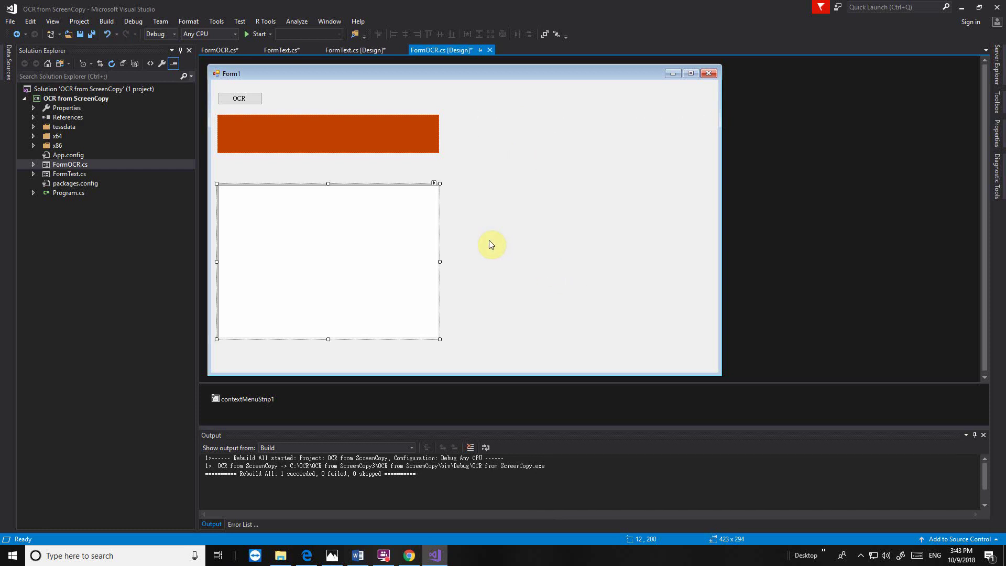
mouse_move(343, 232)
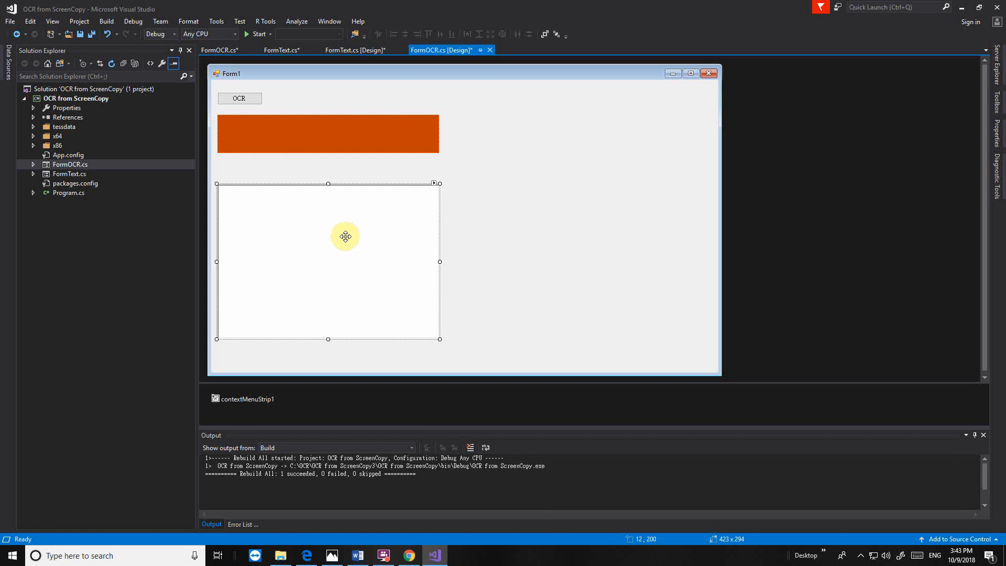
Delete FormOCR's white rich text box and its contextMenuStrip1 component
right_click(344, 236)
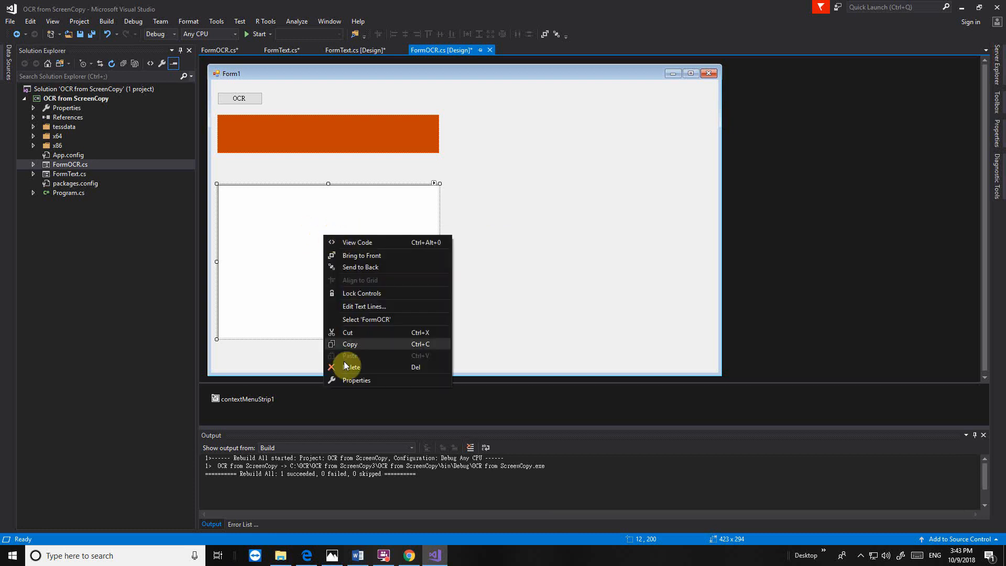
click(356, 379)
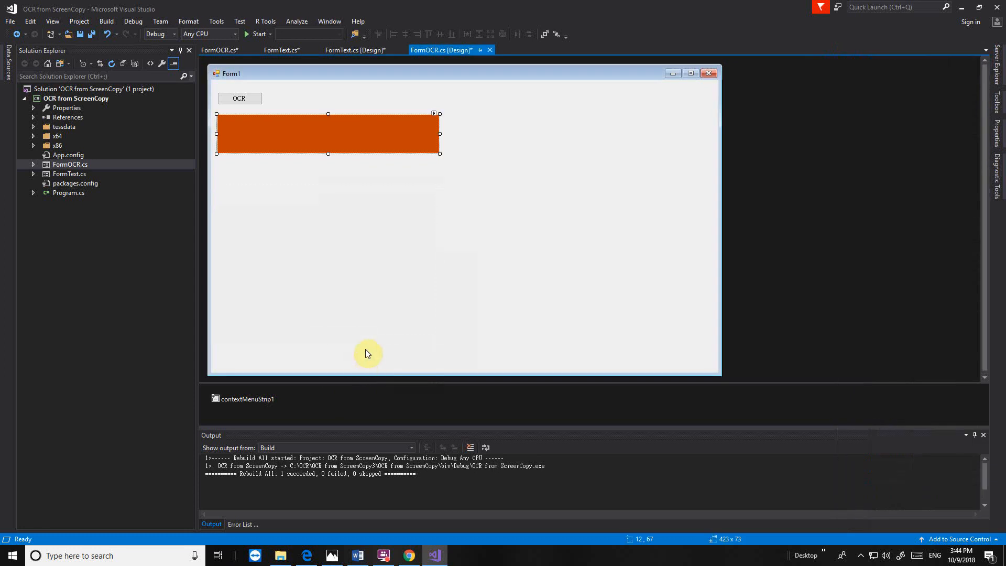
right_click(247, 398)
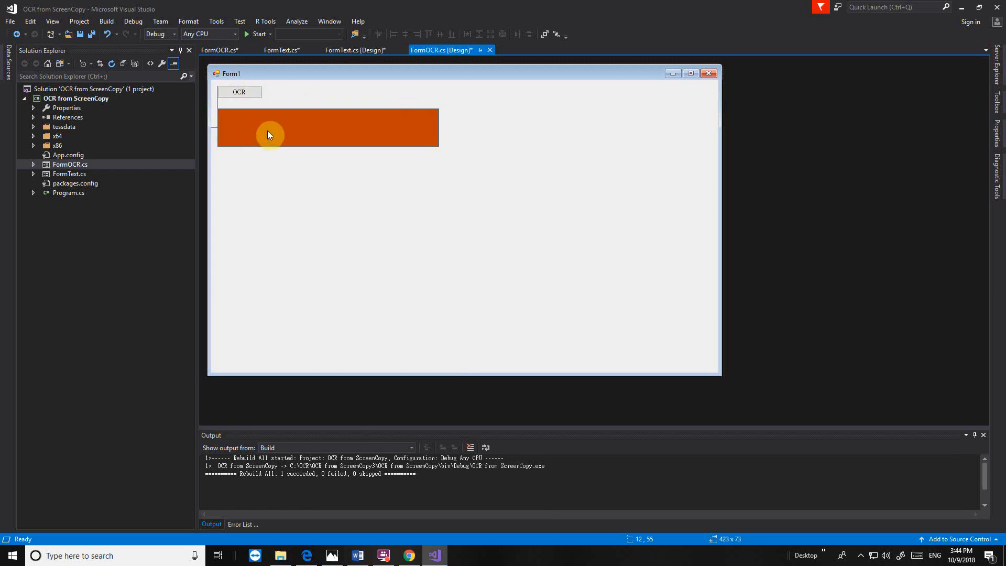
Stretch pictureBox1 across the shortened FormOCR strip and edit its Anchor edges in Properties
click(269, 133)
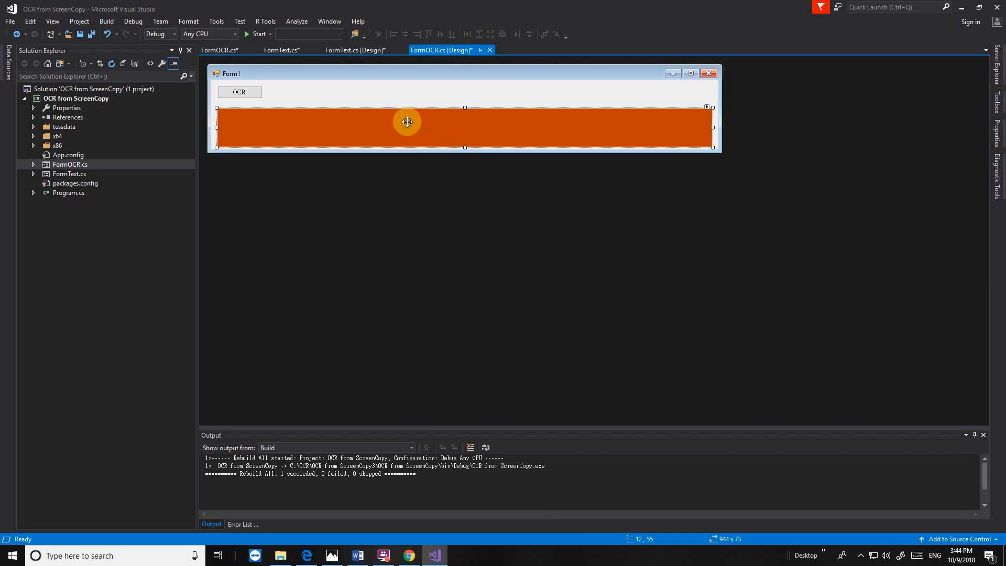
right_click(407, 122)
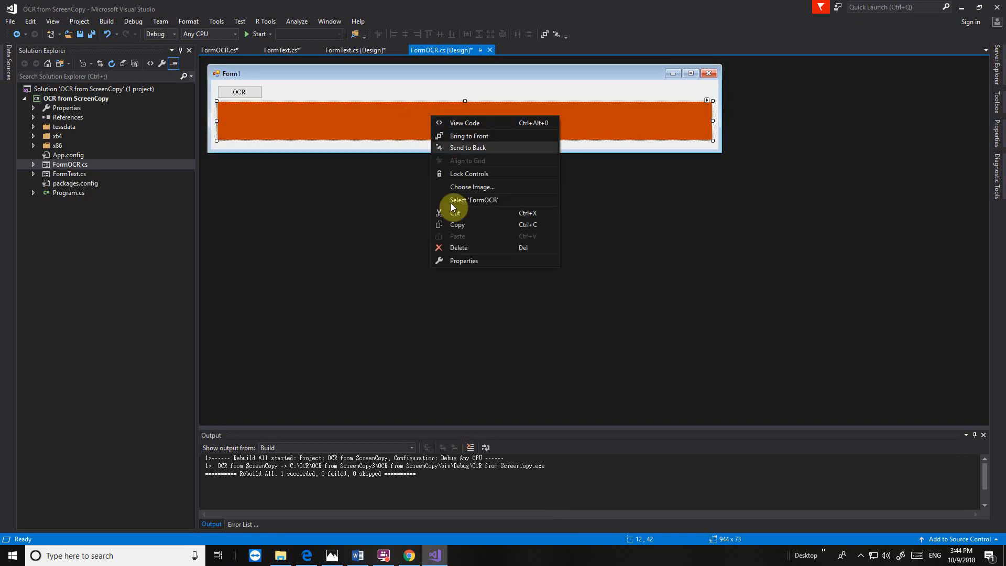
click(463, 261)
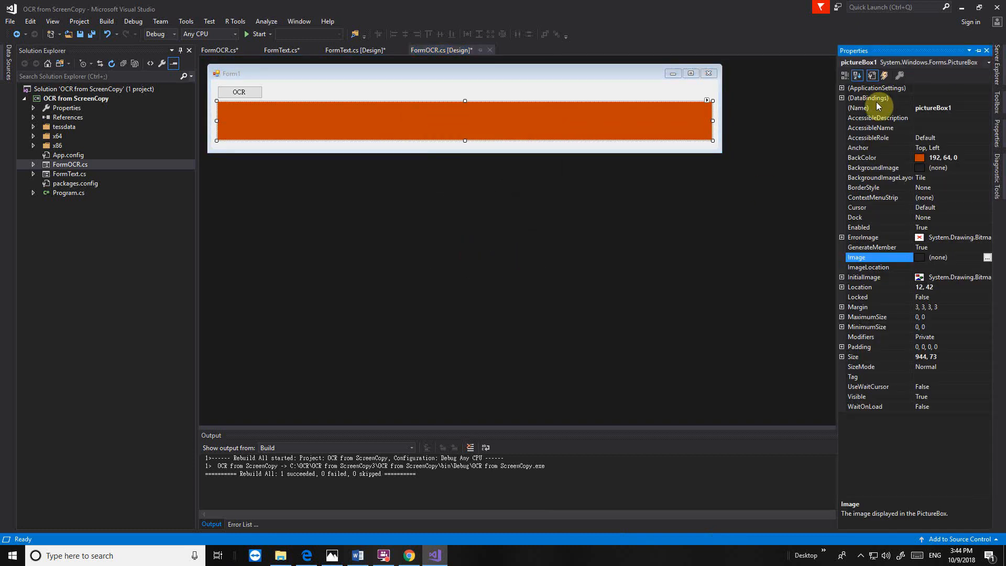
click(862, 148)
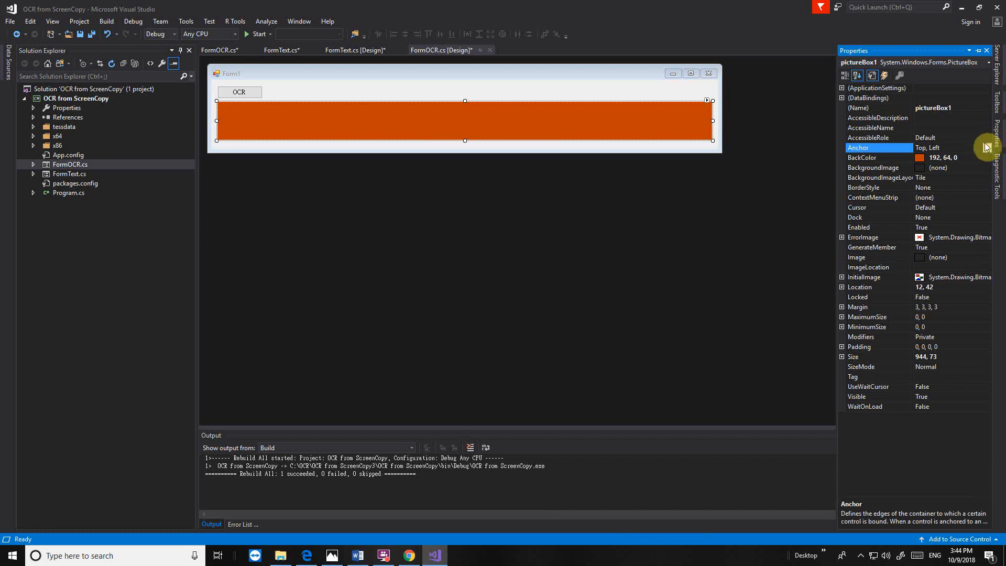
click(986, 148)
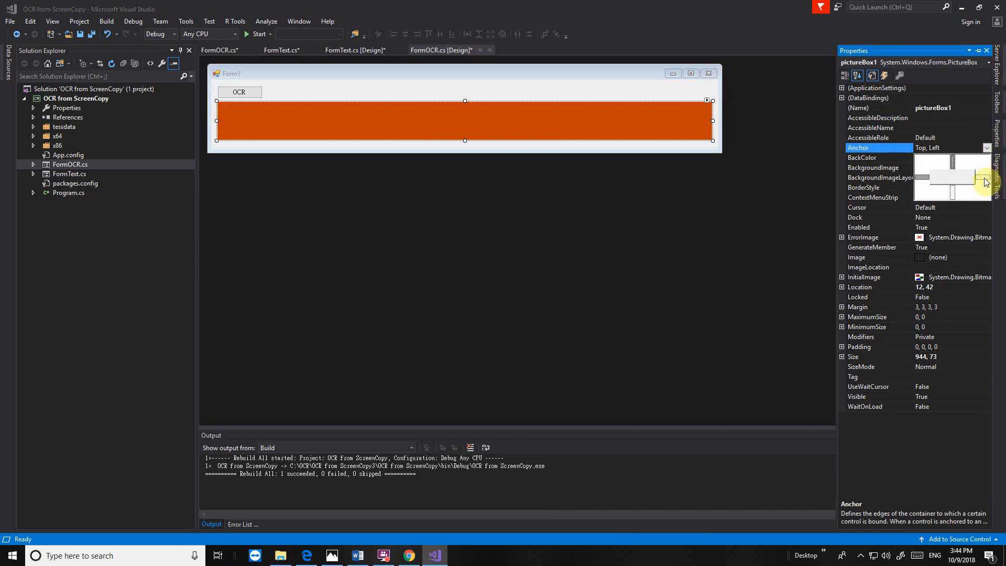
mouse_move(953, 195)
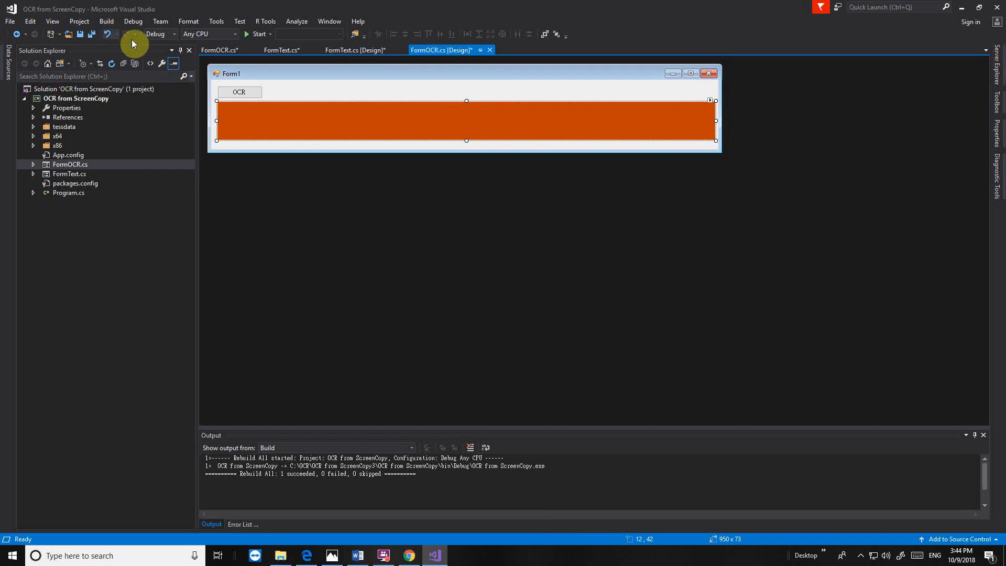
Cut the leftover ToolStripMenuItem_Click handler methods out of FormOCR.cs
click(219, 50)
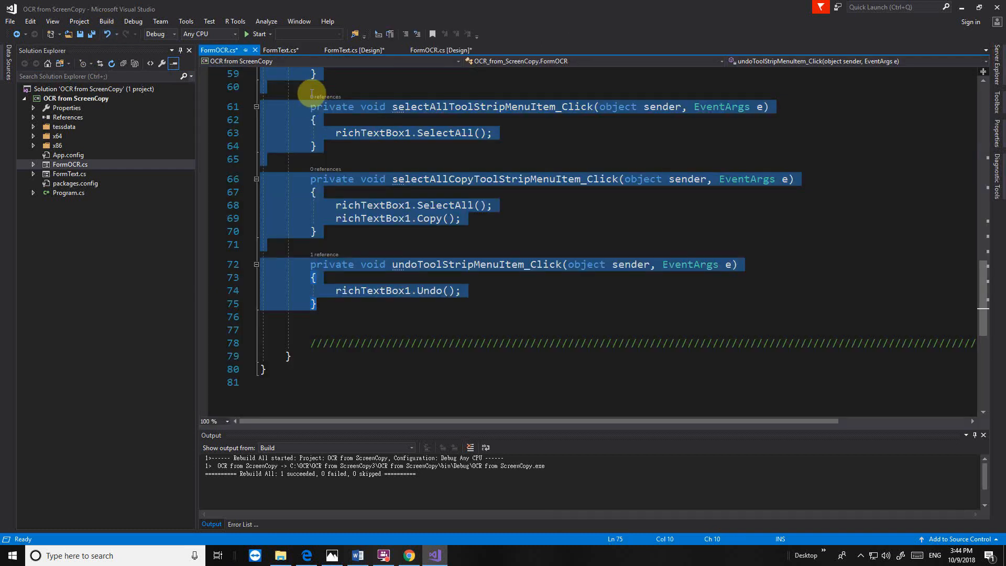
scroll(up, 3)
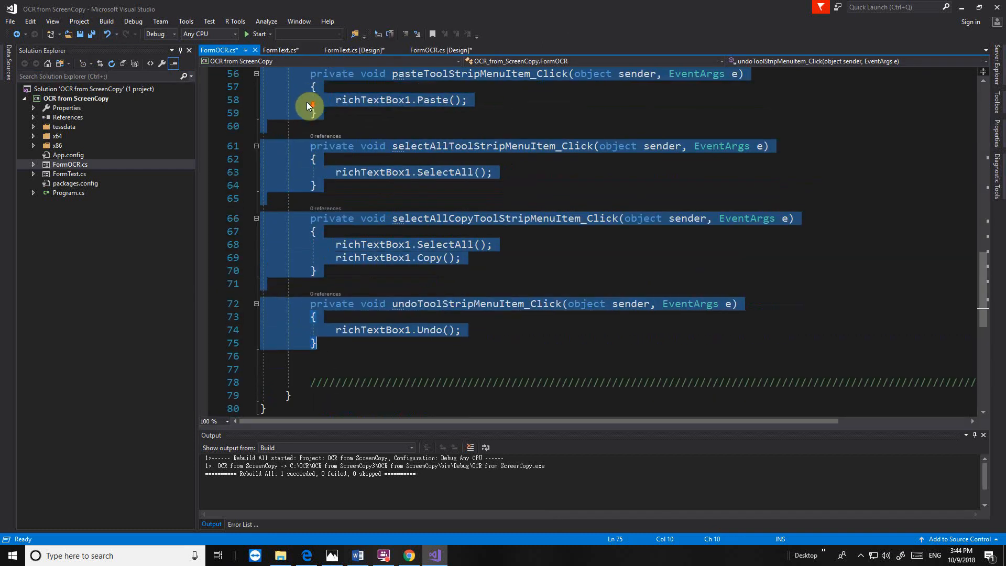
scroll(up, 3)
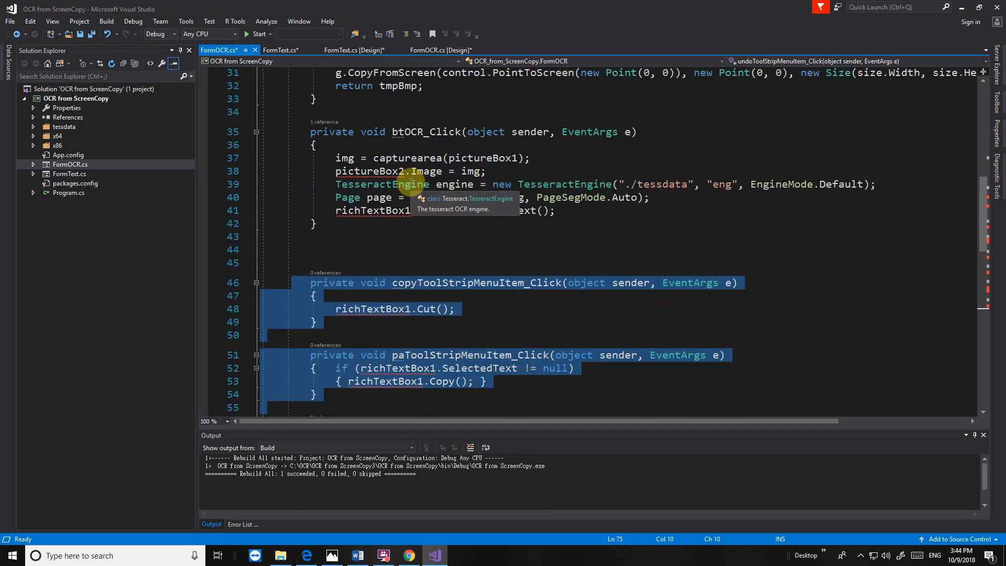
scroll(down, 3)
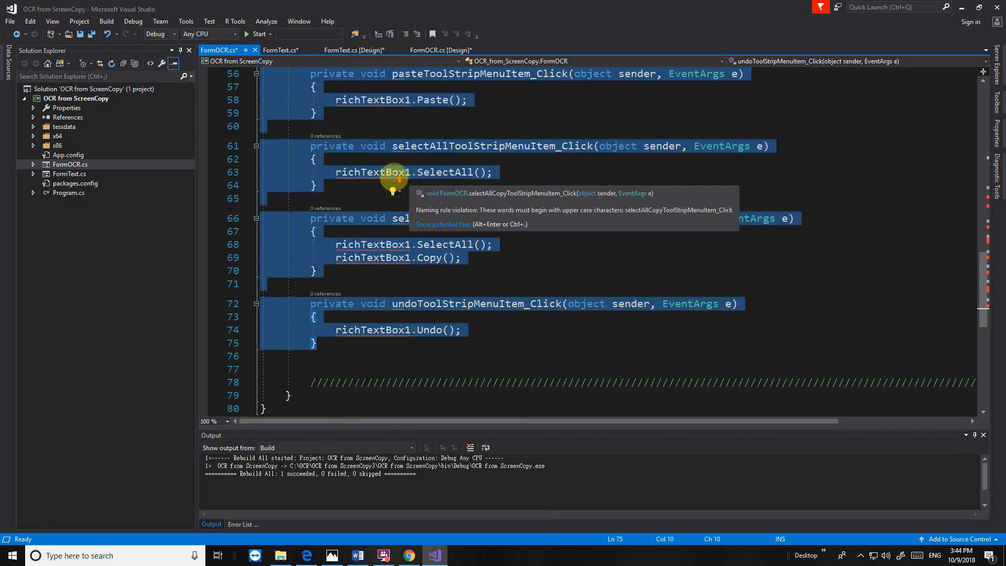
right_click(359, 167)
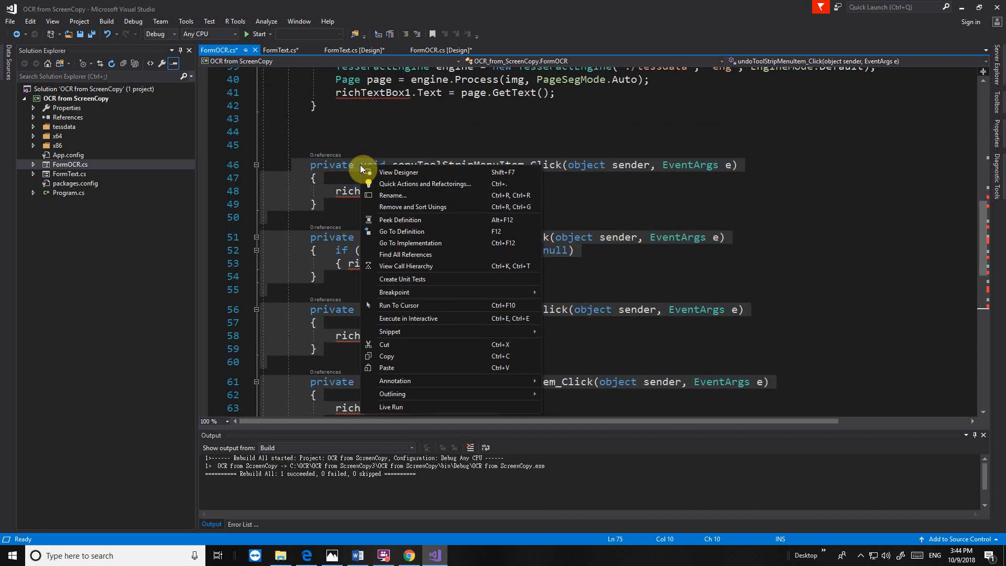
mouse_move(391, 350)
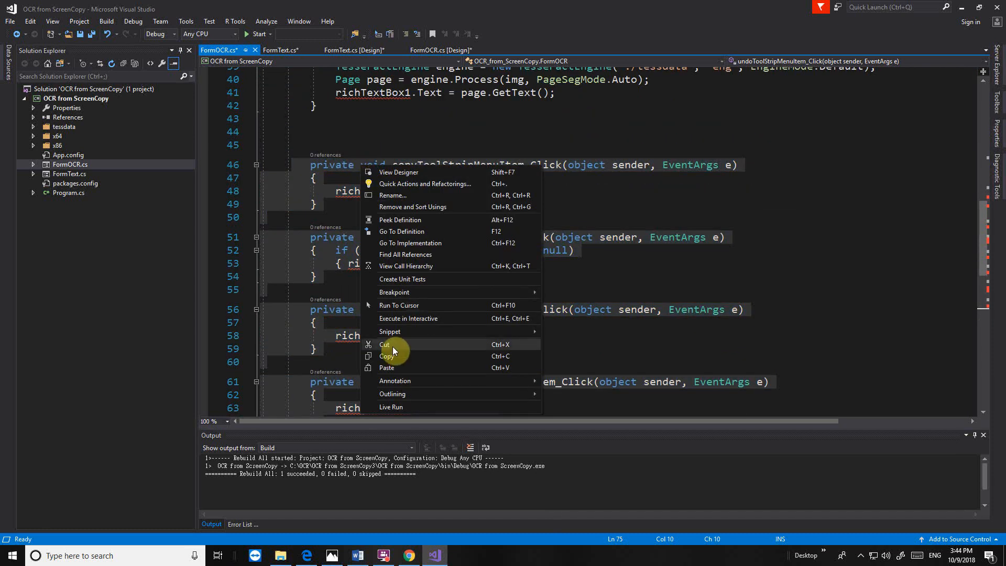
mouse_move(330, 160)
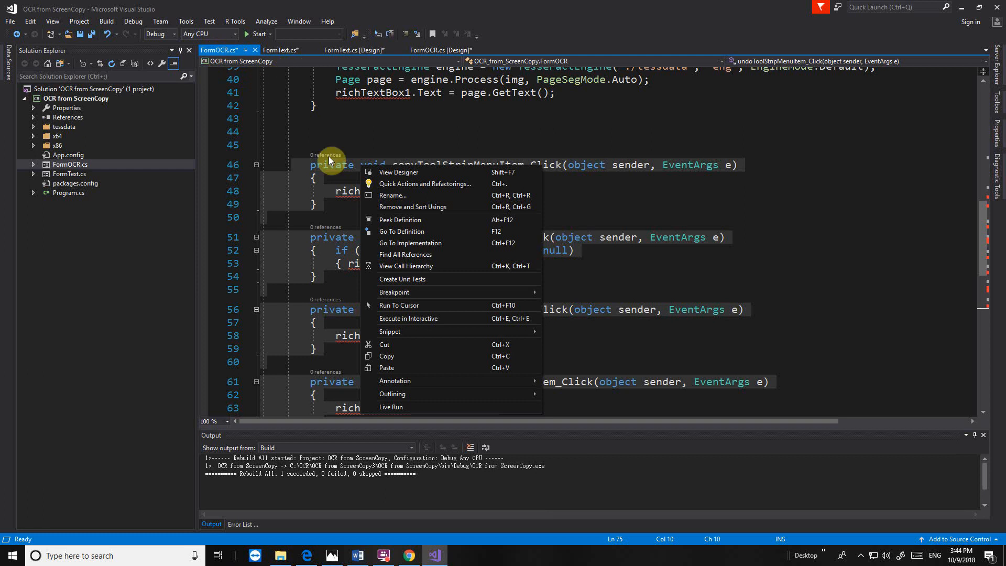
click(385, 345)
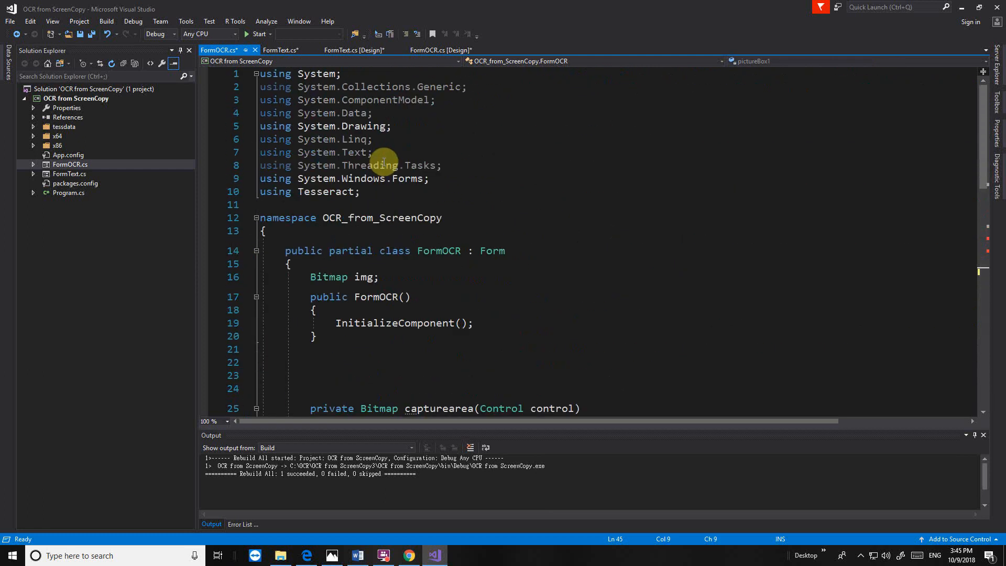
Declare a FormText field named Form2 below the img field in FormOCR.cs
click(379, 277)
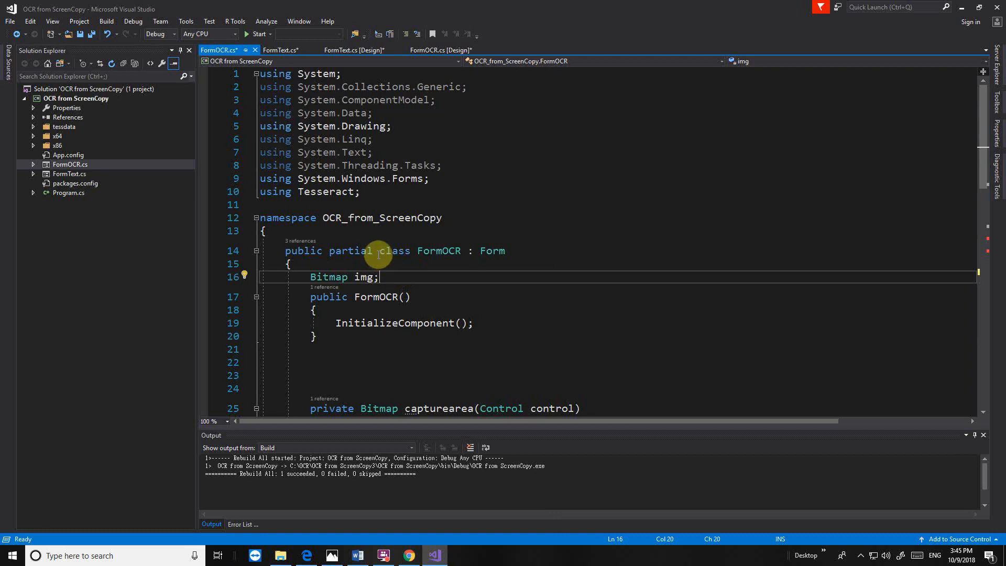
key(enter)
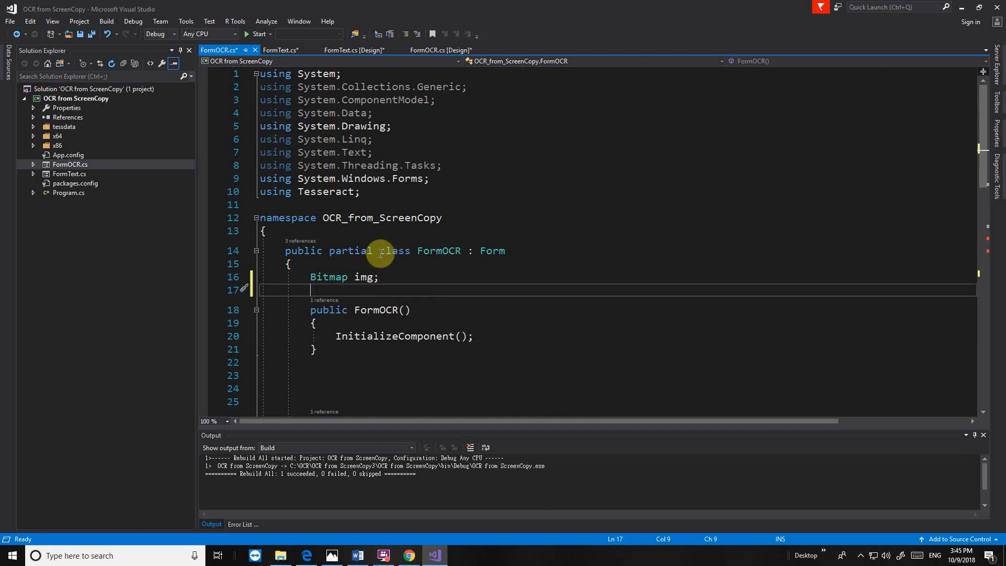
text(FormText)
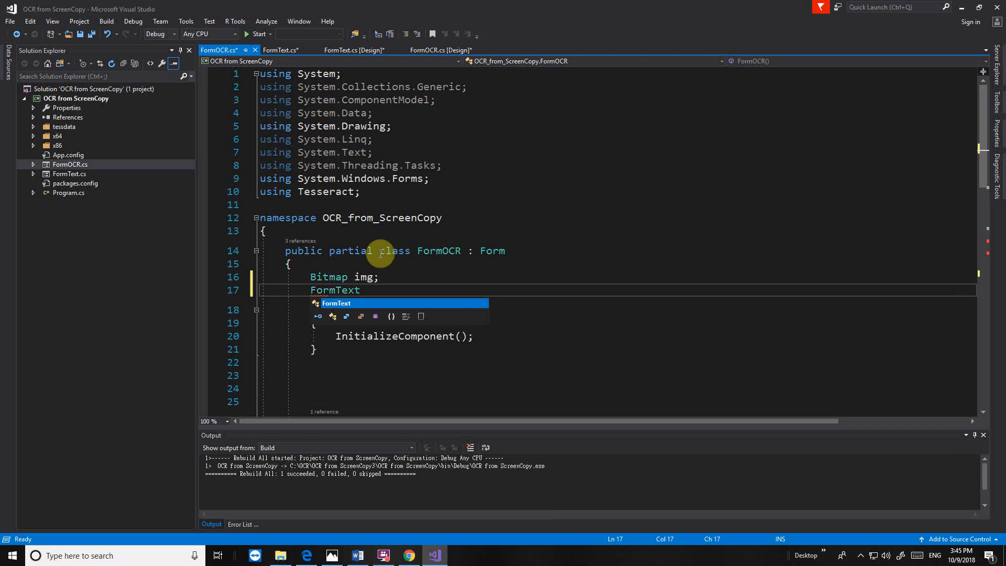
text(Form2;)
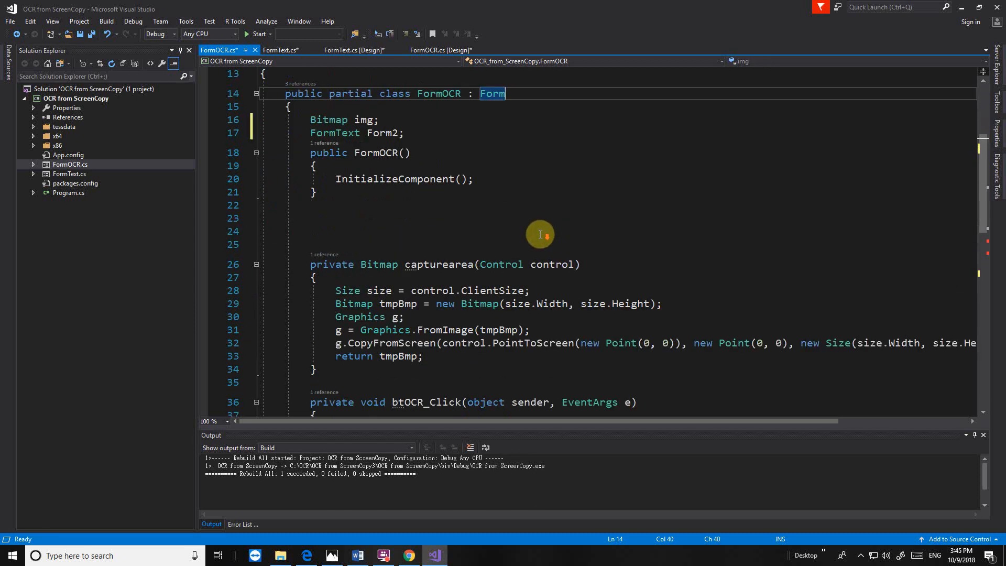
scroll(up, 3)
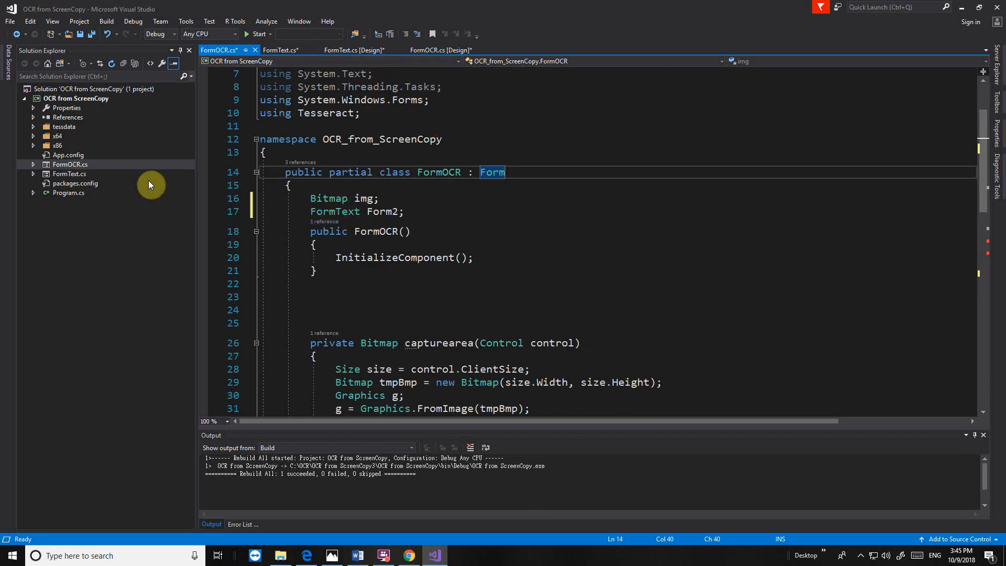
mouse_move(324, 69)
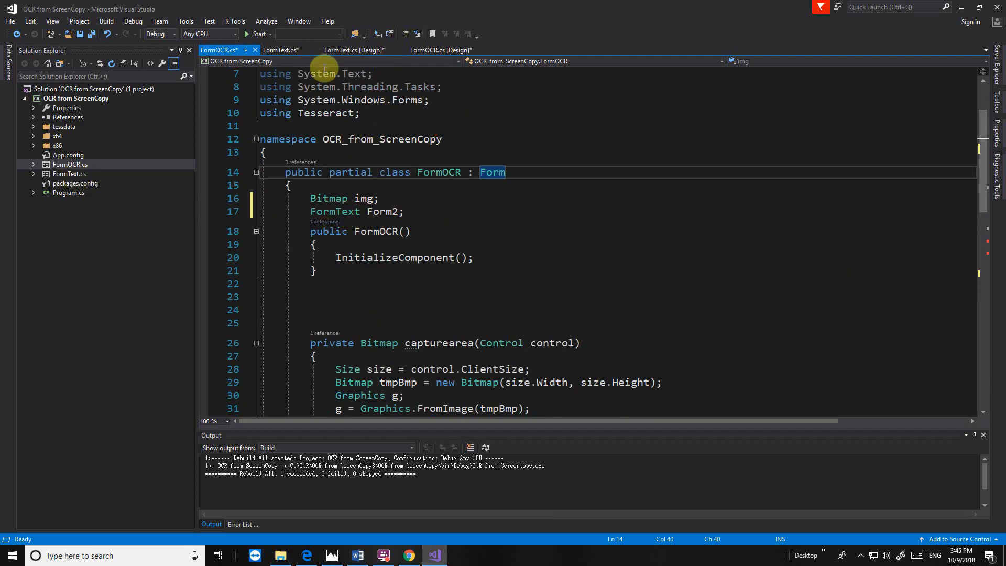
mouse_move(281, 50)
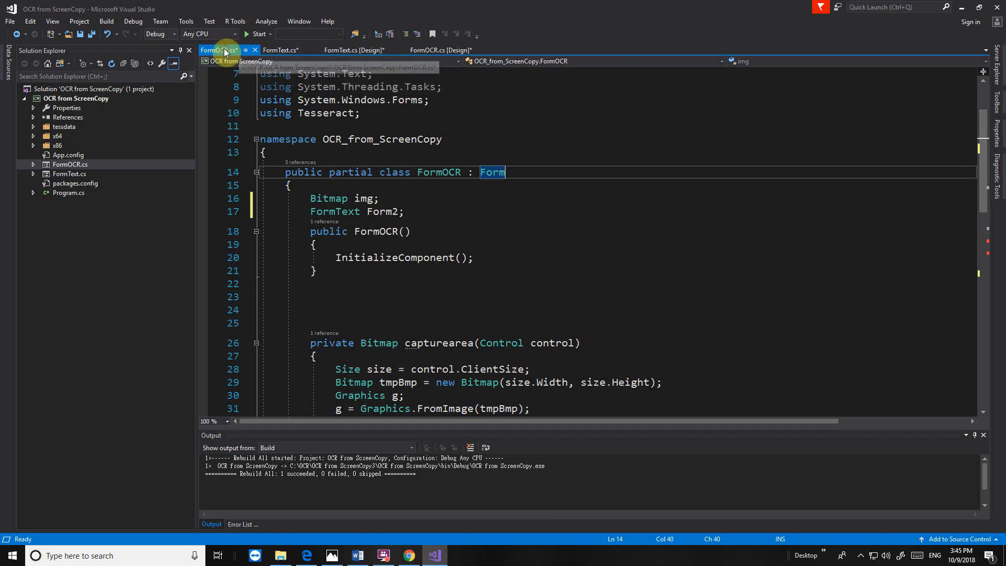
click(281, 50)
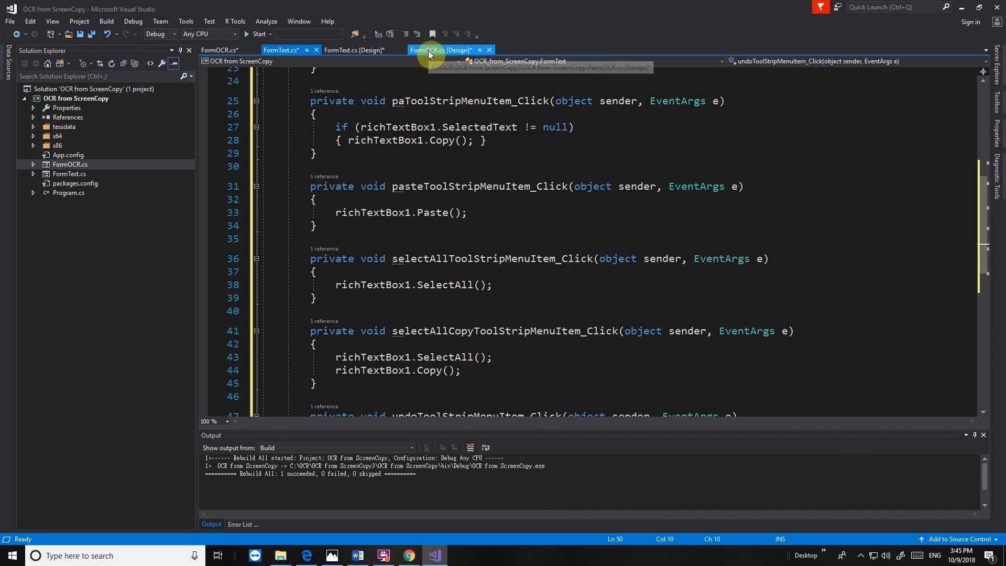
click(218, 50)
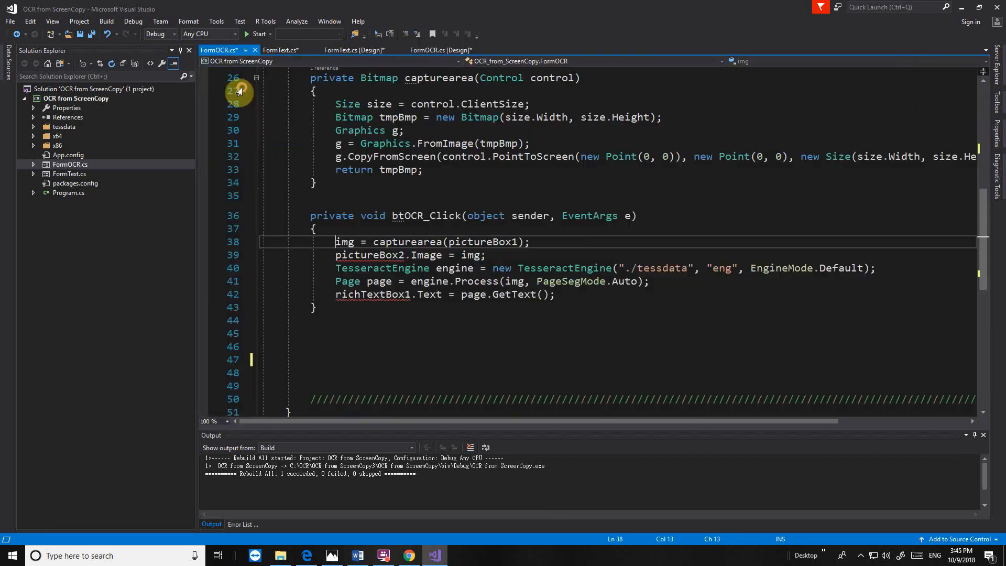
Delete the pictureBox2.Image assignment line from btOCR_Click
click(486, 254)
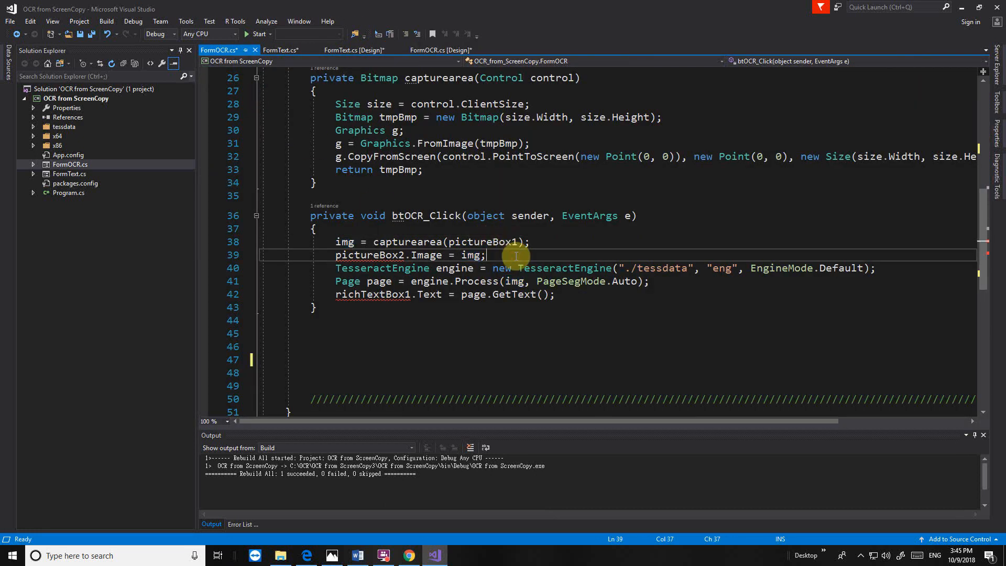
double_click(367, 255)
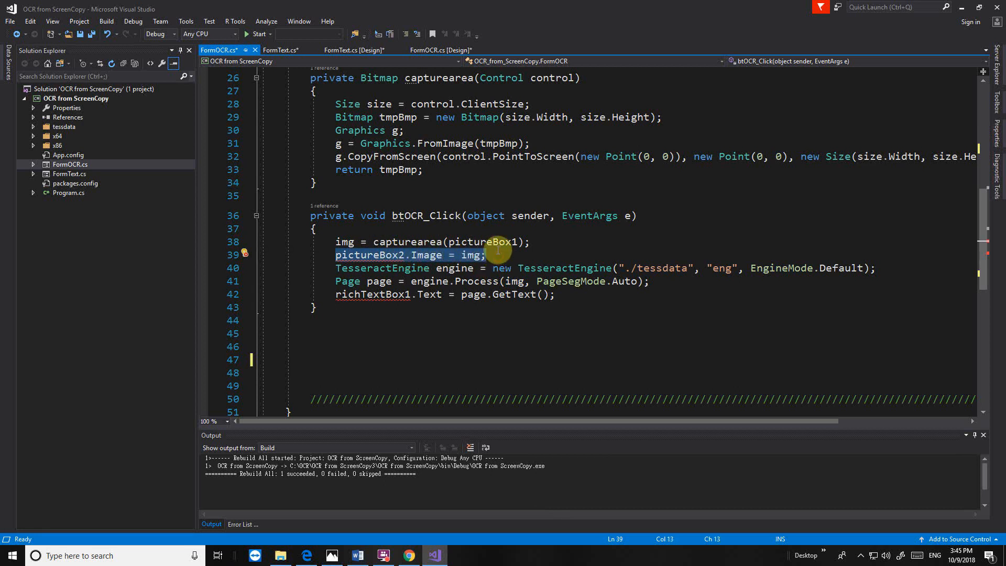
key(Delete)
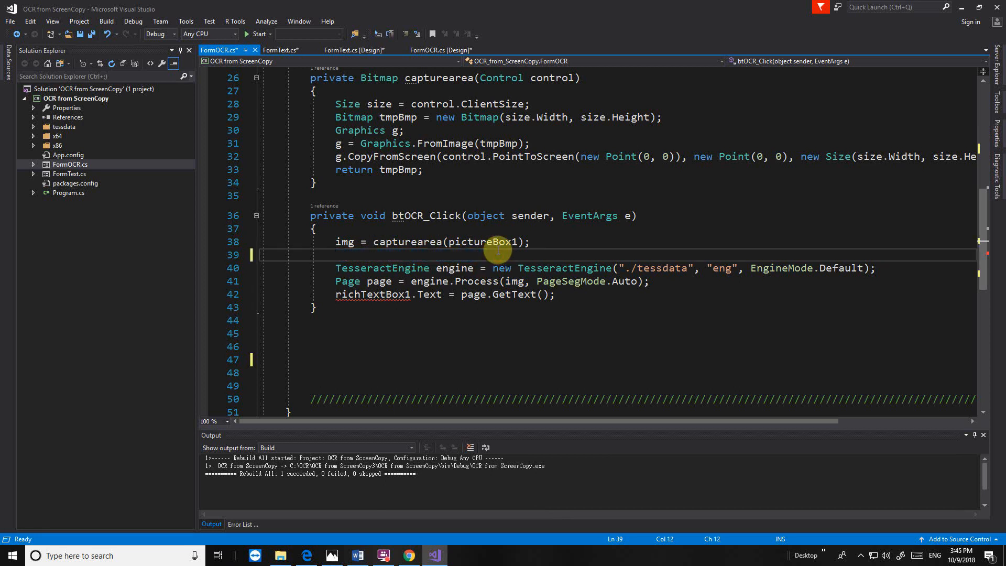
Start btOCR_Click with Form2 = new FormText(); after the opening brace
click(359, 230)
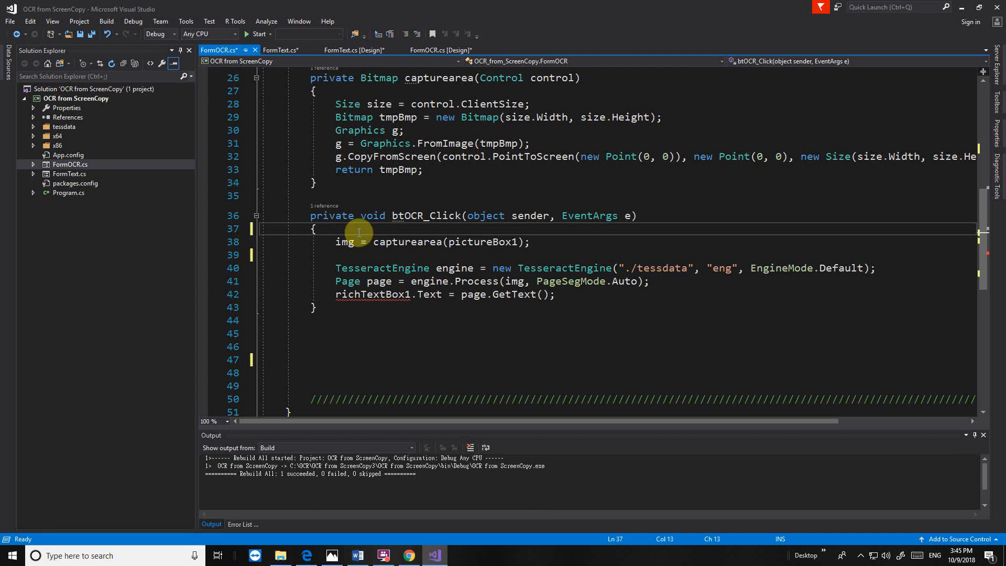
text(Form2 =)
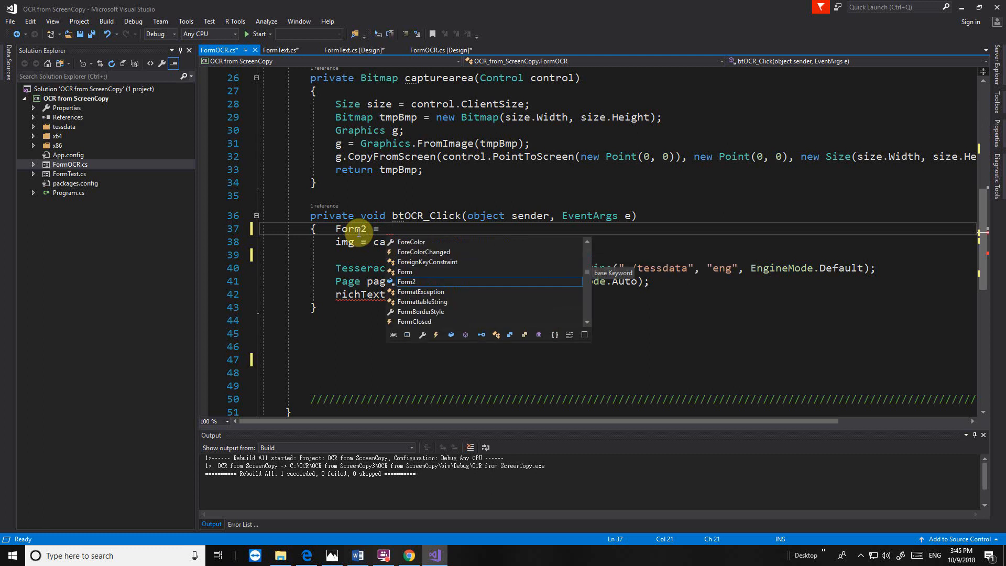
text(new)
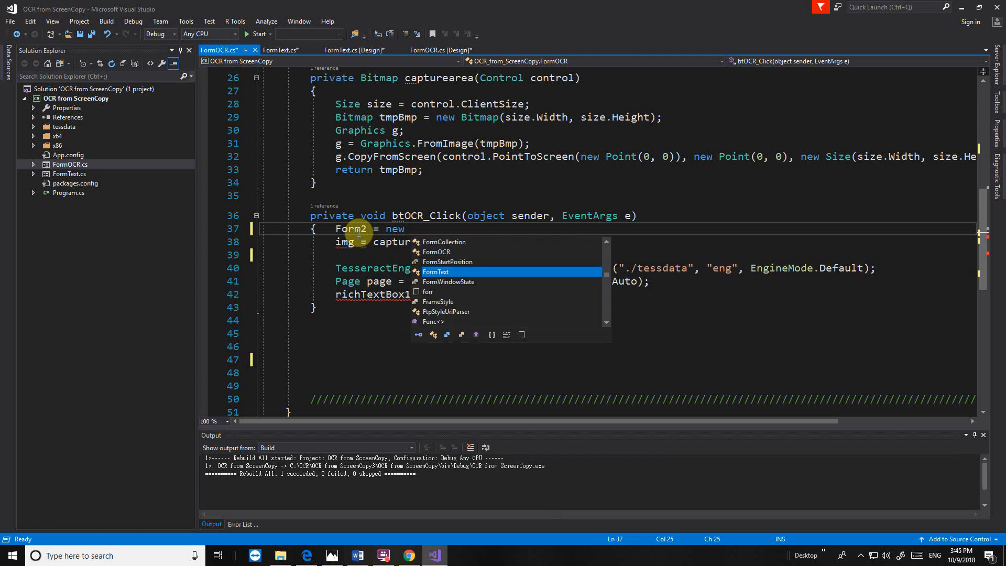
text(Form)
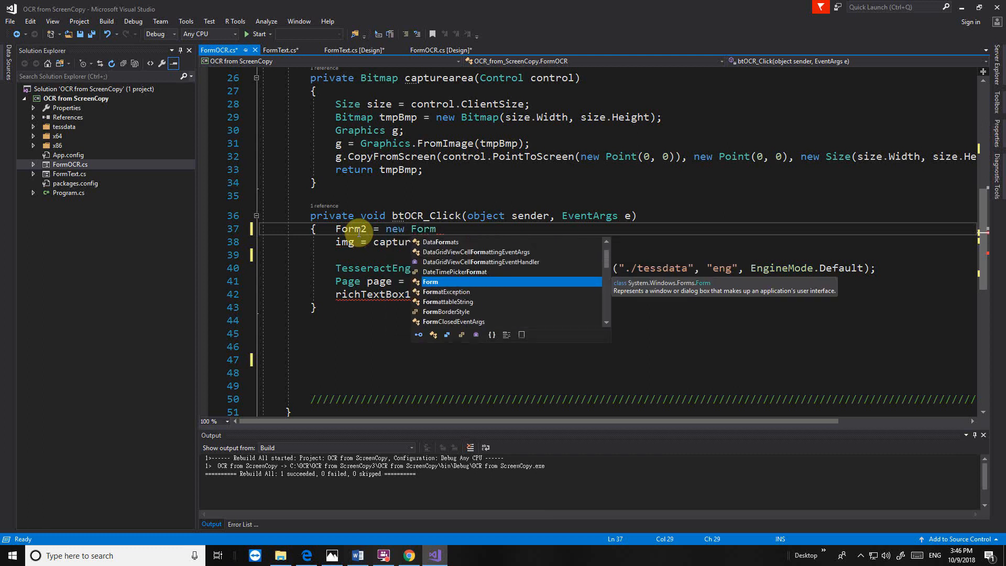
text(Text();)
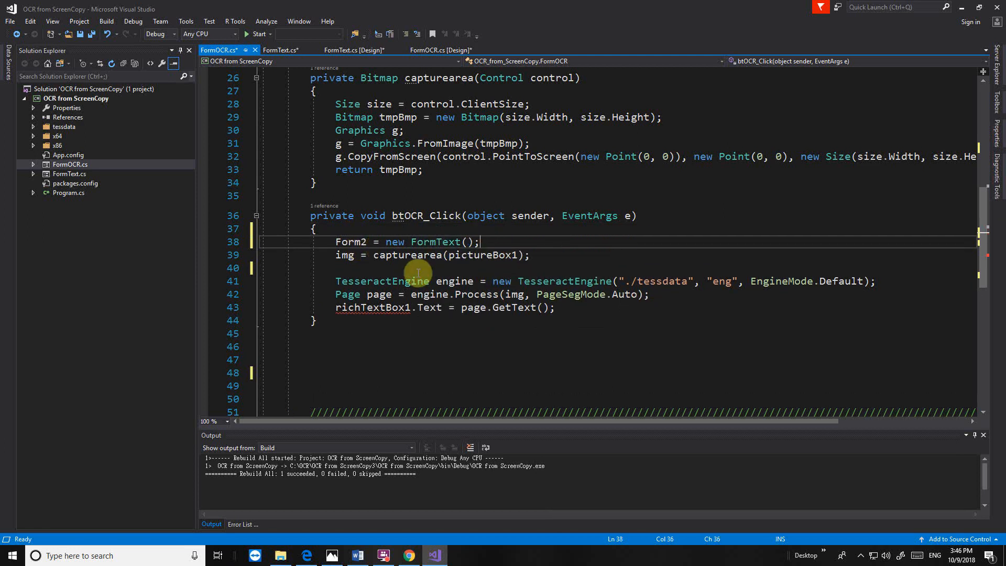
mouse_move(487, 293)
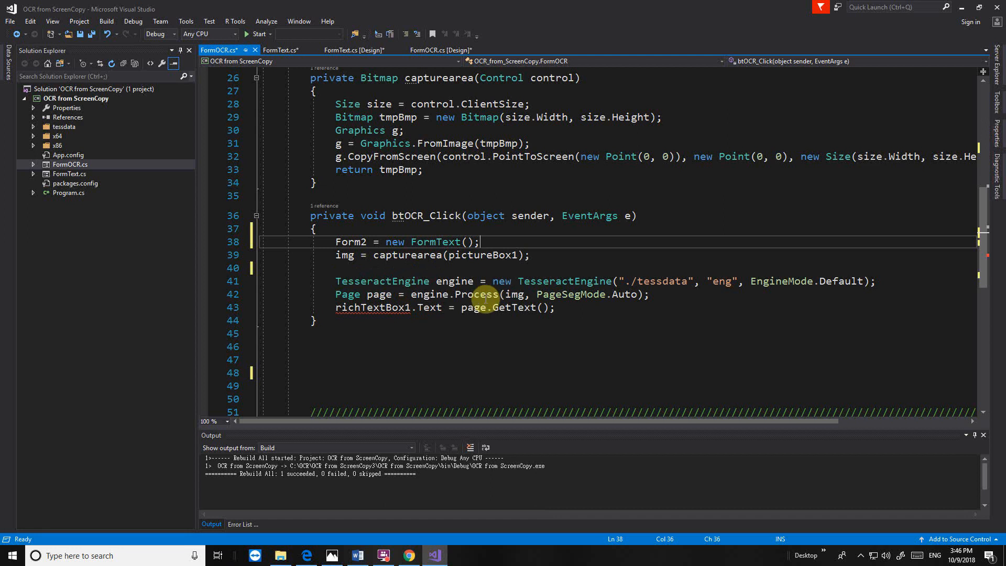
mouse_move(372, 307)
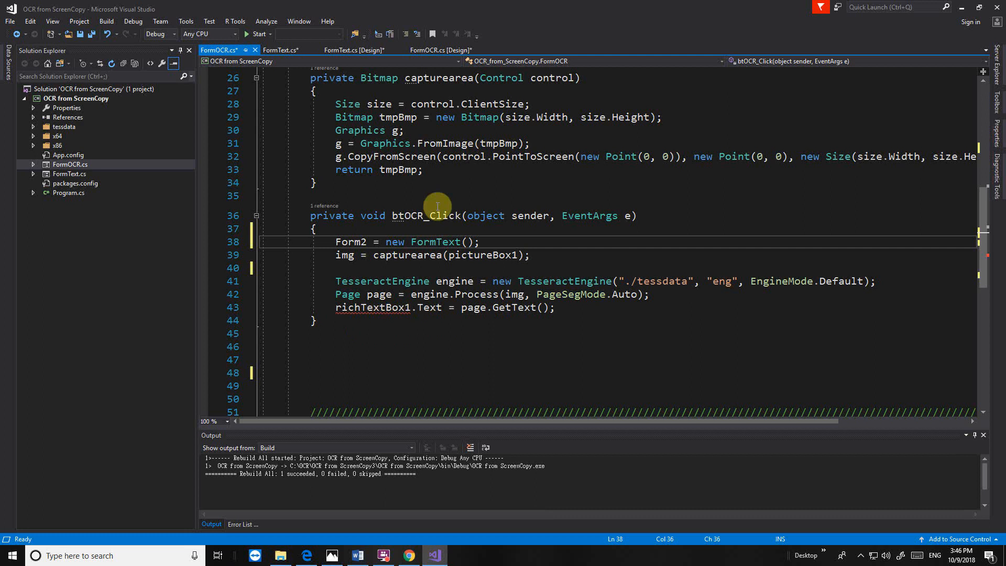
click(354, 51)
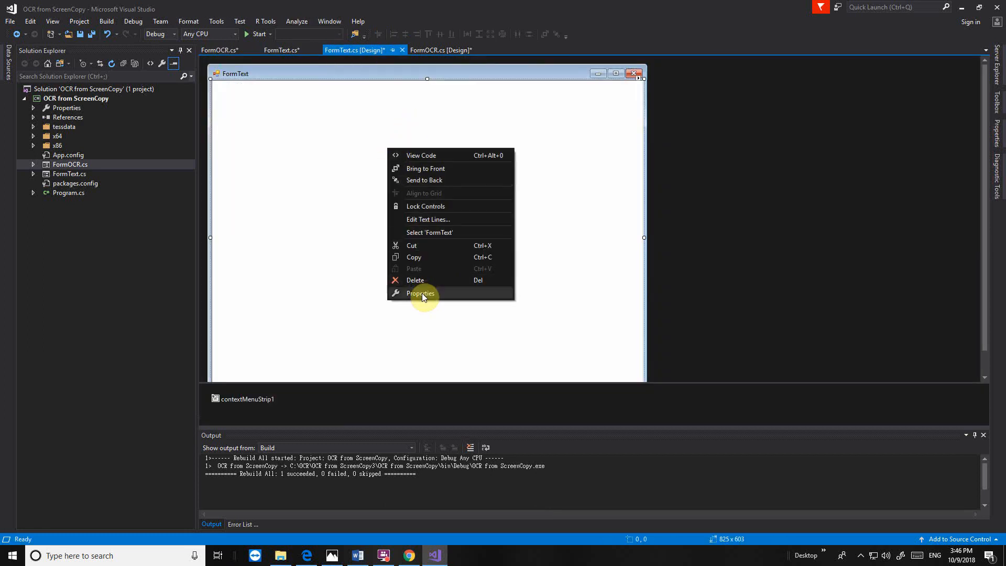
Make richTextBox1's Modifiers property non-private so FormOCR's code can access it
click(420, 294)
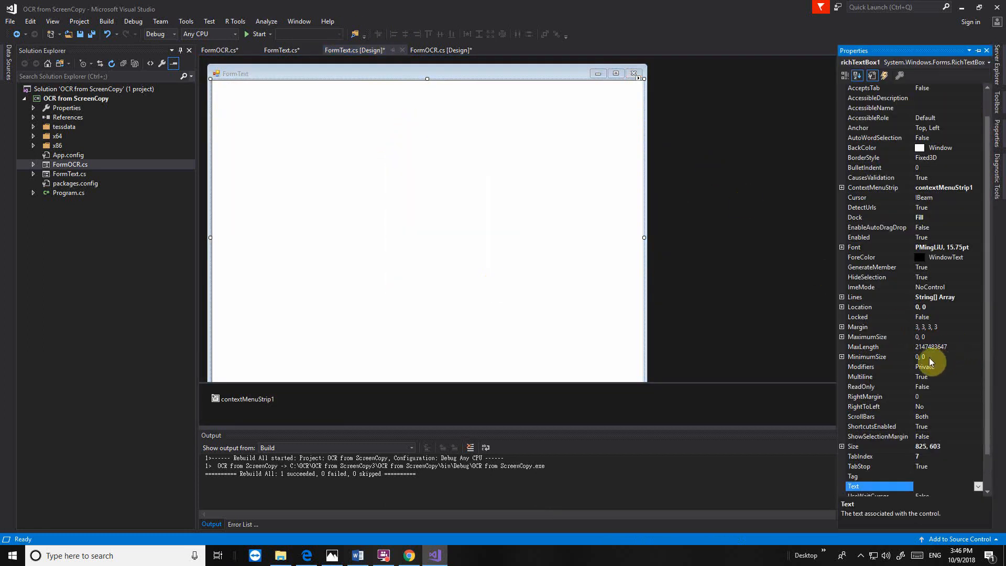
click(879, 367)
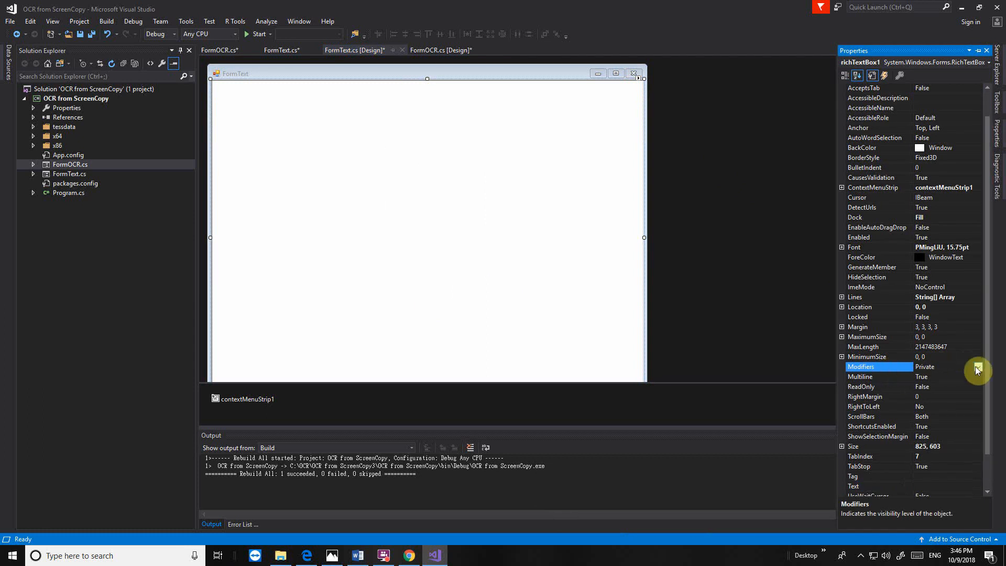
click(977, 367)
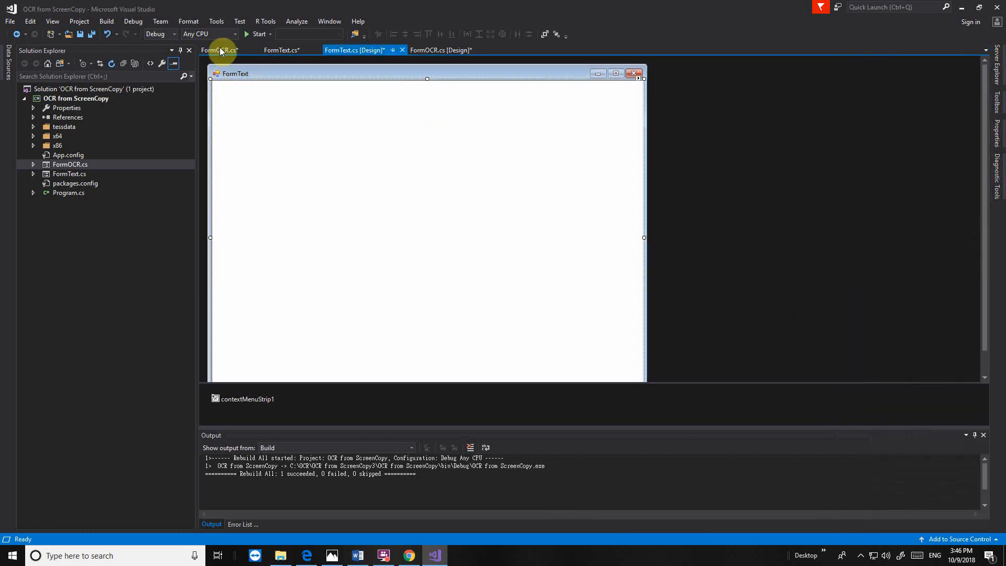
click(218, 51)
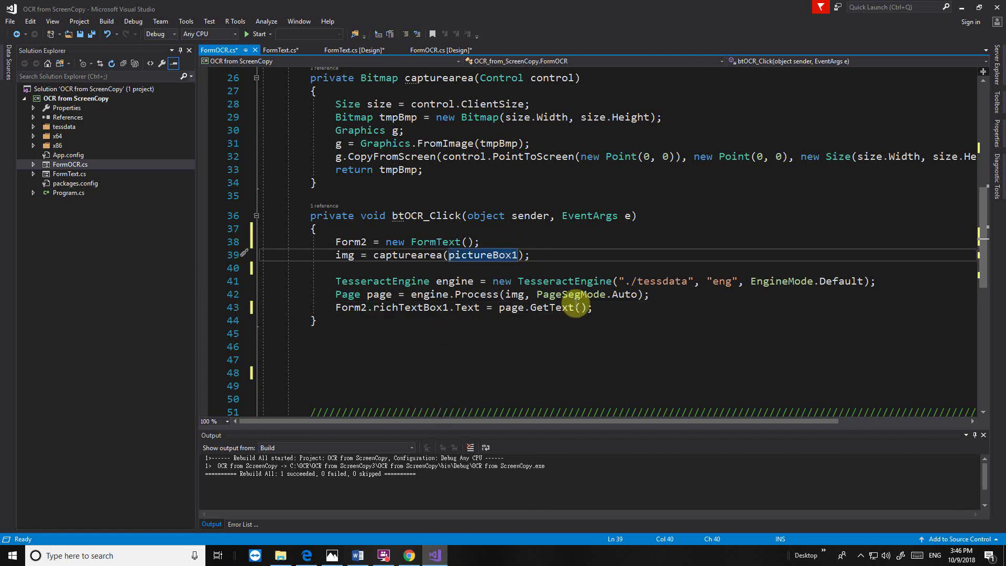
mouse_move(619, 308)
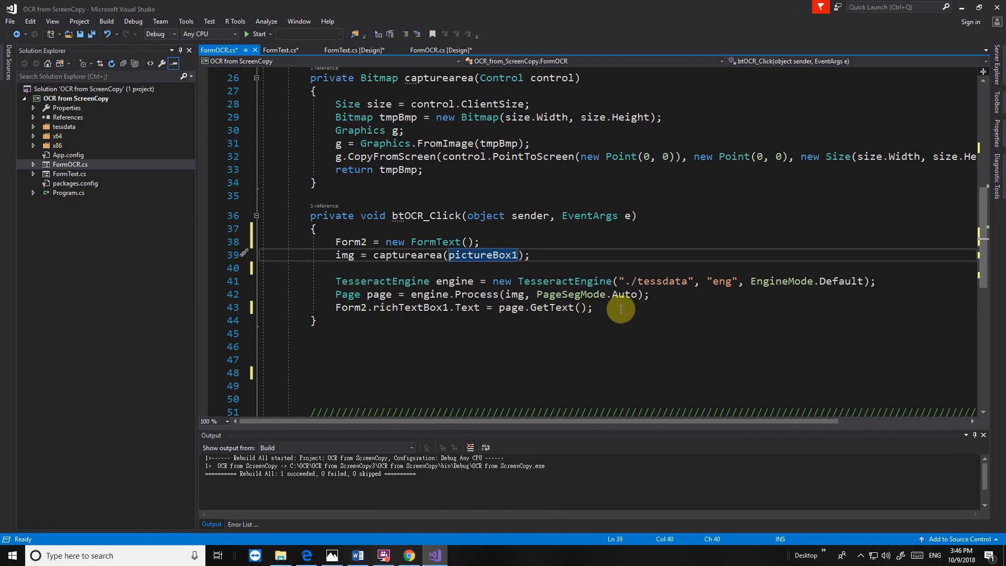
mouse_move(441, 216)
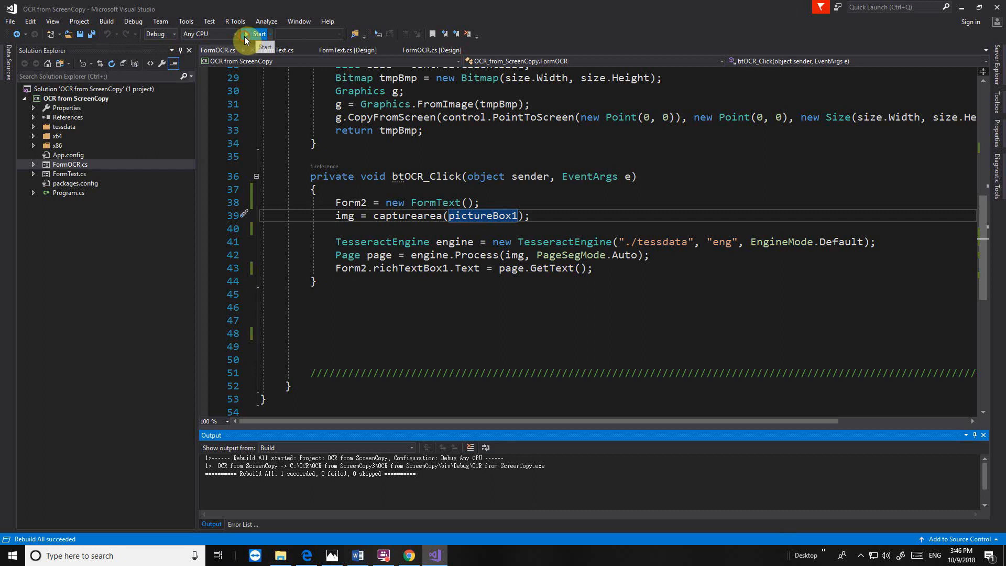
click(257, 33)
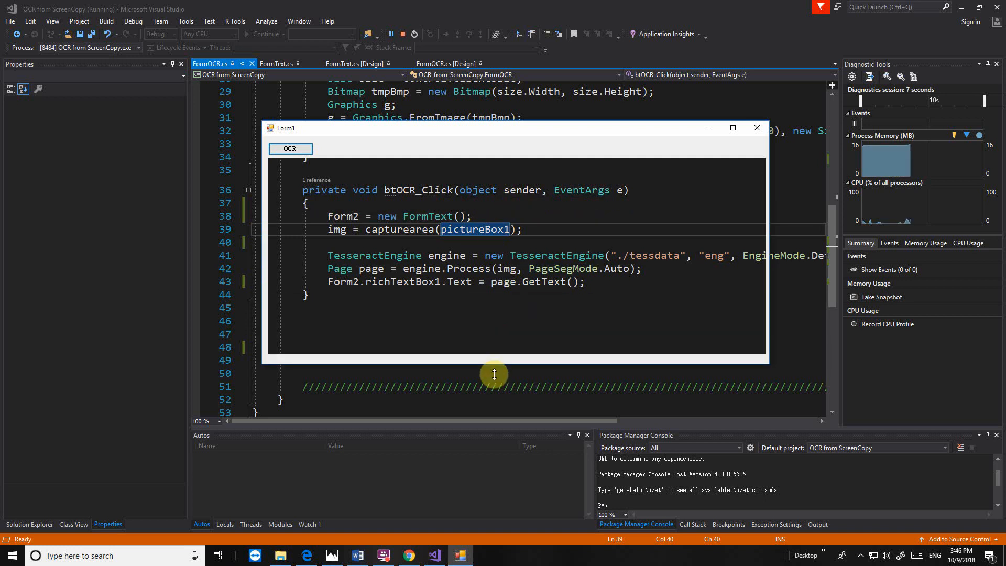
mouse_move(772, 205)
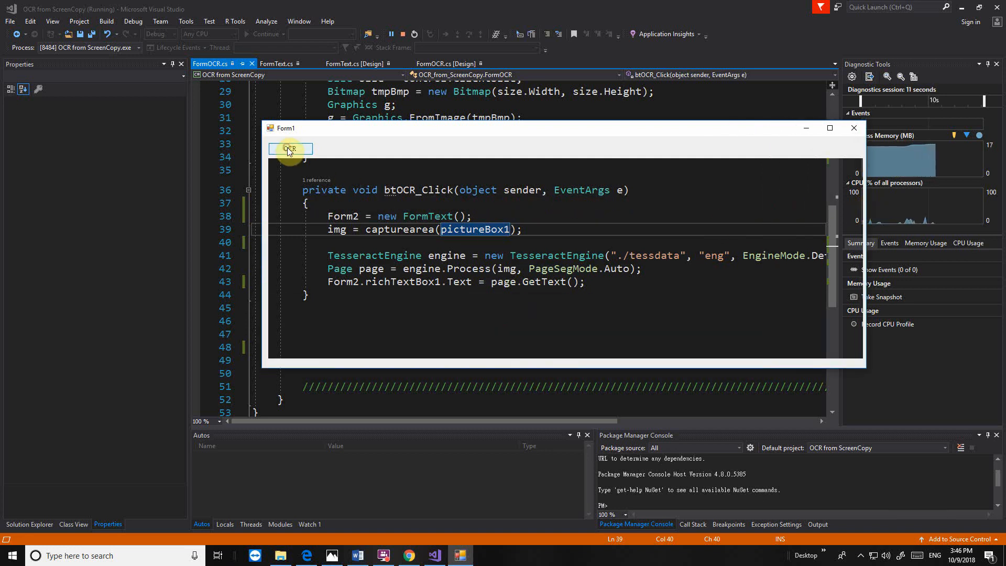
click(290, 148)
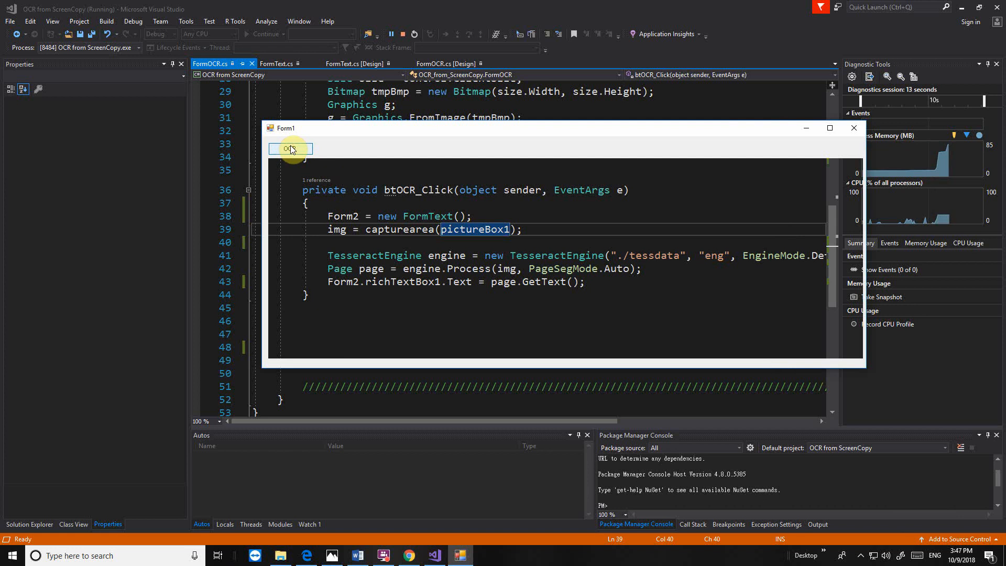
mouse_move(854, 128)
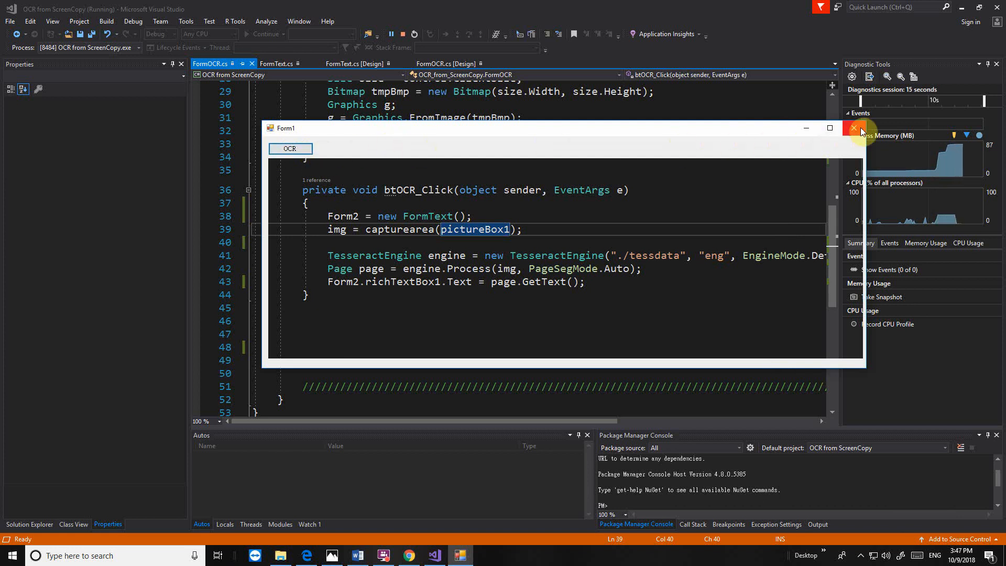
click(852, 127)
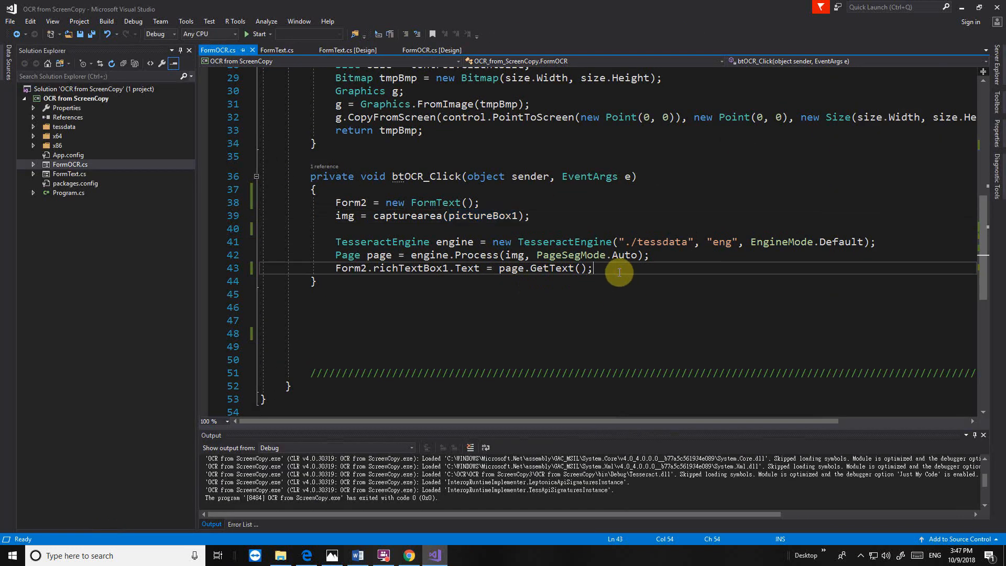
End btOCR_Click with Form2.Show(); and rebuild the solution
text(for)
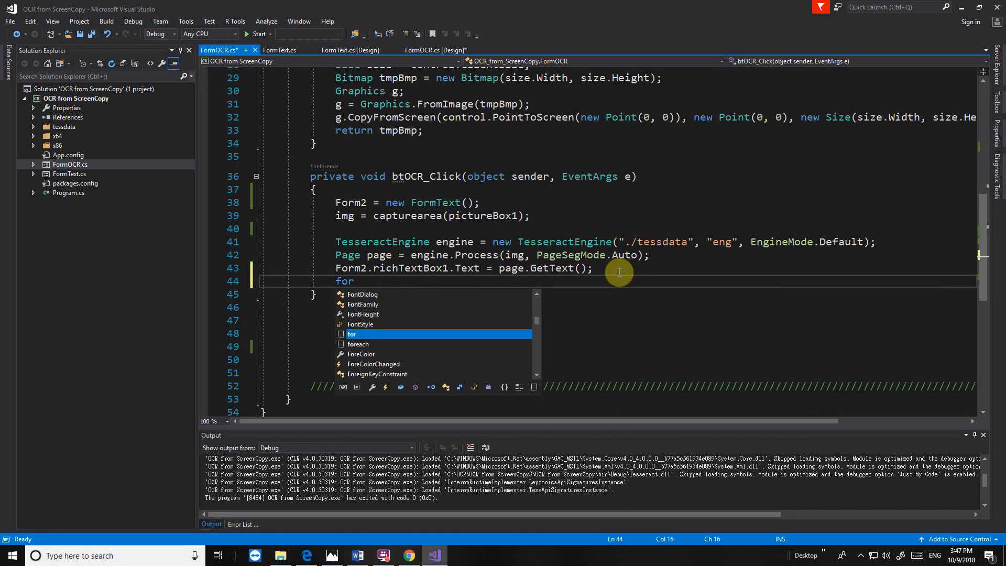
text(m)
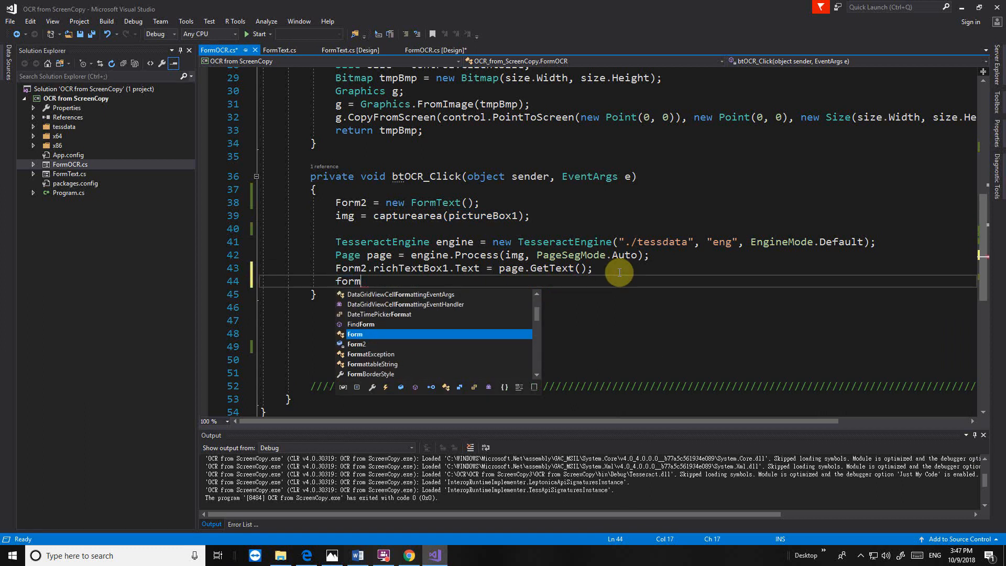
text(Form2.s)
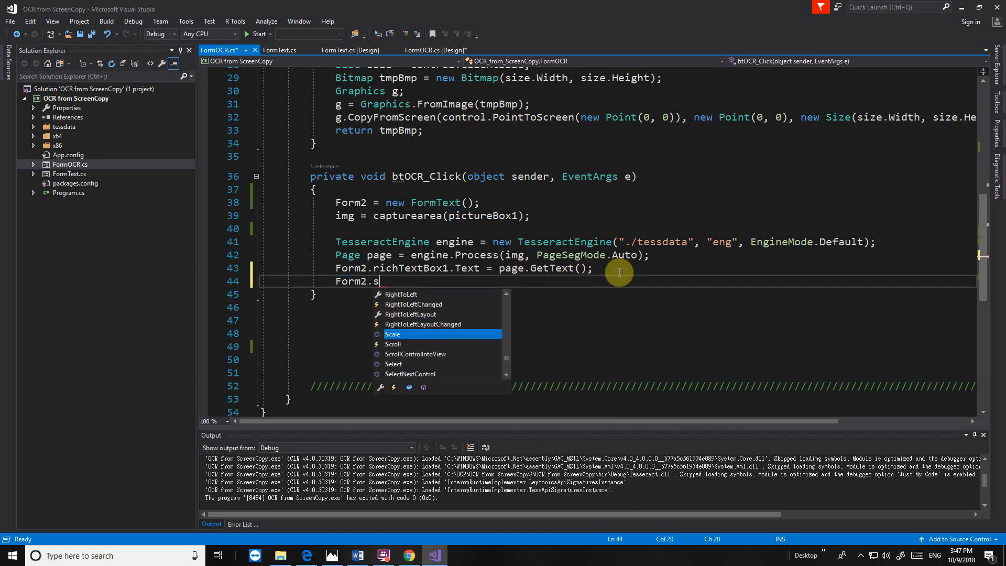
text(how)
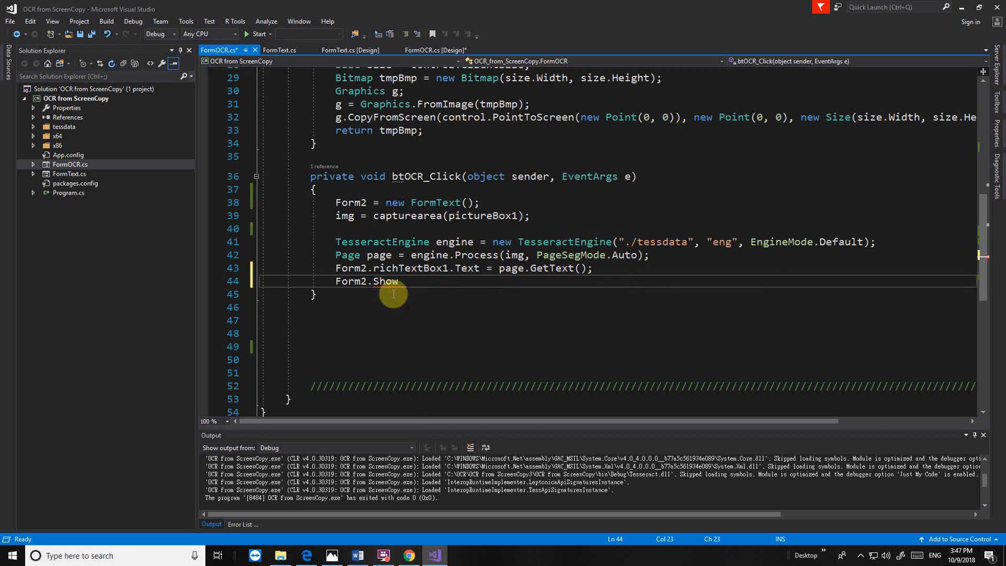
click(501, 254)
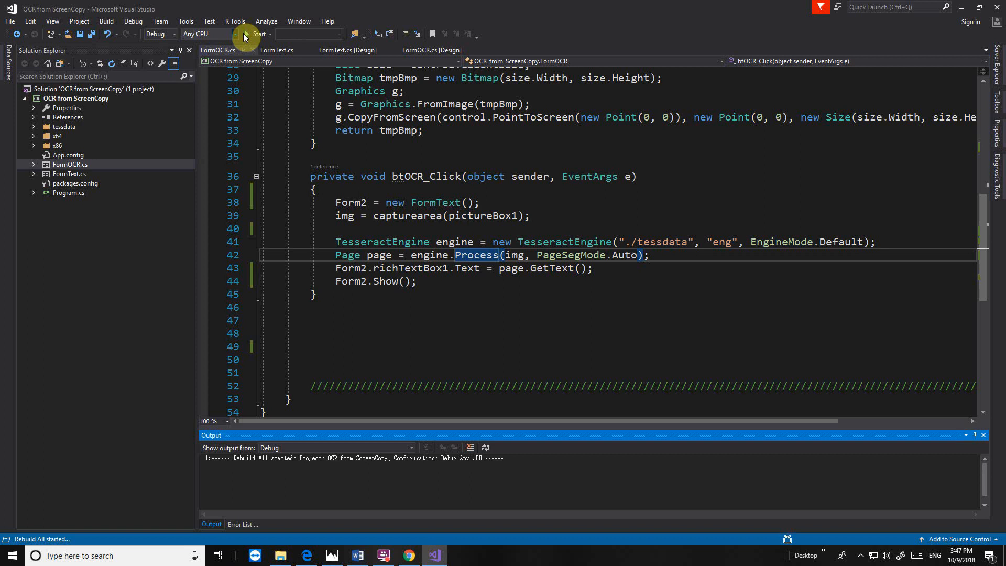
Run the app, OCR the on-screen code into FormText, close it, and start another run
click(255, 34)
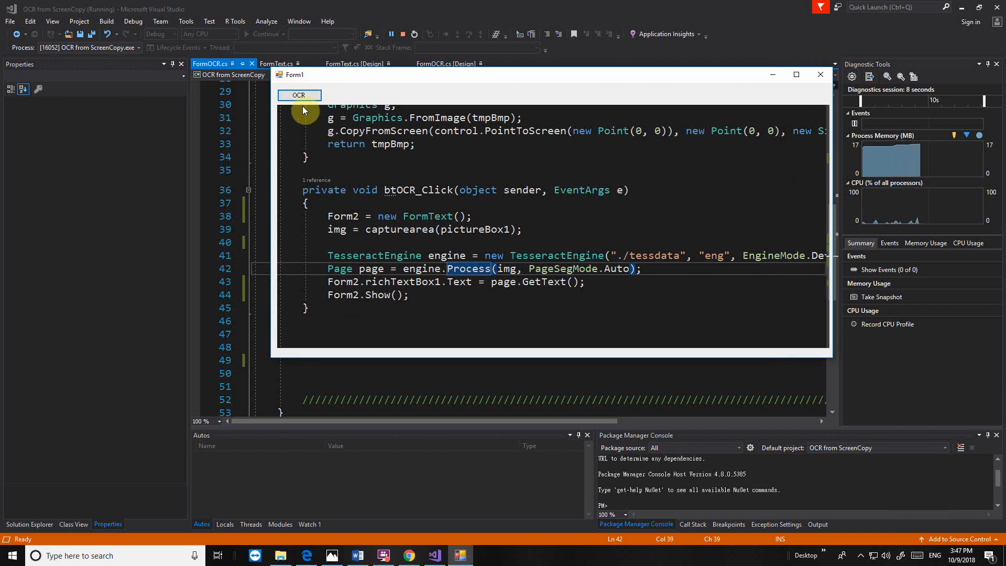
click(298, 95)
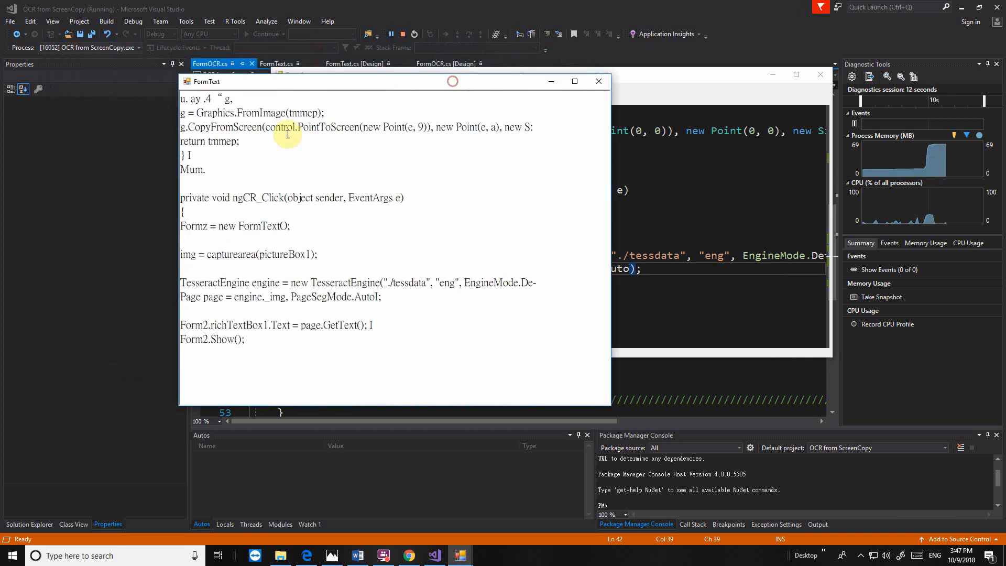
mouse_move(574, 81)
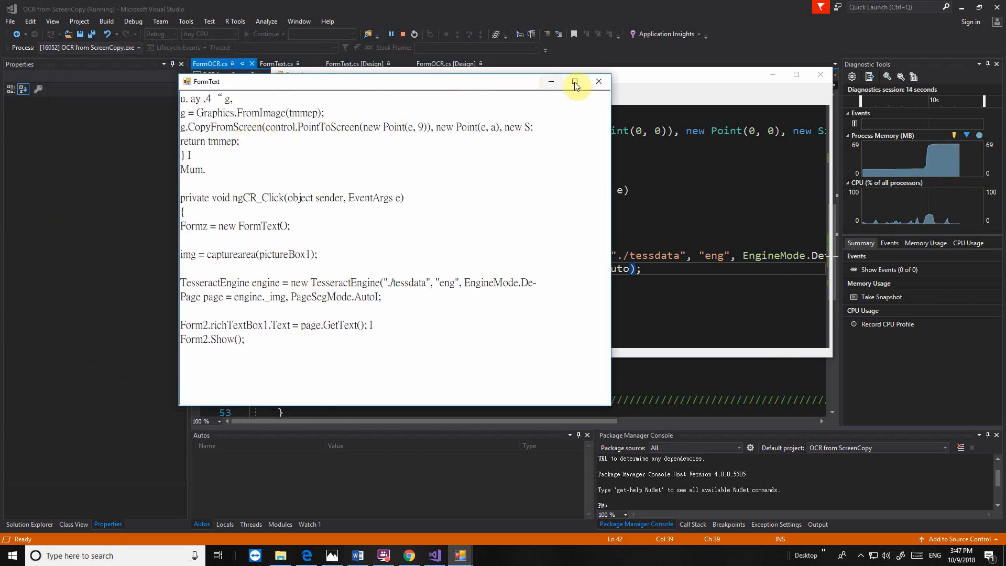
click(550, 82)
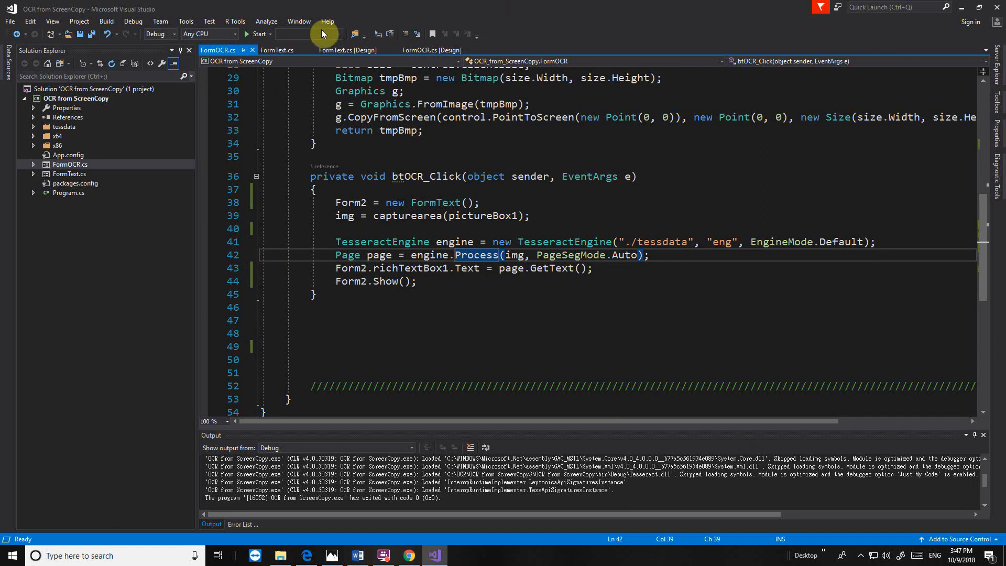
click(256, 33)
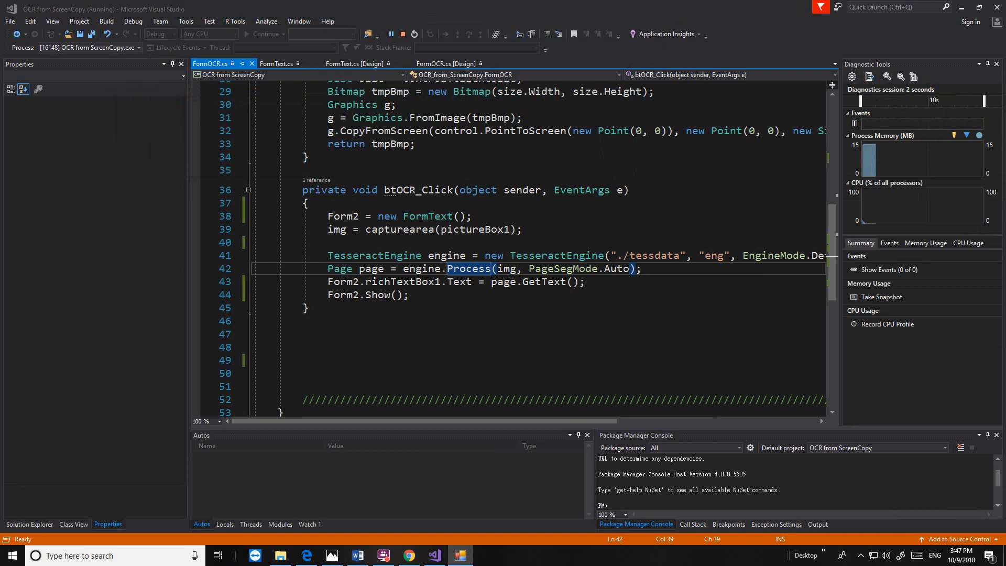
Bring the Edge window with the JSON in Python video forward and maximize it
click(306, 555)
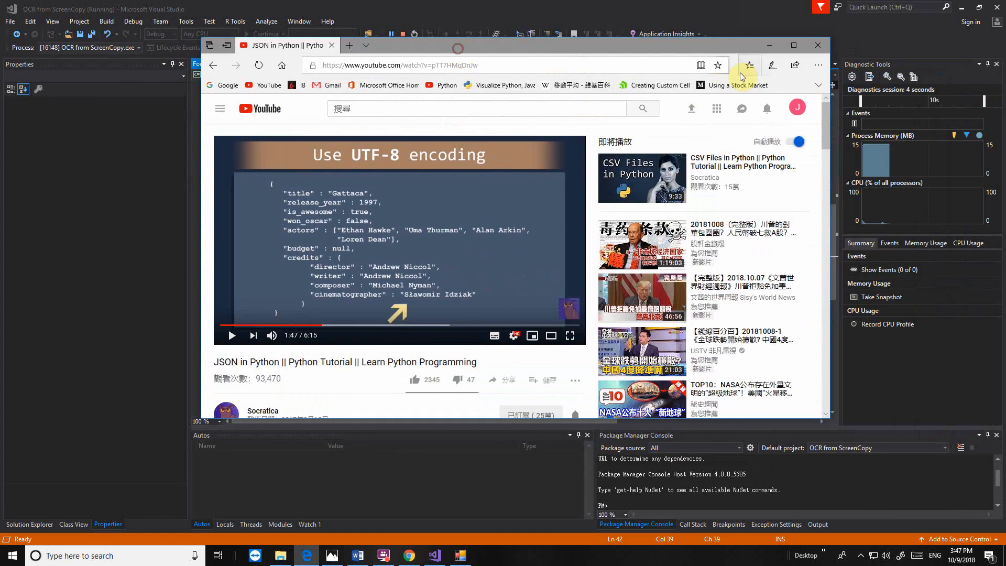
click(793, 45)
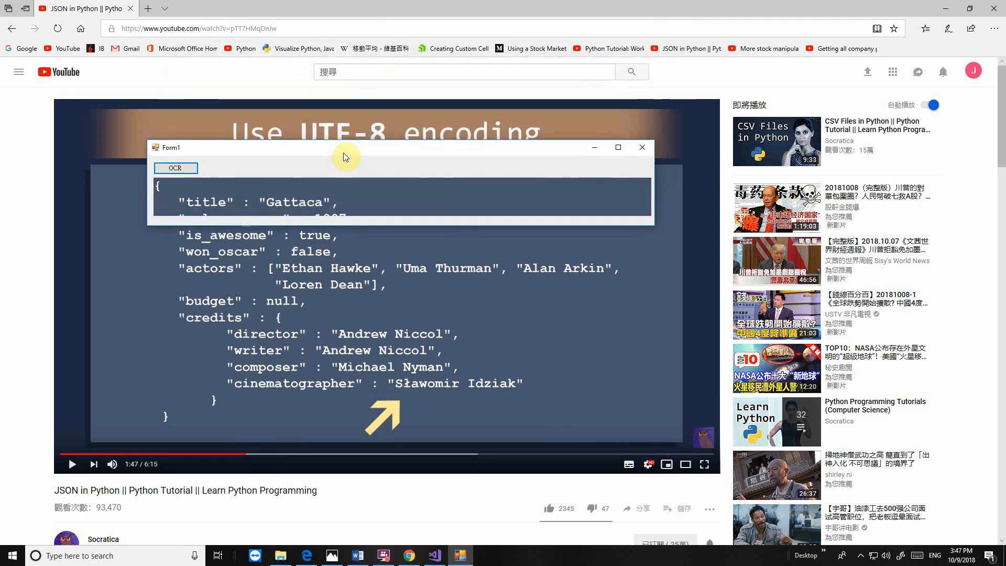
mouse_move(402, 227)
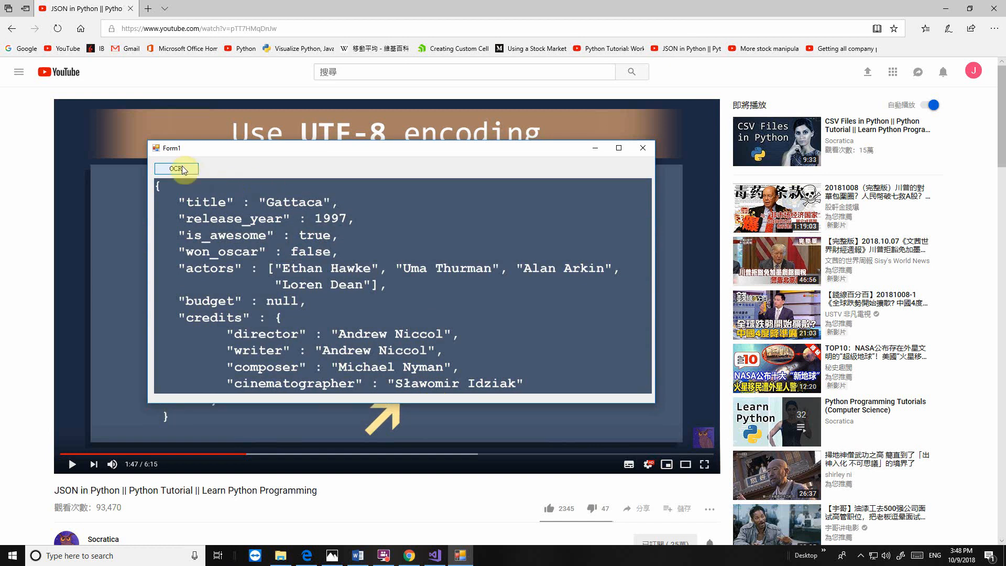
OCR the JSON slide, select and copy all recognized text, and close FormText
click(176, 167)
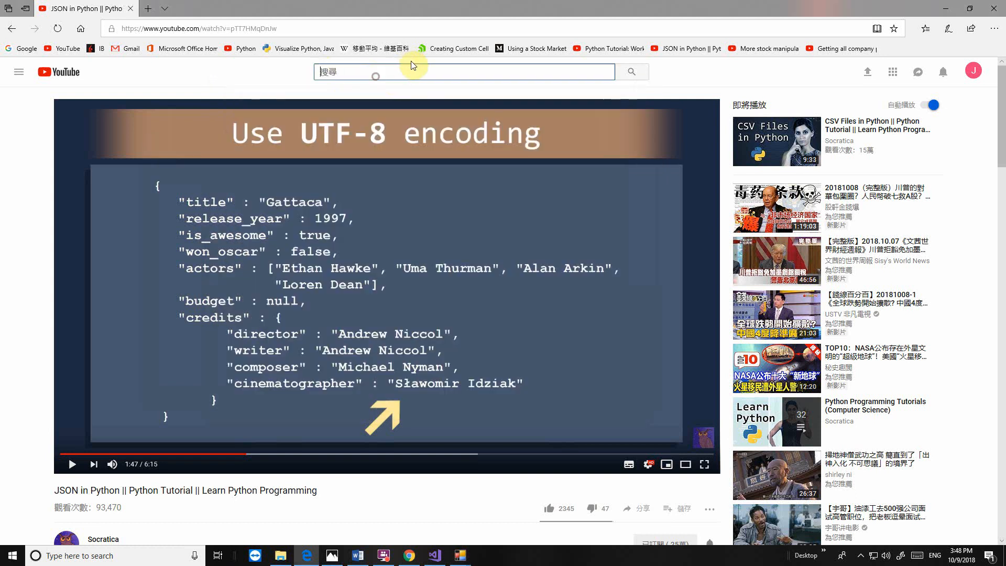
mouse_move(453, 555)
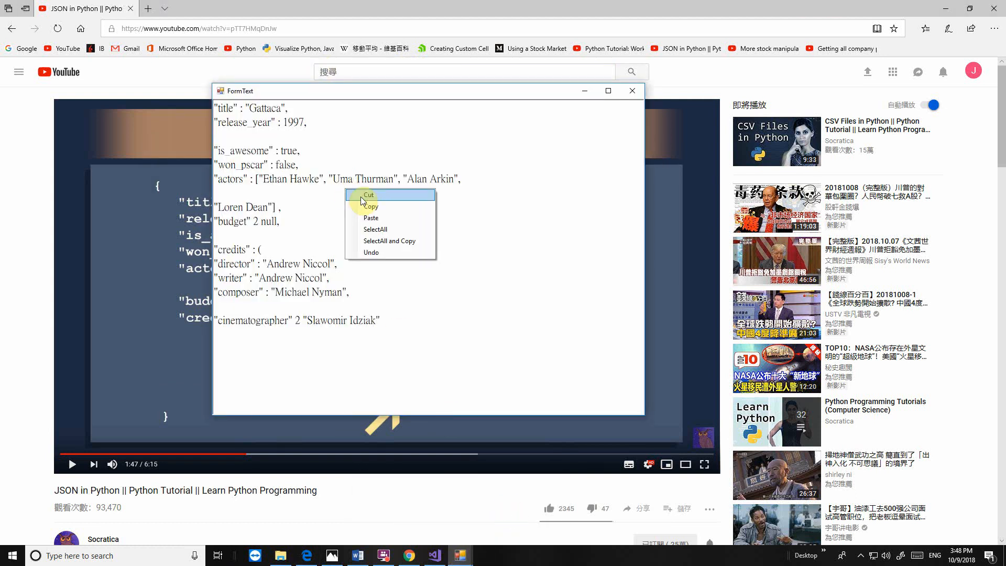
mouse_move(384, 240)
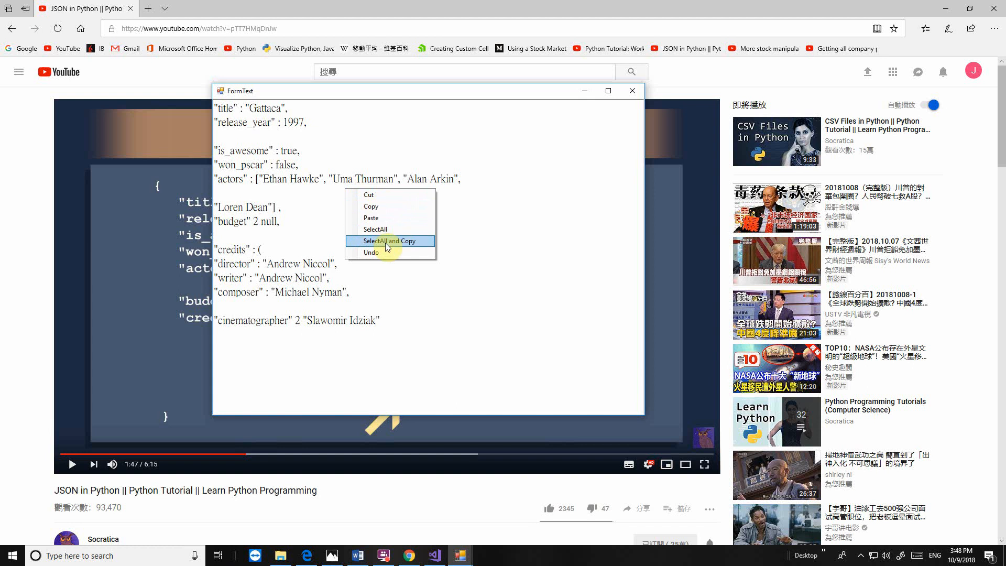
click(390, 241)
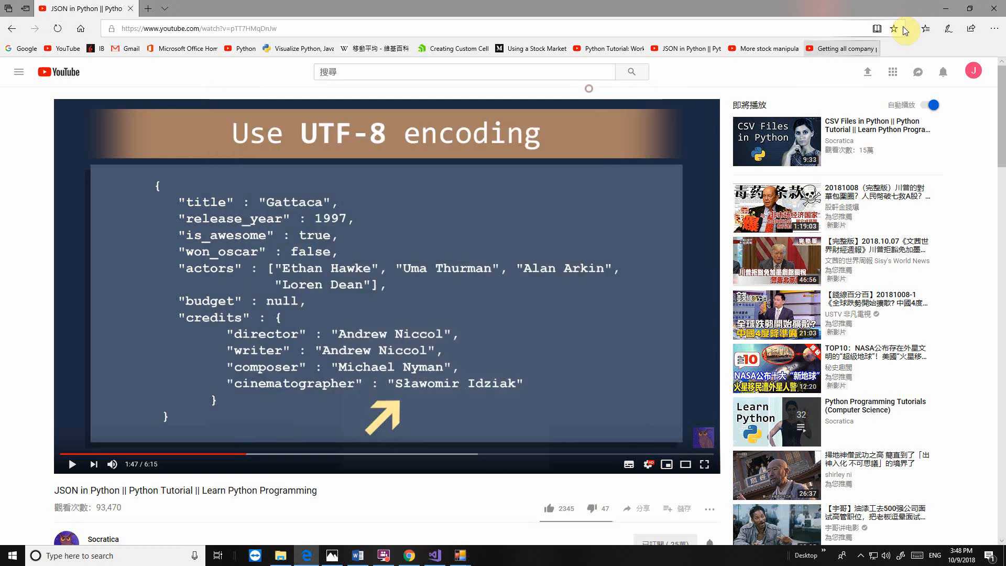
click(458, 556)
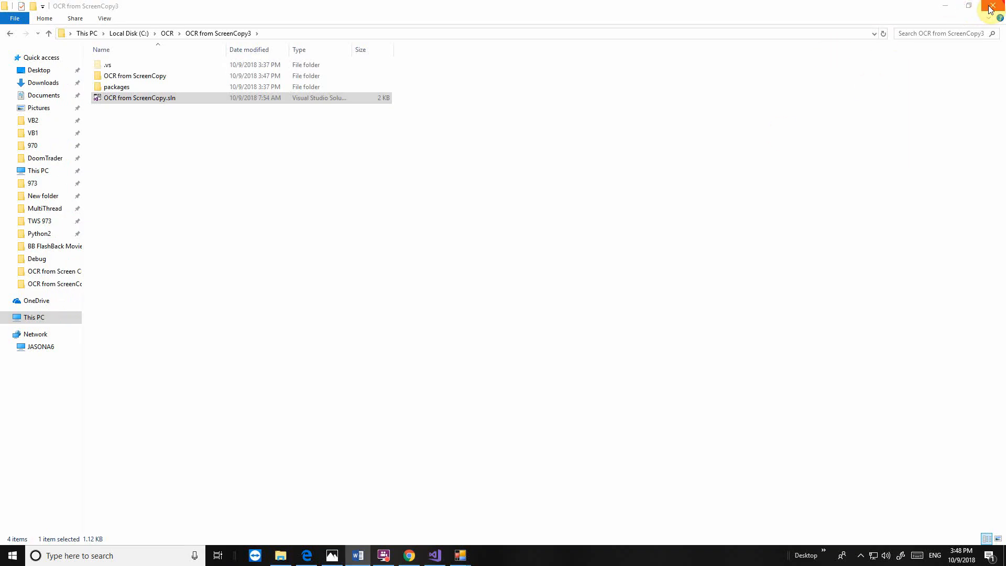
Launch IDLE, paste the recognized JSON into a new untitled file, cursor at the misread 2
click(990, 6)
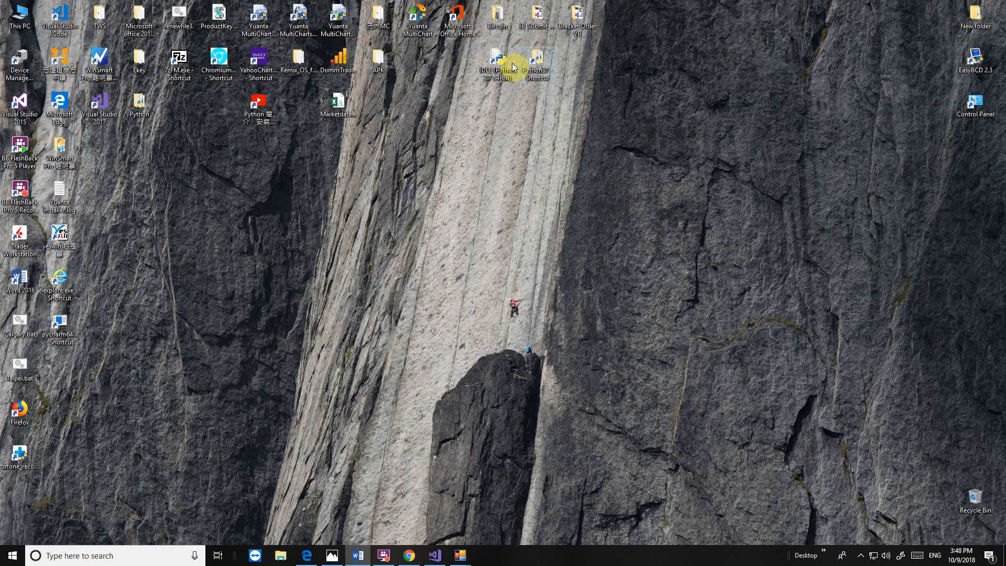
double_click(493, 64)
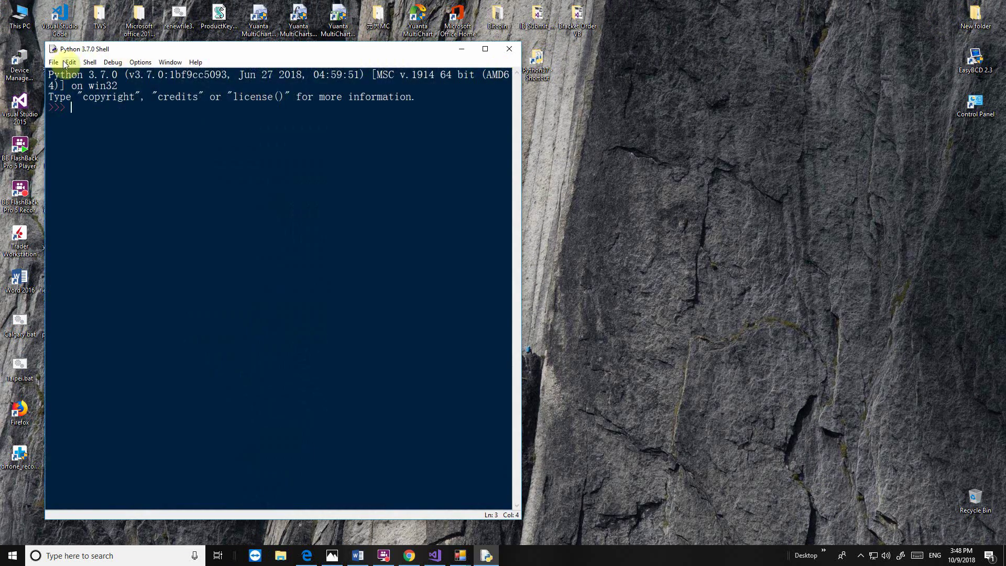
click(53, 62)
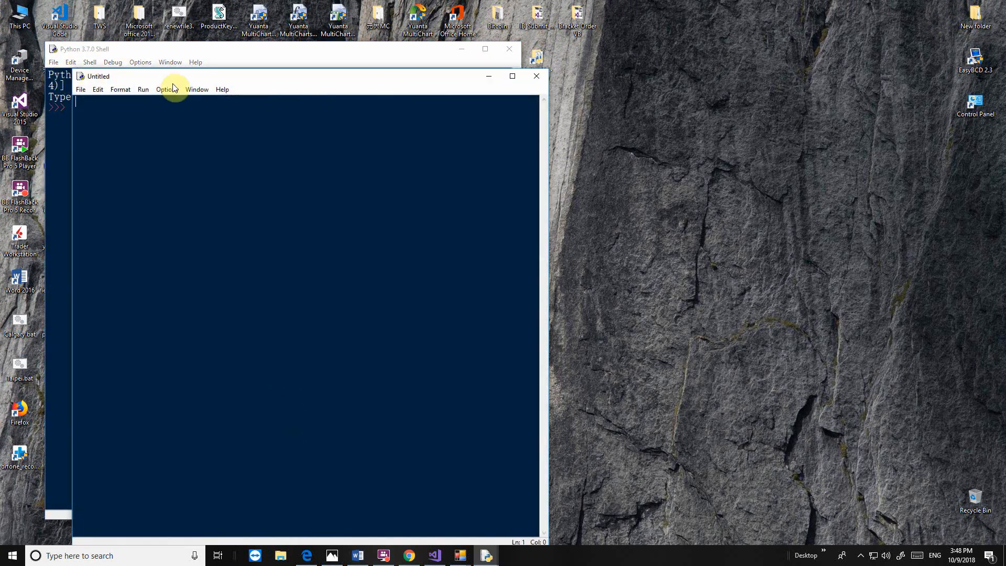
right_click(148, 121)
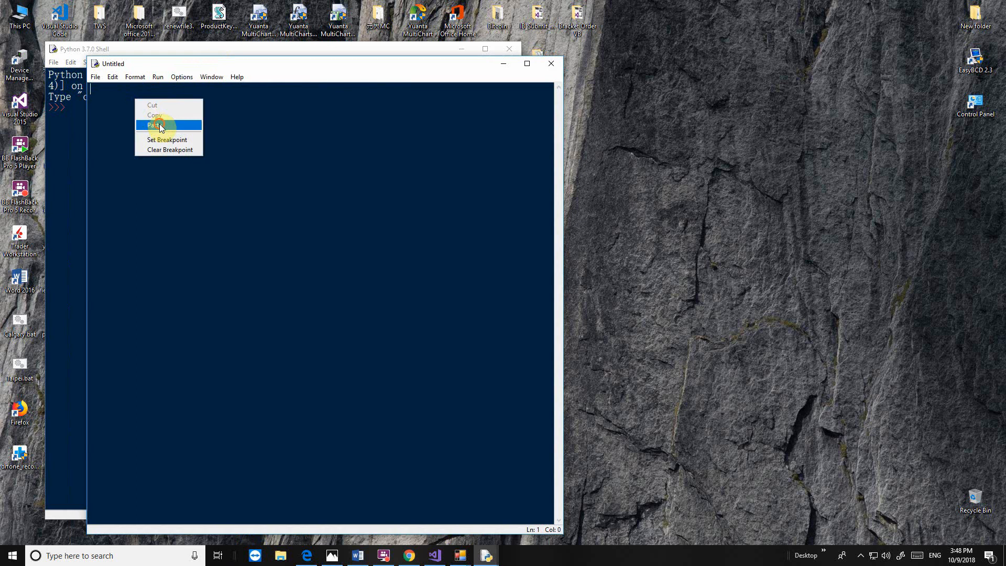
click(154, 124)
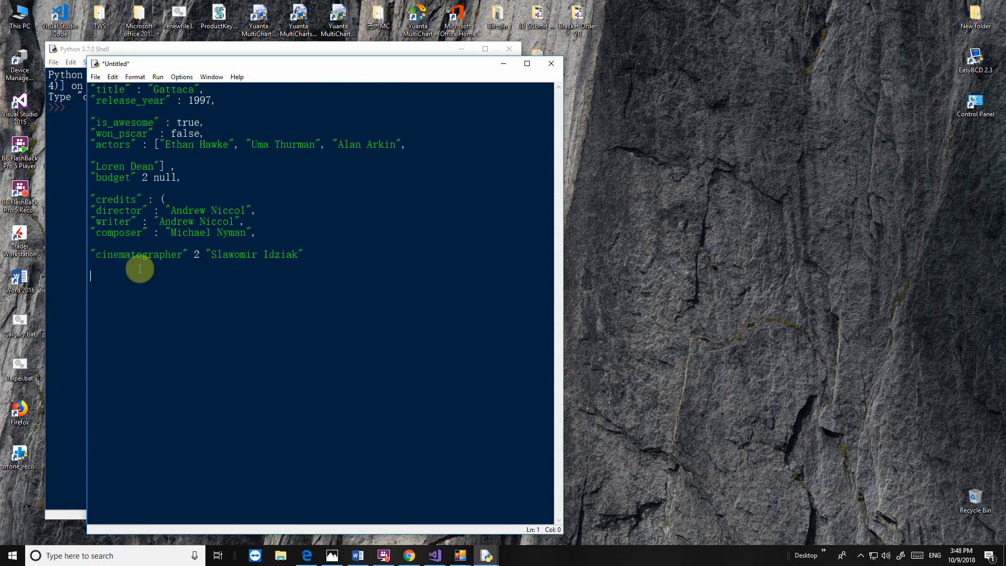
mouse_move(196, 253)
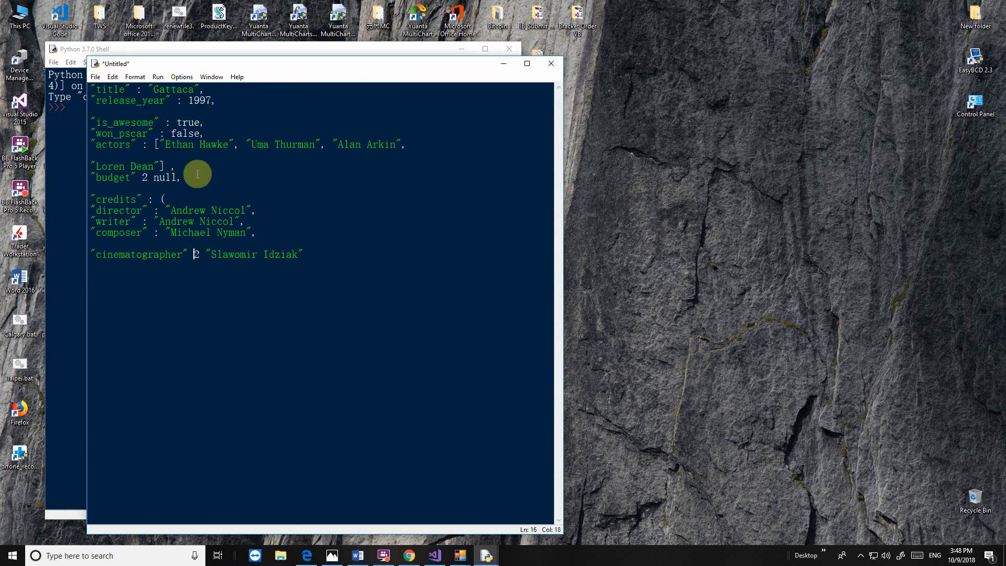
mouse_move(248, 189)
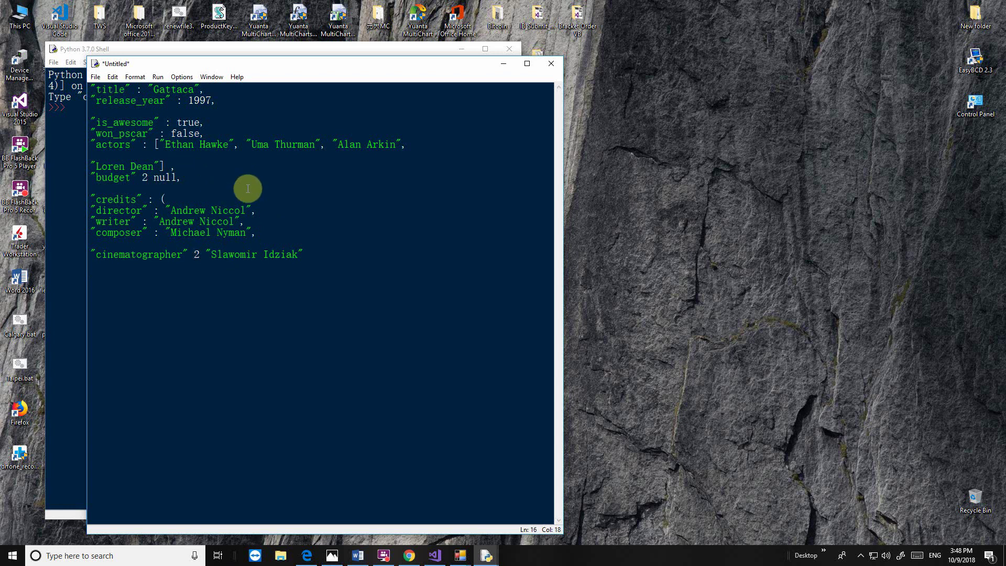
mouse_move(270, 190)
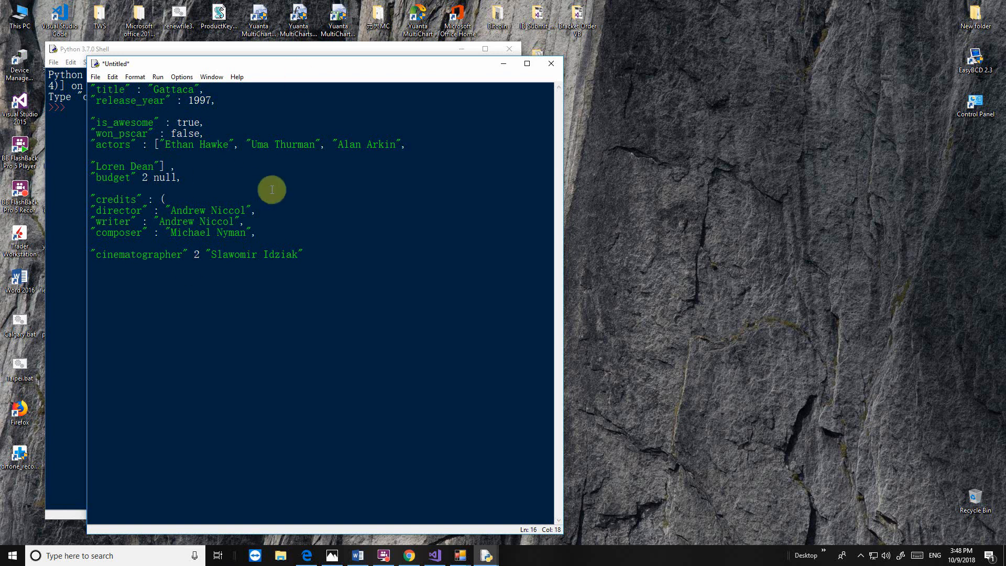
mouse_move(316, 165)
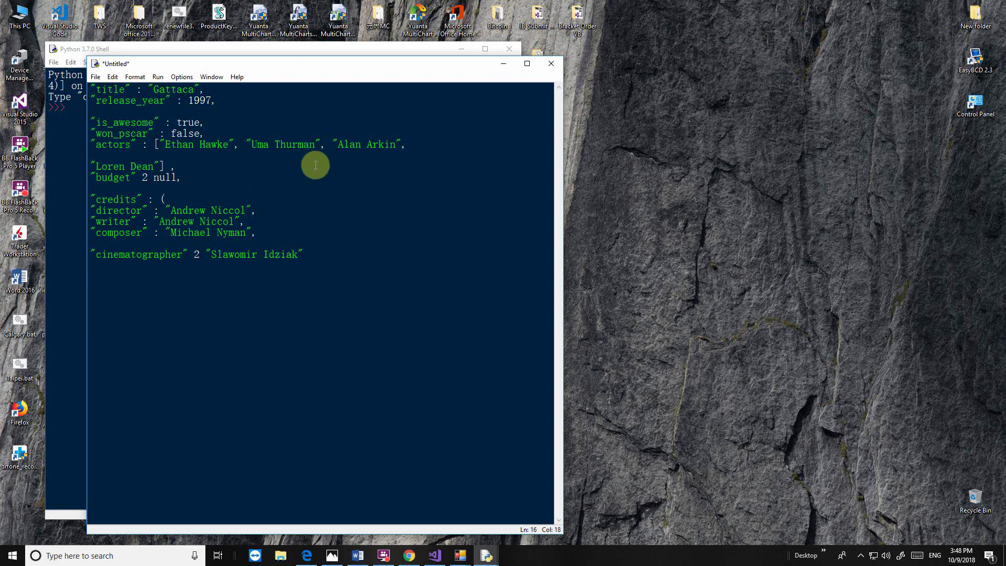
click(194, 254)
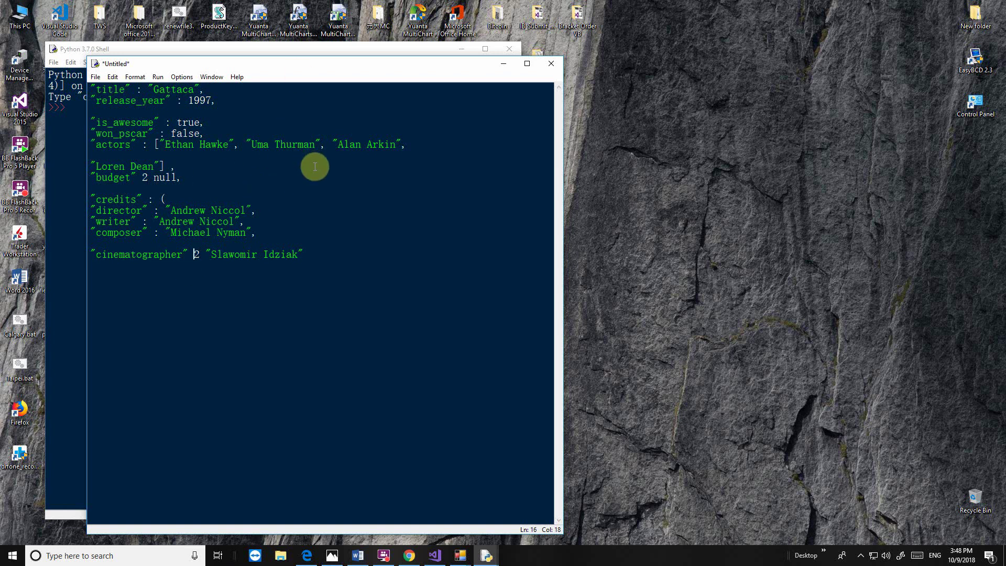